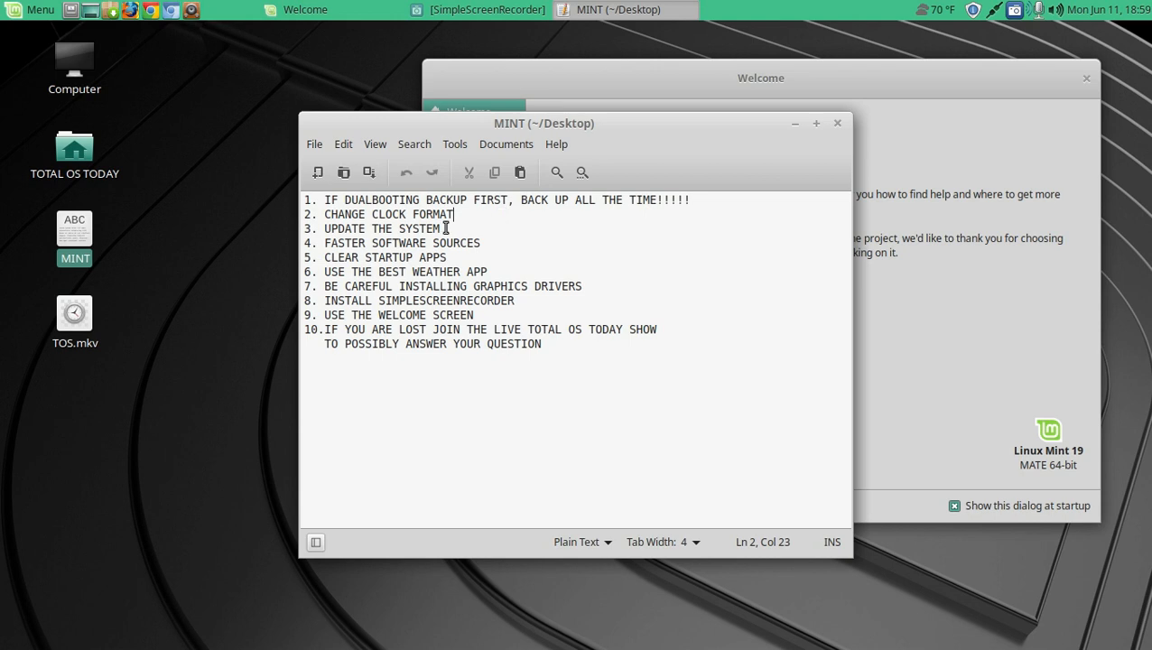
mouse_move(493, 246)
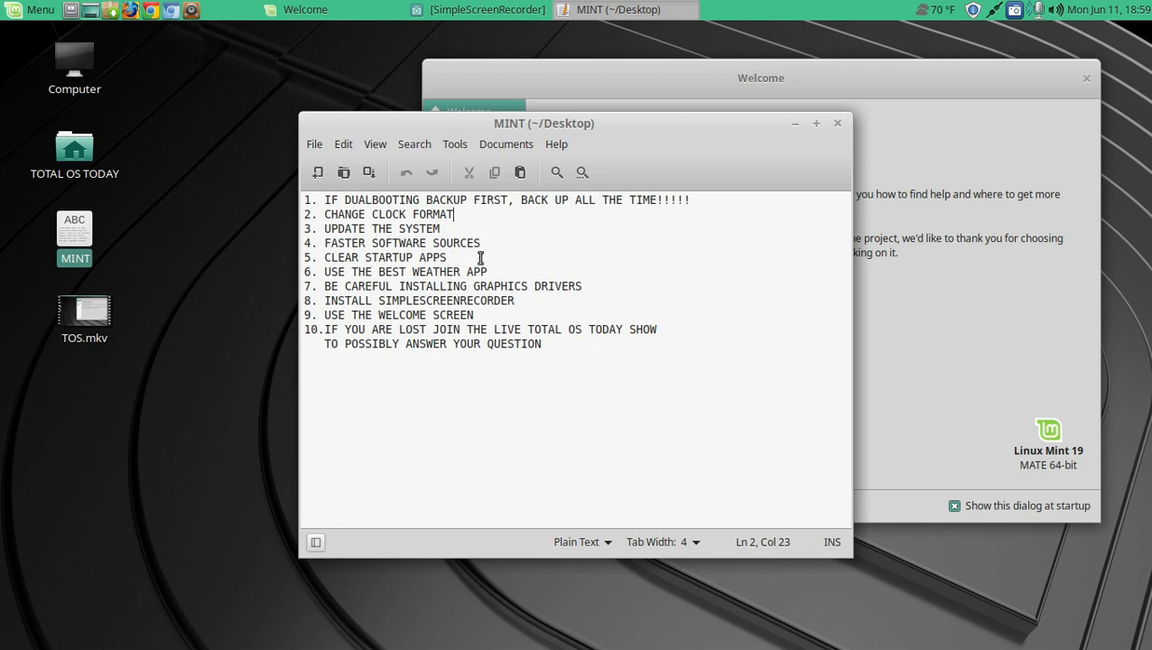
mouse_move(576, 254)
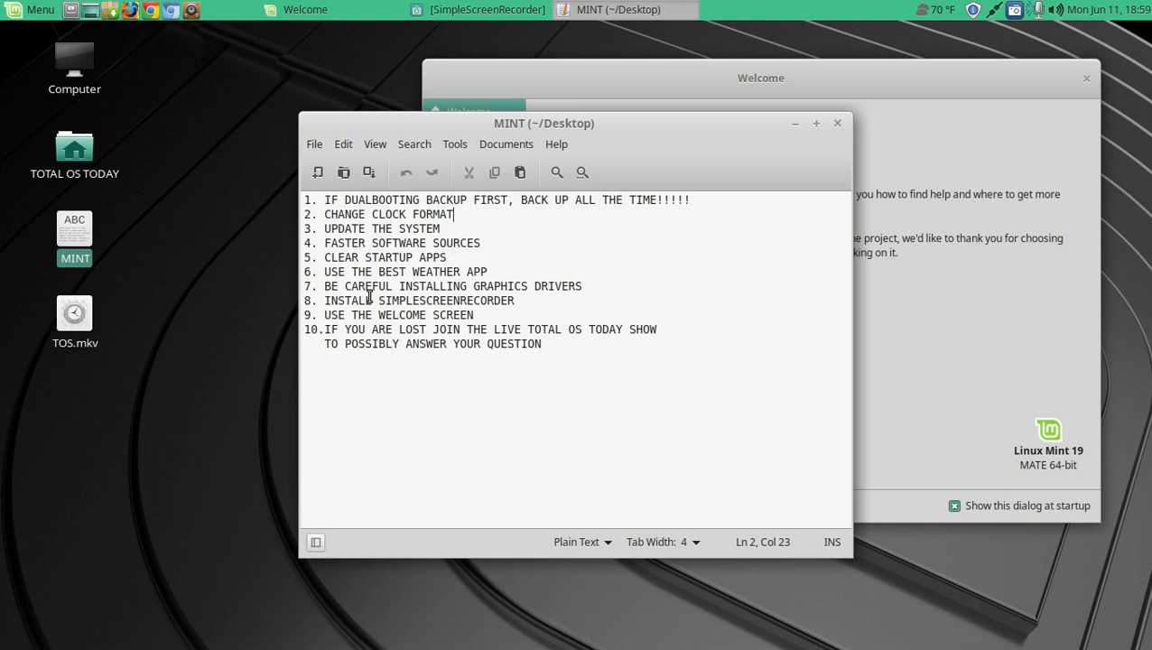
mouse_move(646, 299)
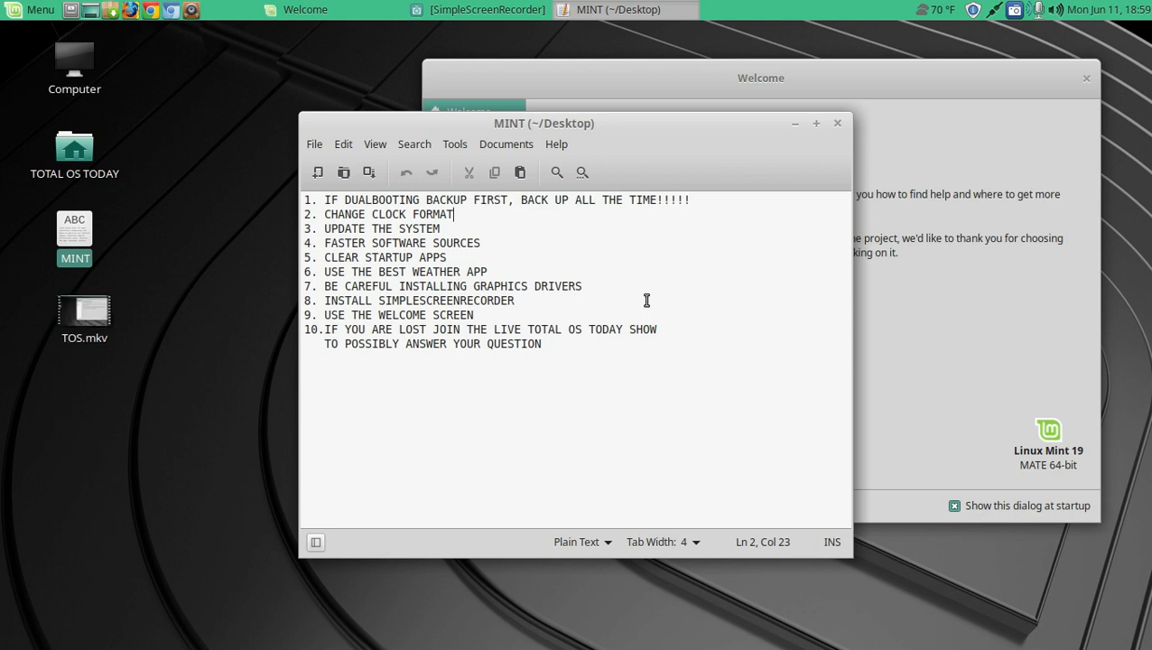
mouse_move(604, 305)
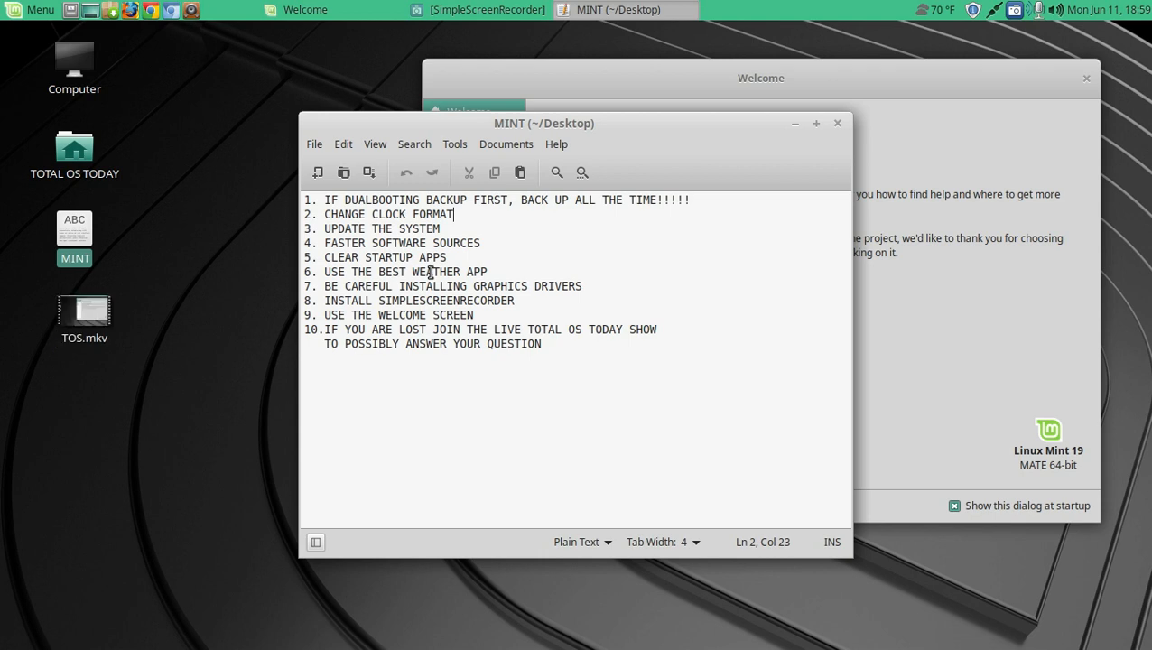
- Drag the Pluma MINT checklist window leftward by its title bar
left_click_drag(543, 123, 373, 113)
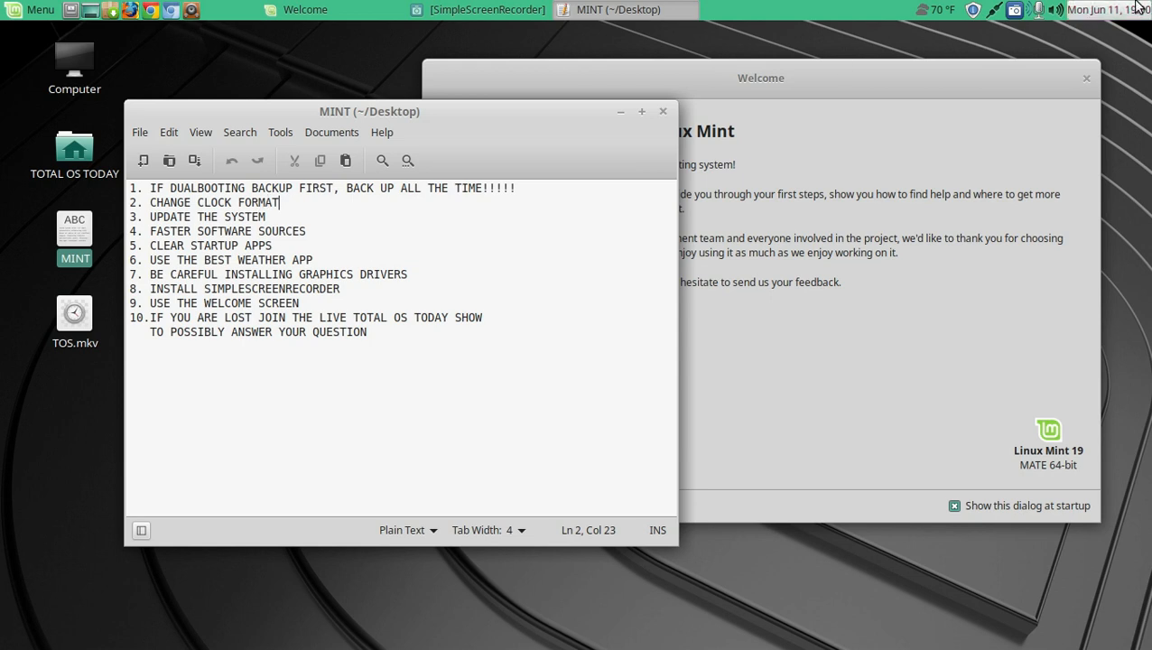
- Switch the panel clock to 12-hour format (now 7:00 PM) and close Clock Preferences
left_click(1105, 8)
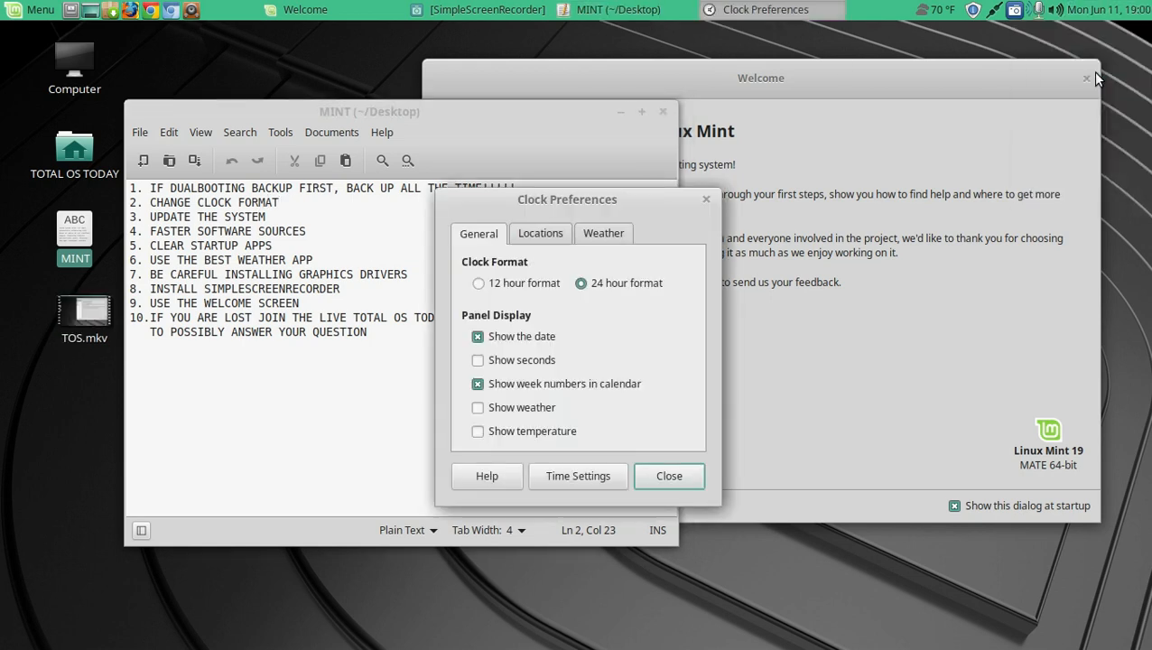
left_click(479, 283)
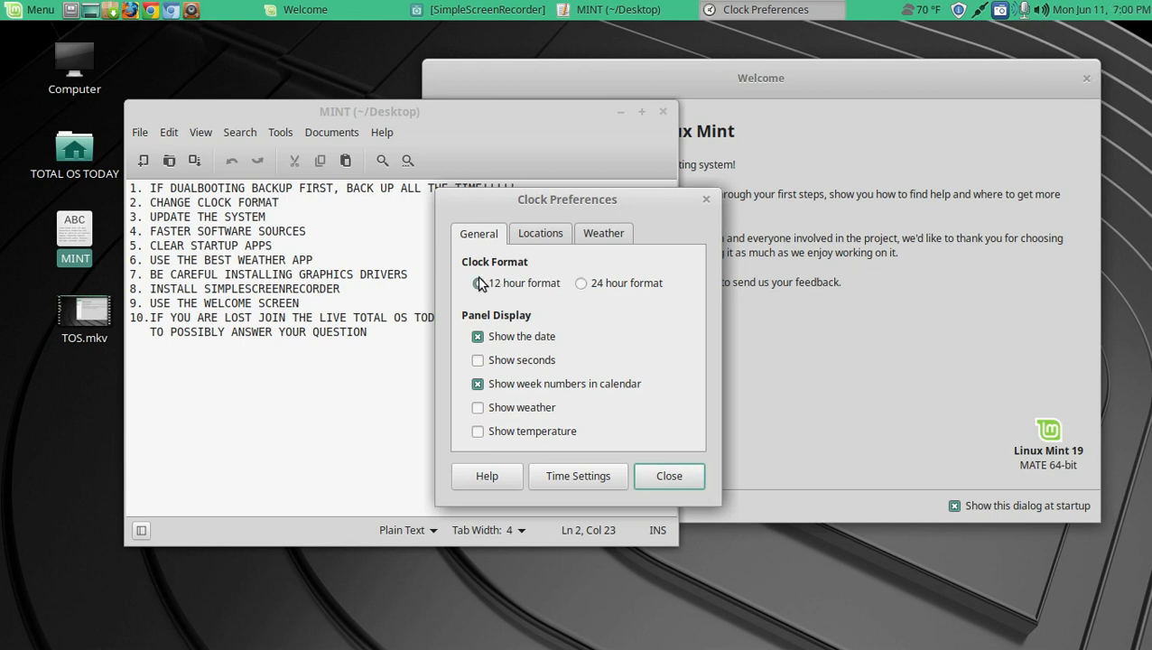
left_click(669, 476)
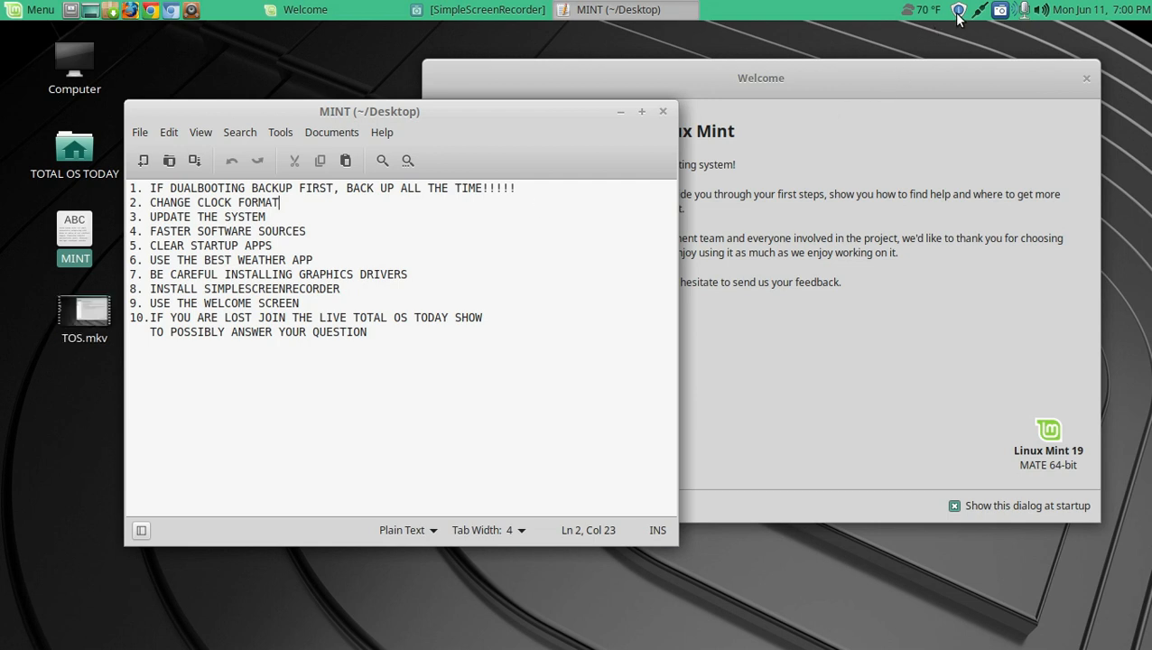
- Refresh Update Manager to list five updates (65MB), including a new Linux kernel
left_click(957, 10)
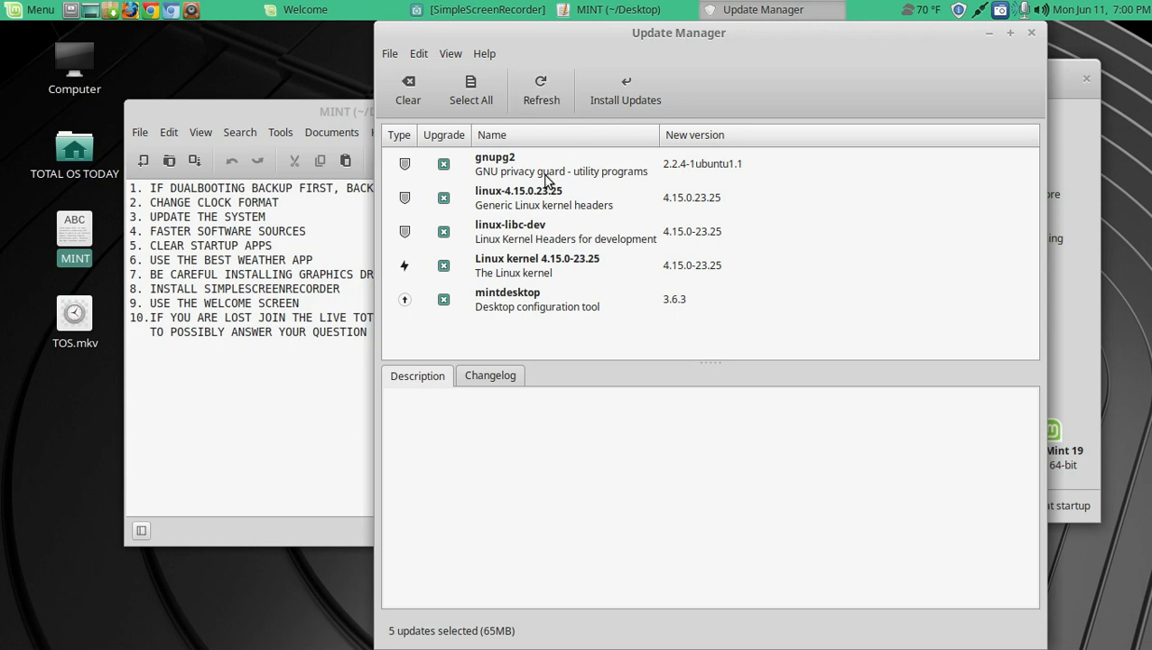
mouse_move(542, 120)
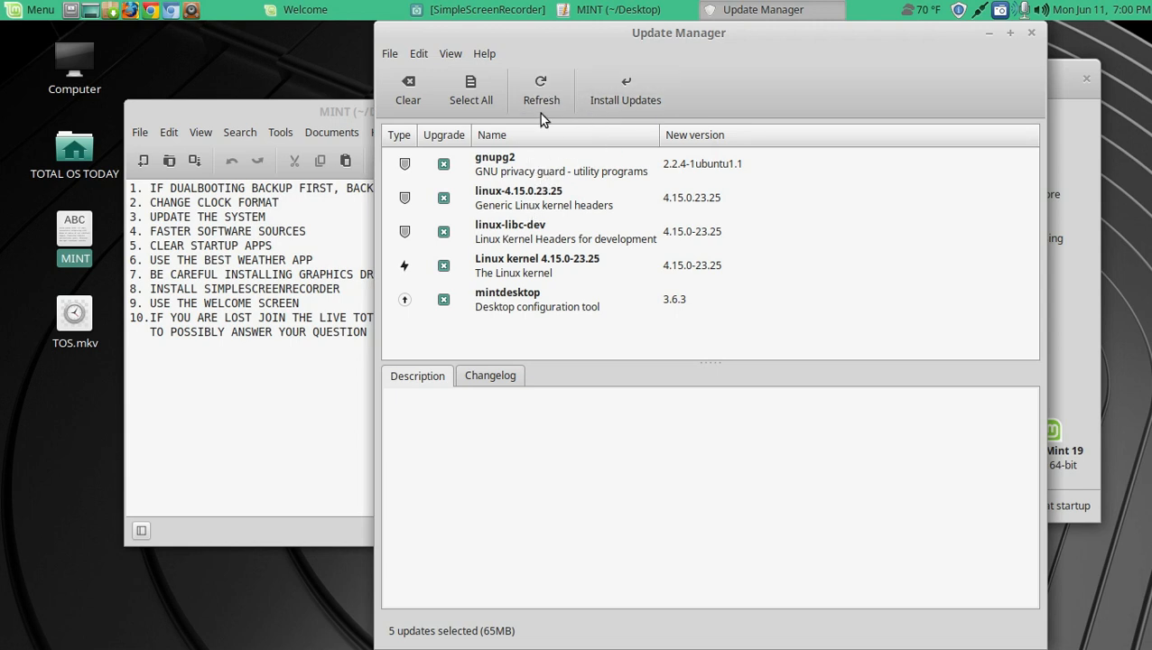
left_click(539, 91)
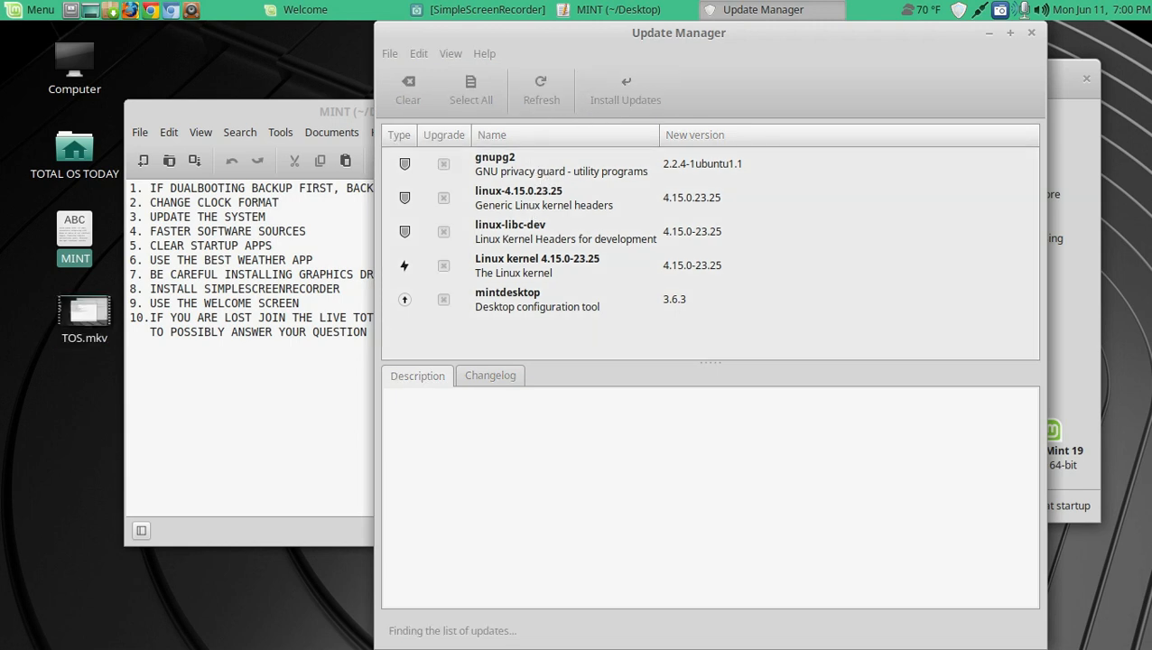
left_click(541, 91)
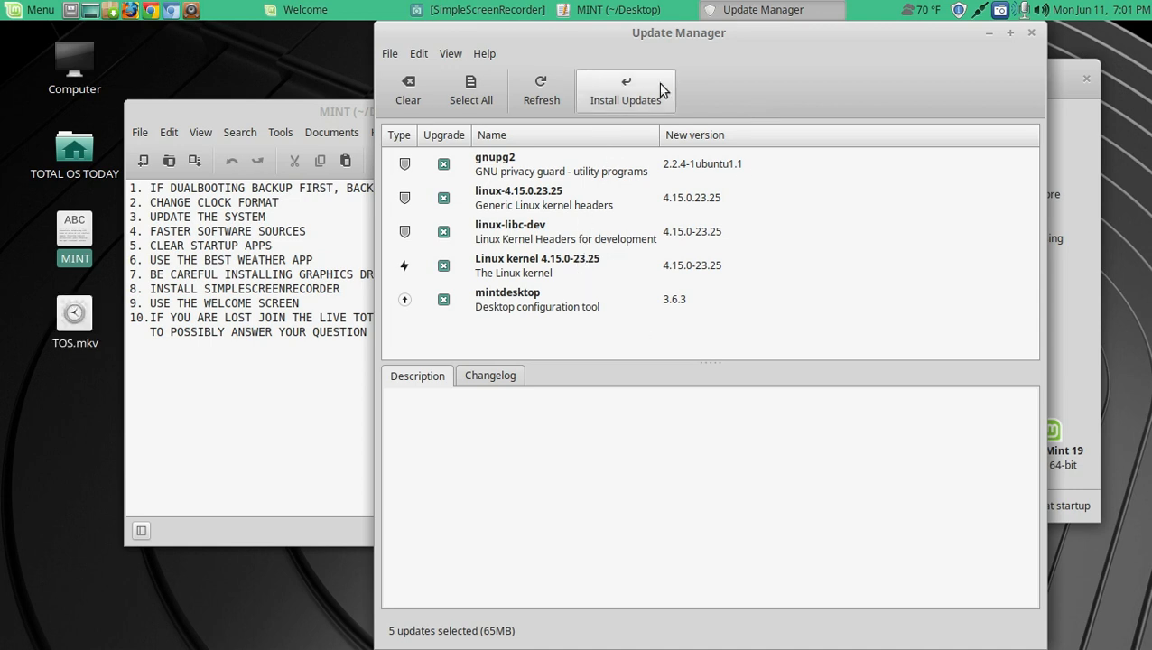
mouse_move(723, 75)
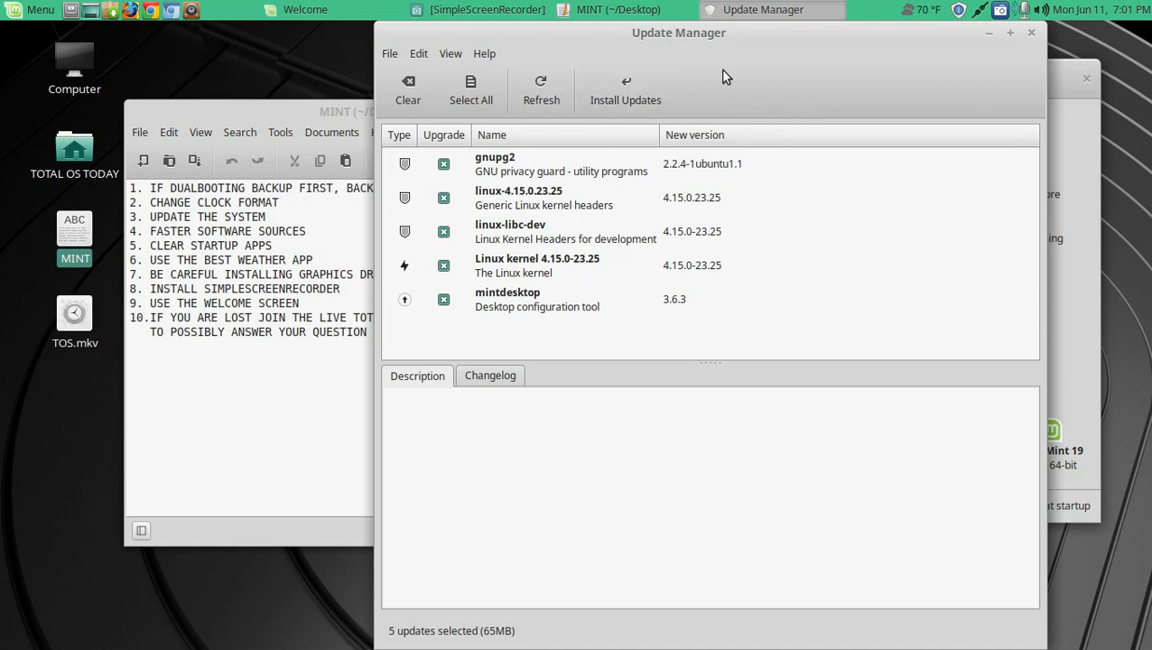
mouse_move(806, 189)
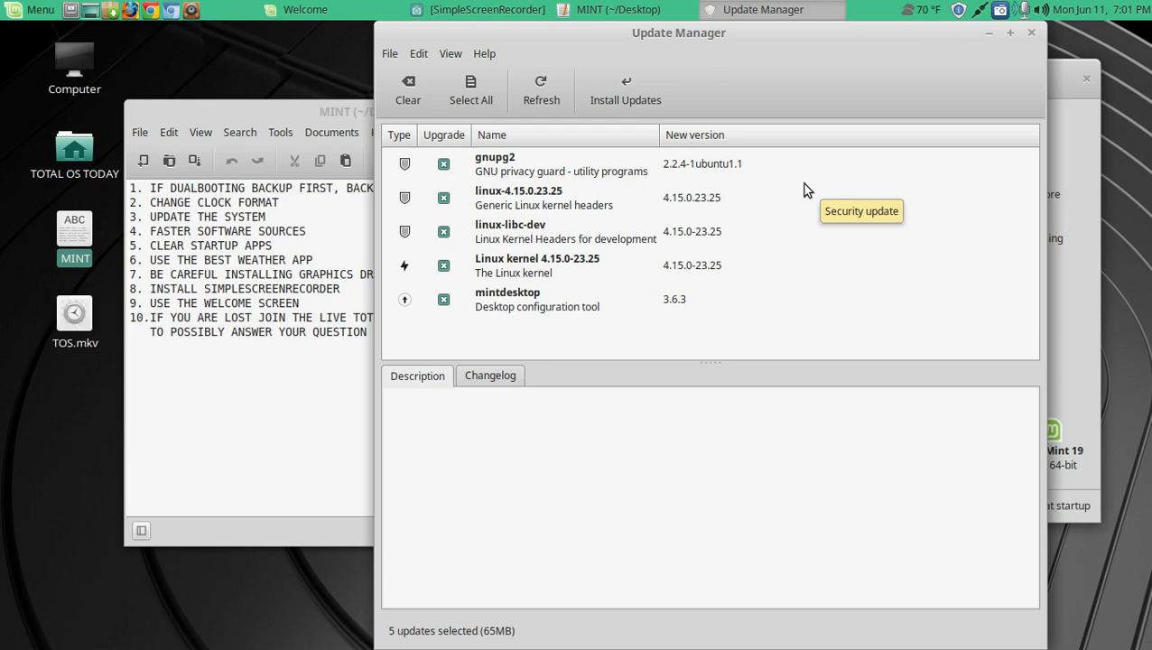
- Search the menu for 'time', then close the Update Manager window
left_click(18, 10)
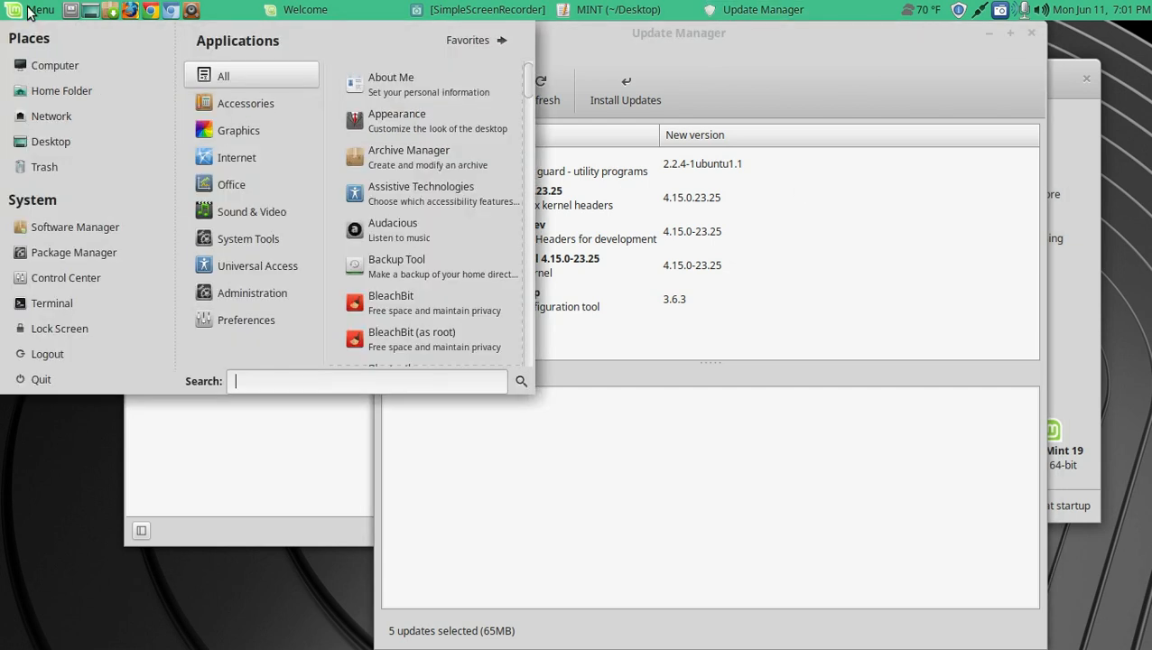
type("time")
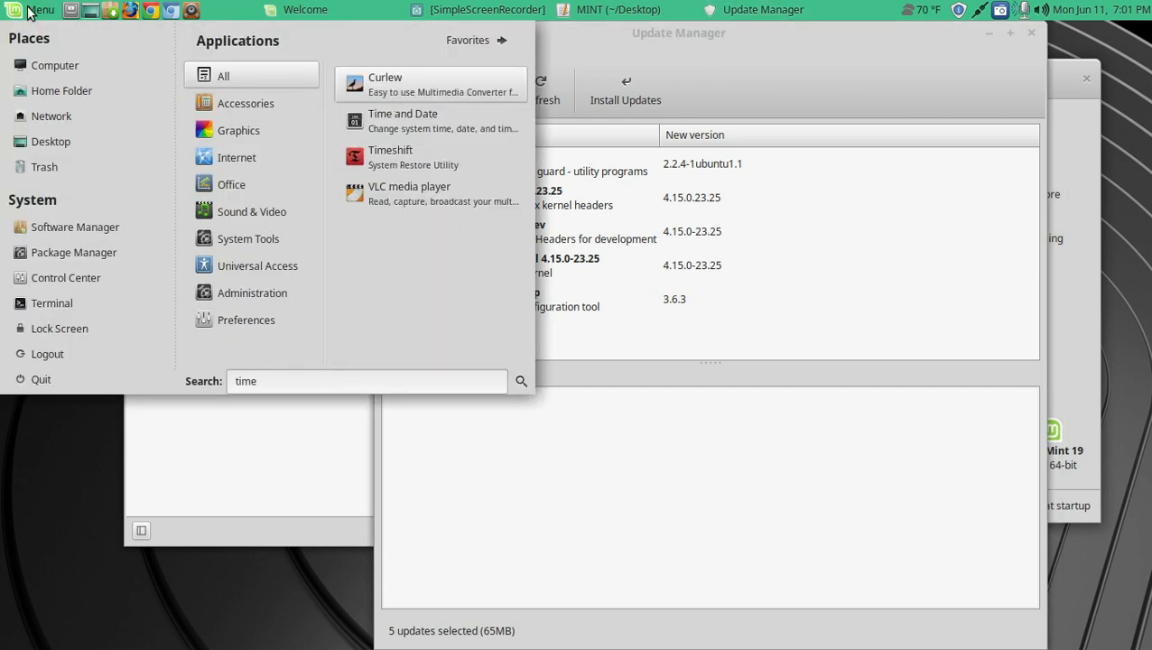
mouse_move(385, 163)
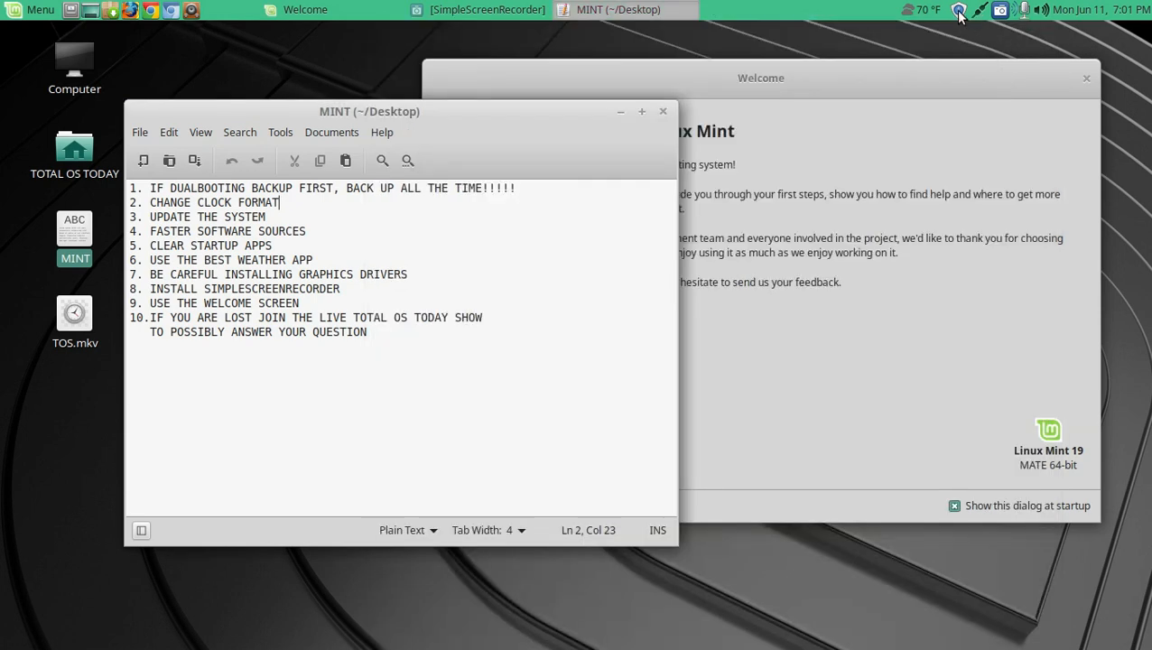
left_click(960, 13)
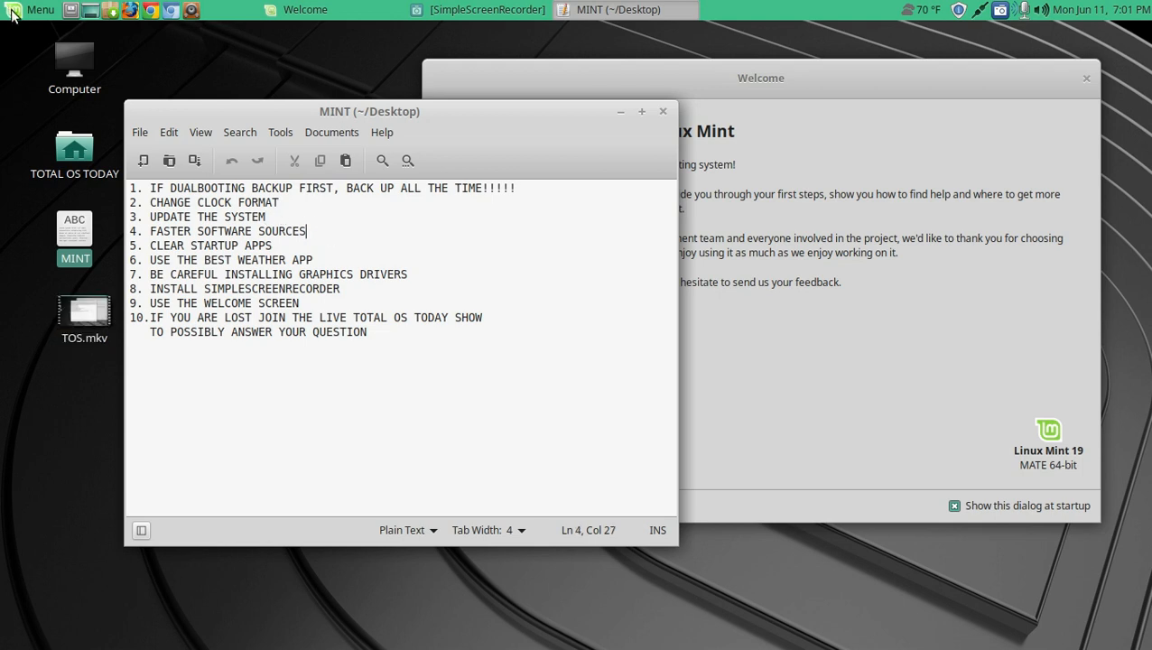
- Launch Software Sources via a 'soft' menu search, showing the Main and Base mirrors
left_click(41, 10)
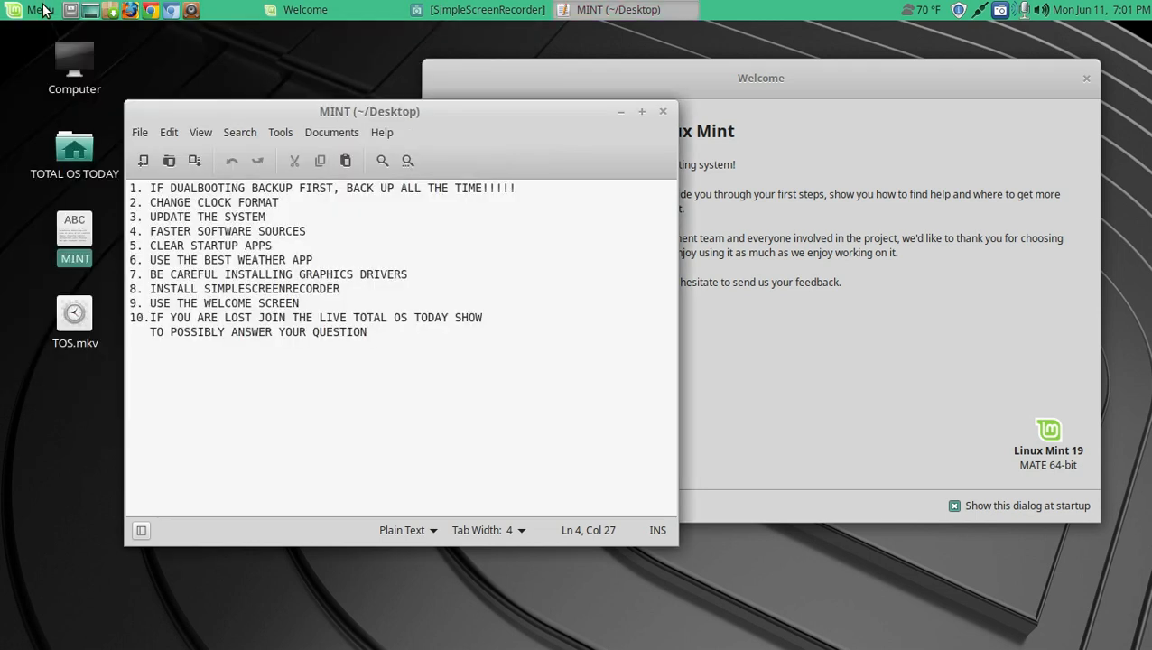
left_click(39, 10)
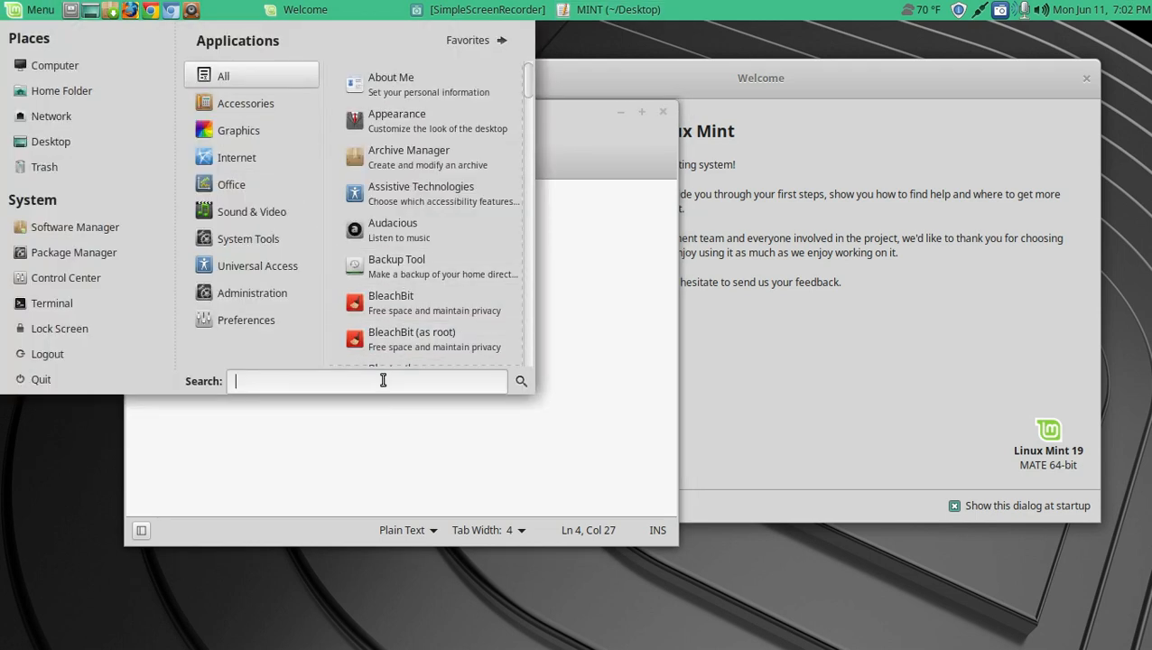
type("soft")
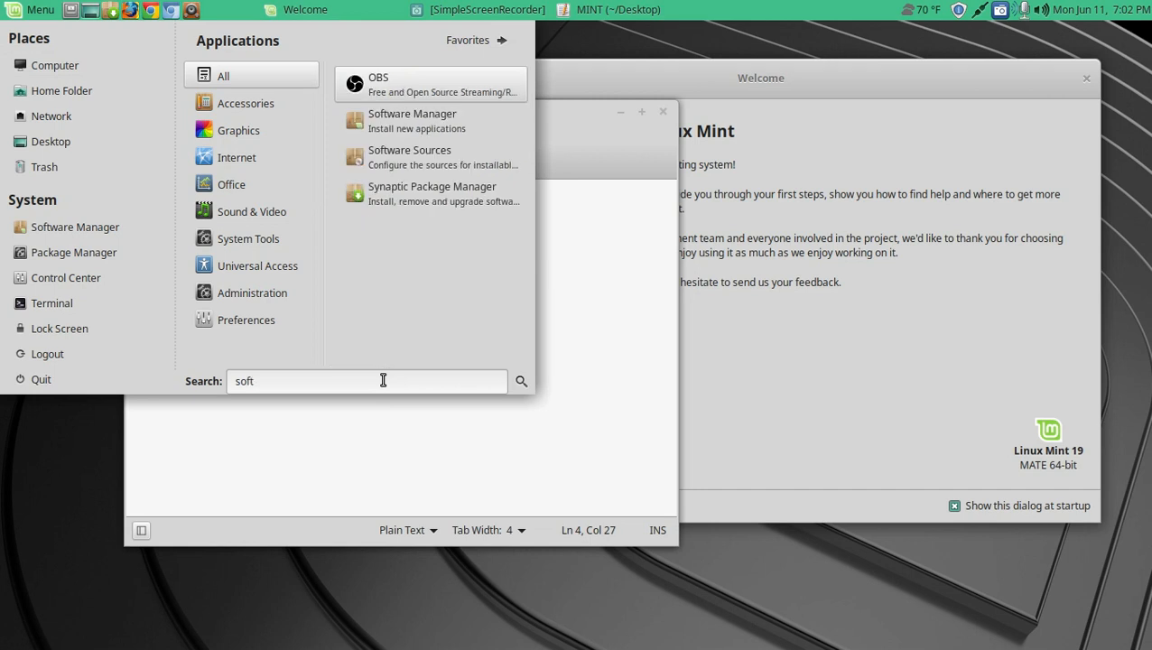
mouse_move(410, 172)
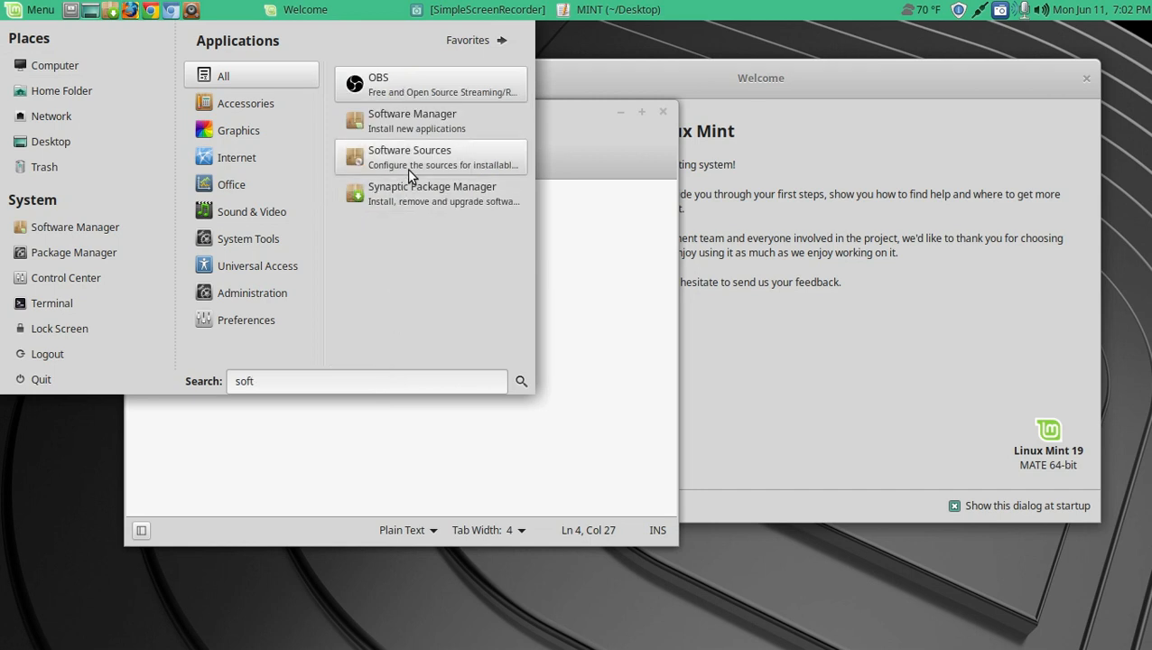
left_click(409, 157)
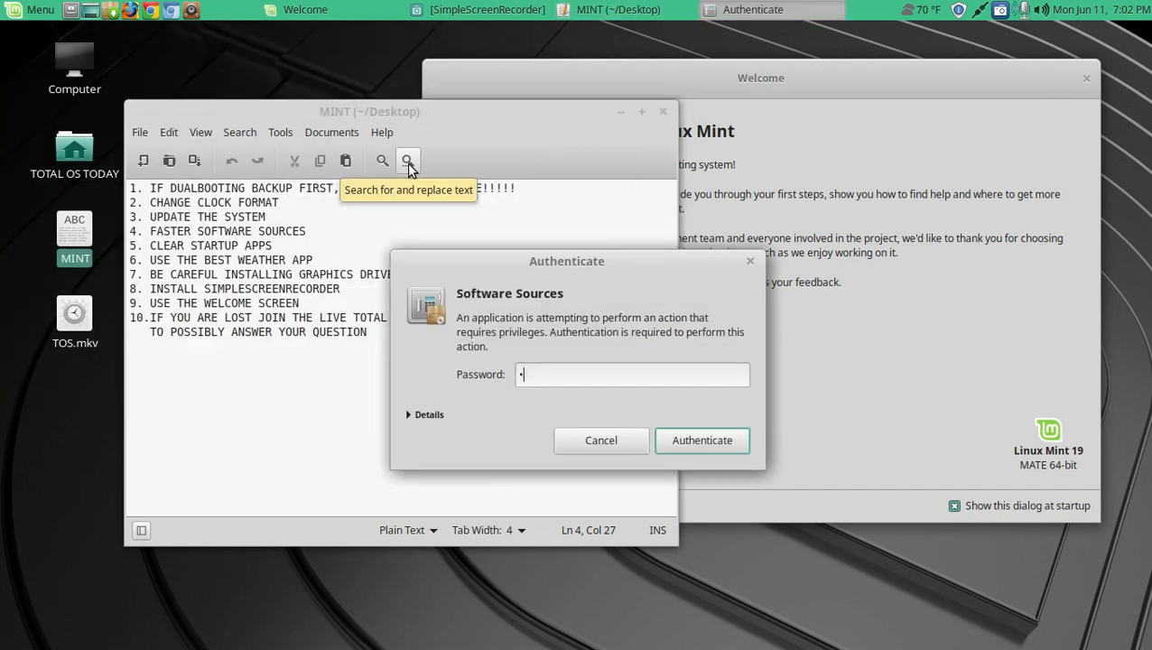
left_click(701, 441)
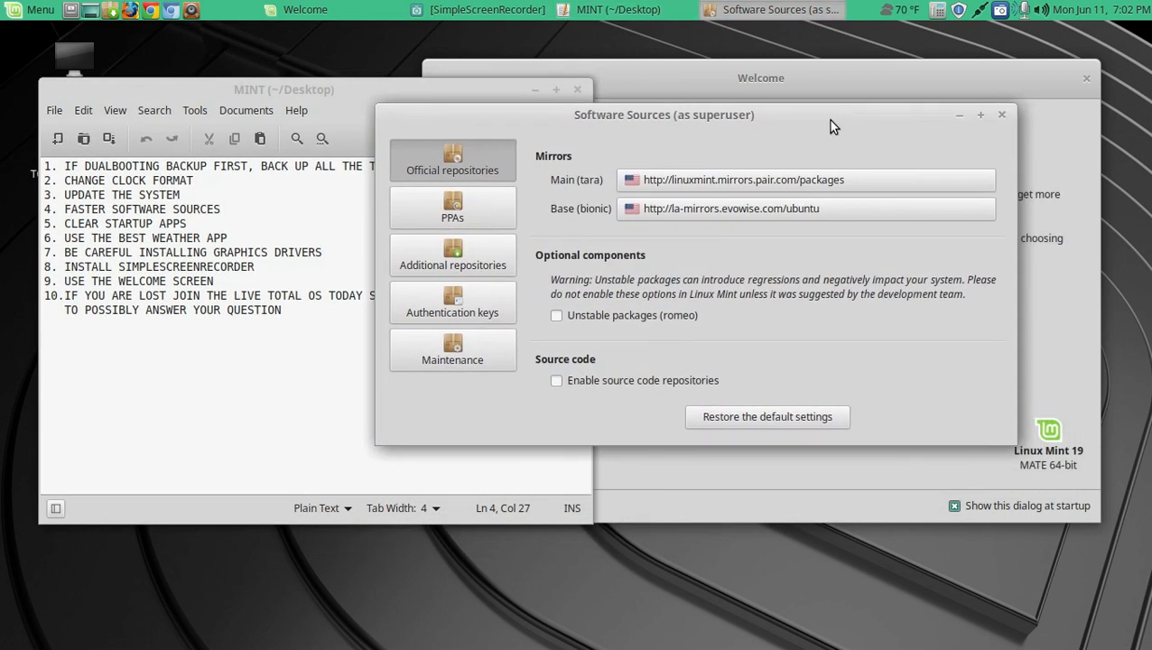
mouse_move(870, 260)
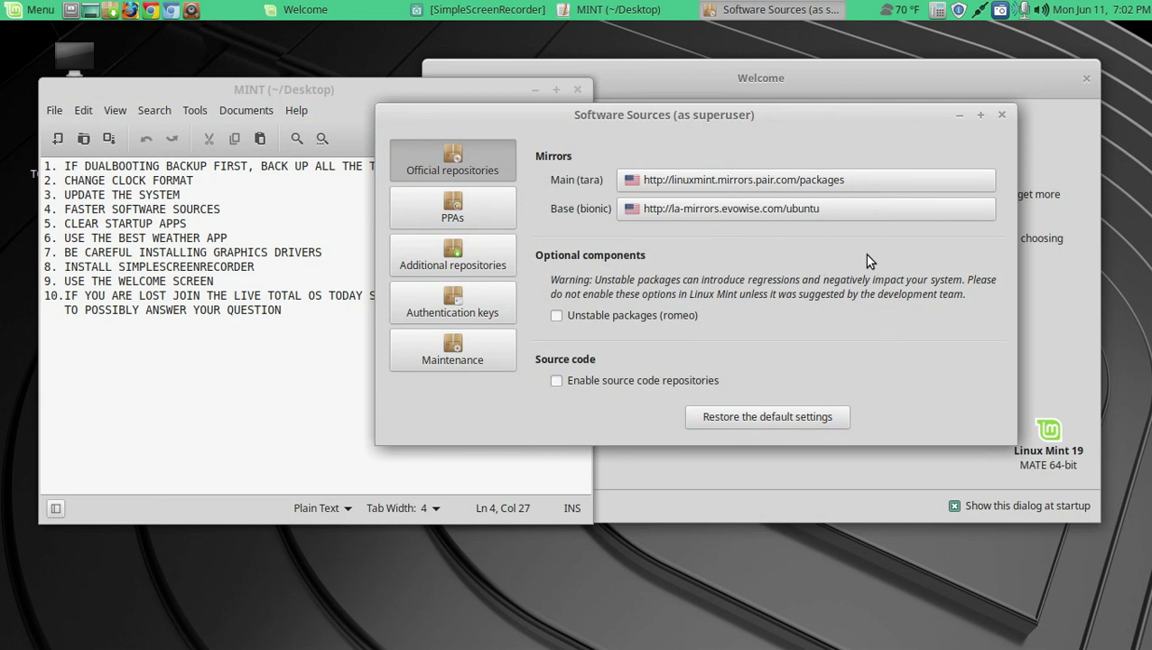
mouse_move(510, 189)
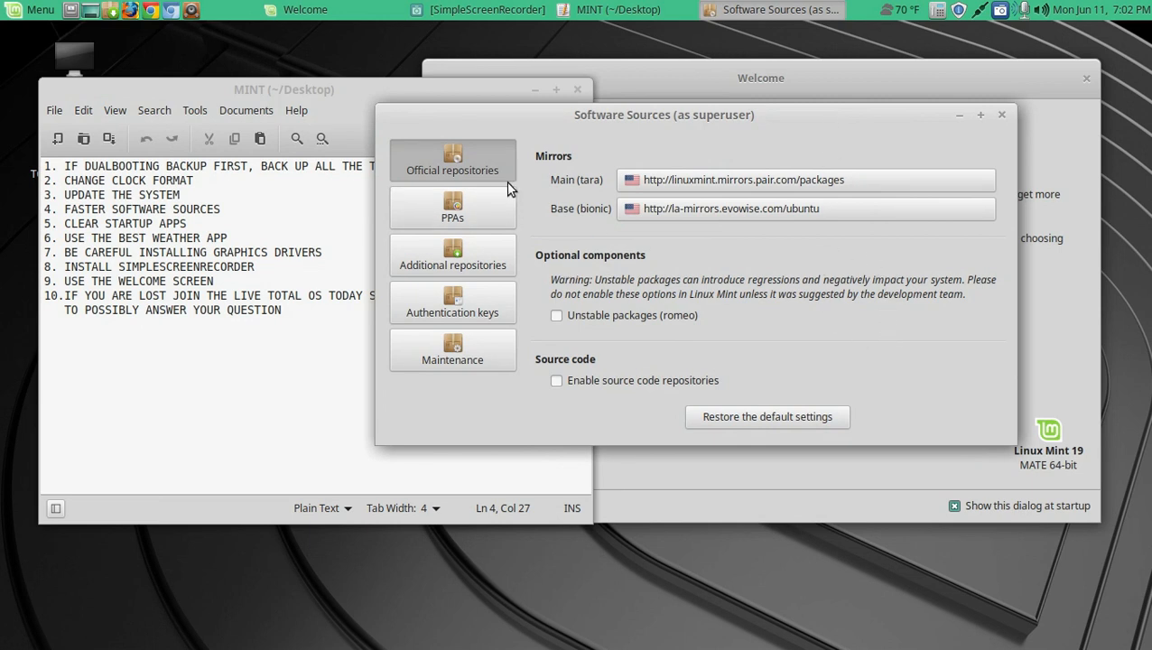
mouse_move(761, 171)
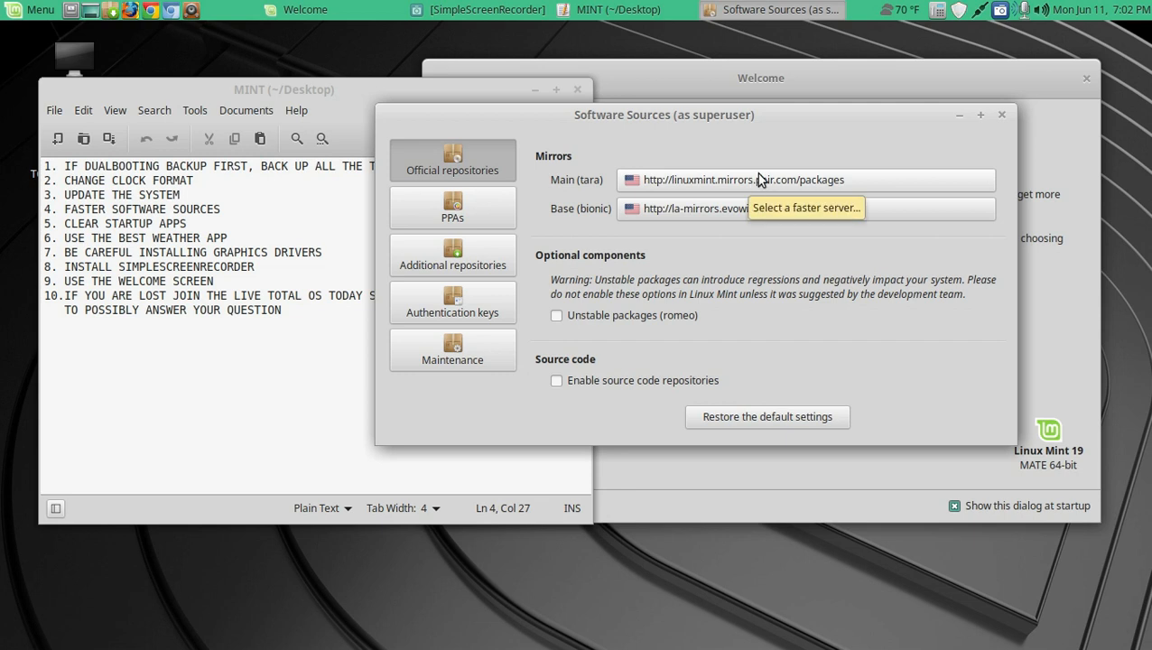
- Apply pair Networks (3.2 MB/s) as the Main (tara) mirror
left_click(805, 208)
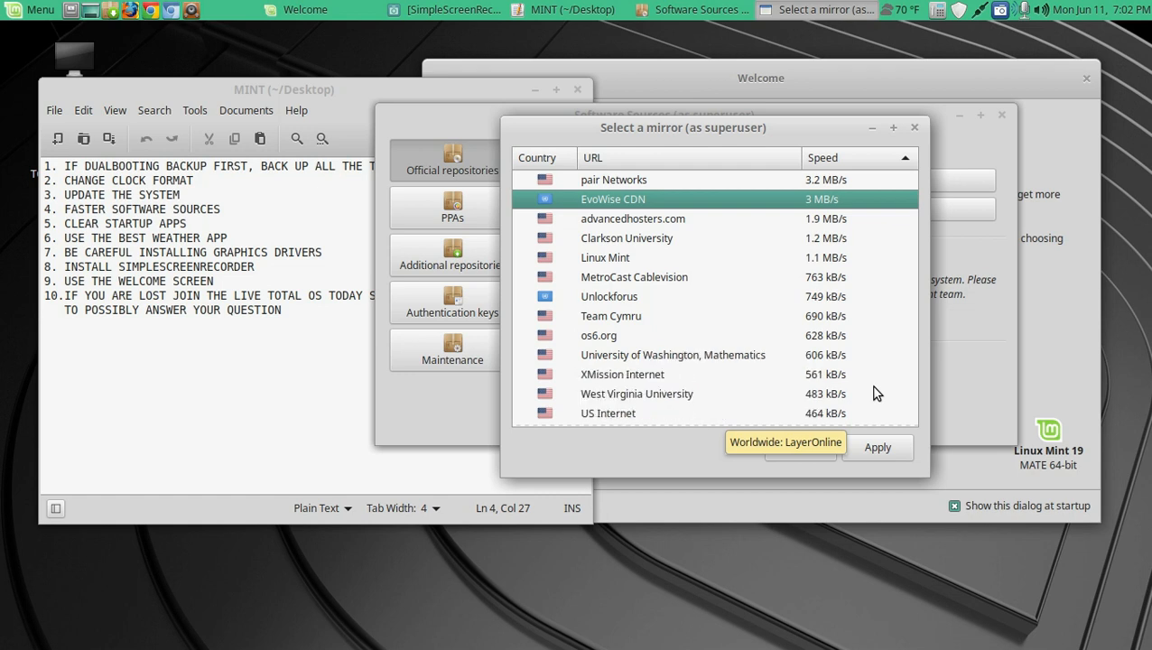
scroll("down", 3)
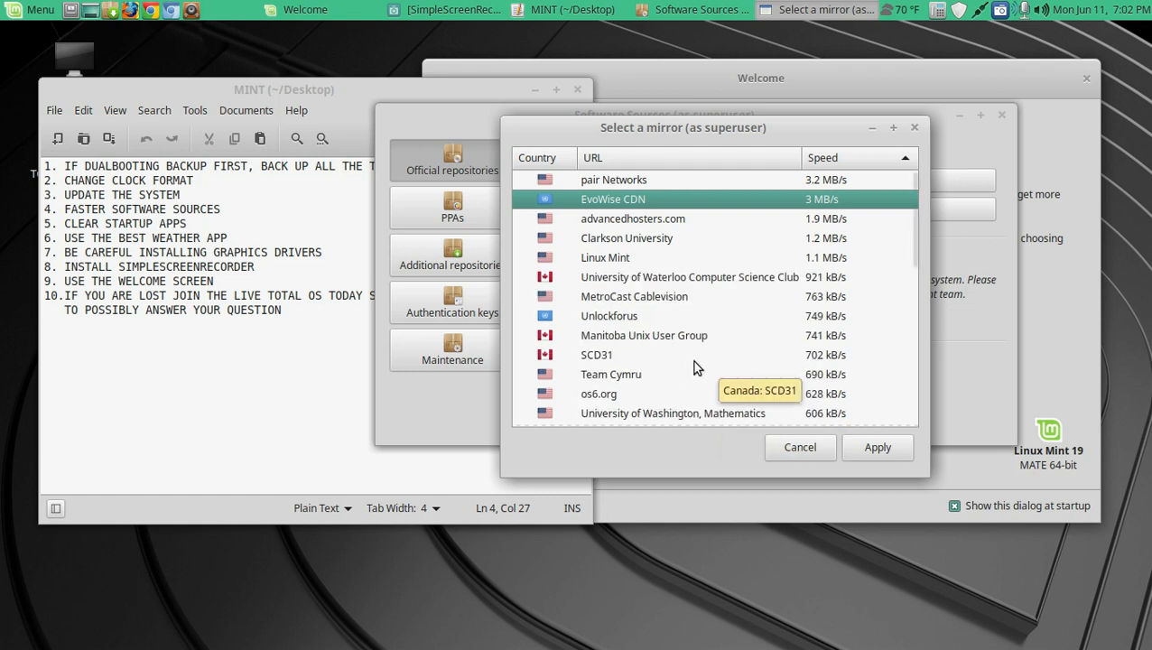
mouse_move(611, 323)
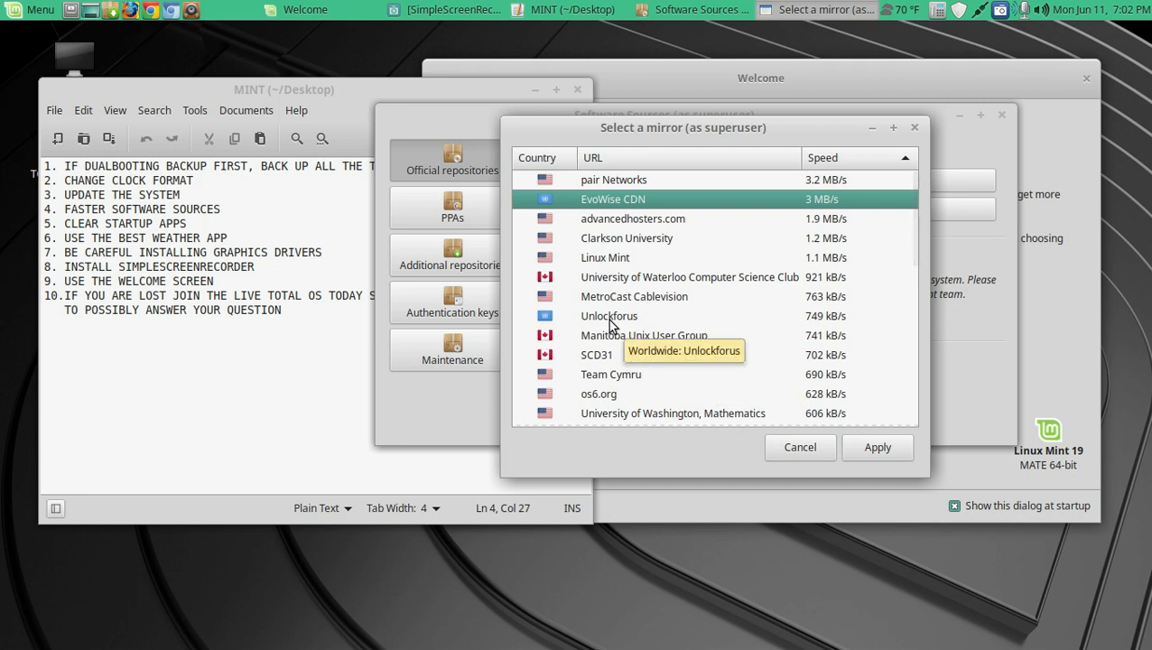
mouse_move(763, 372)
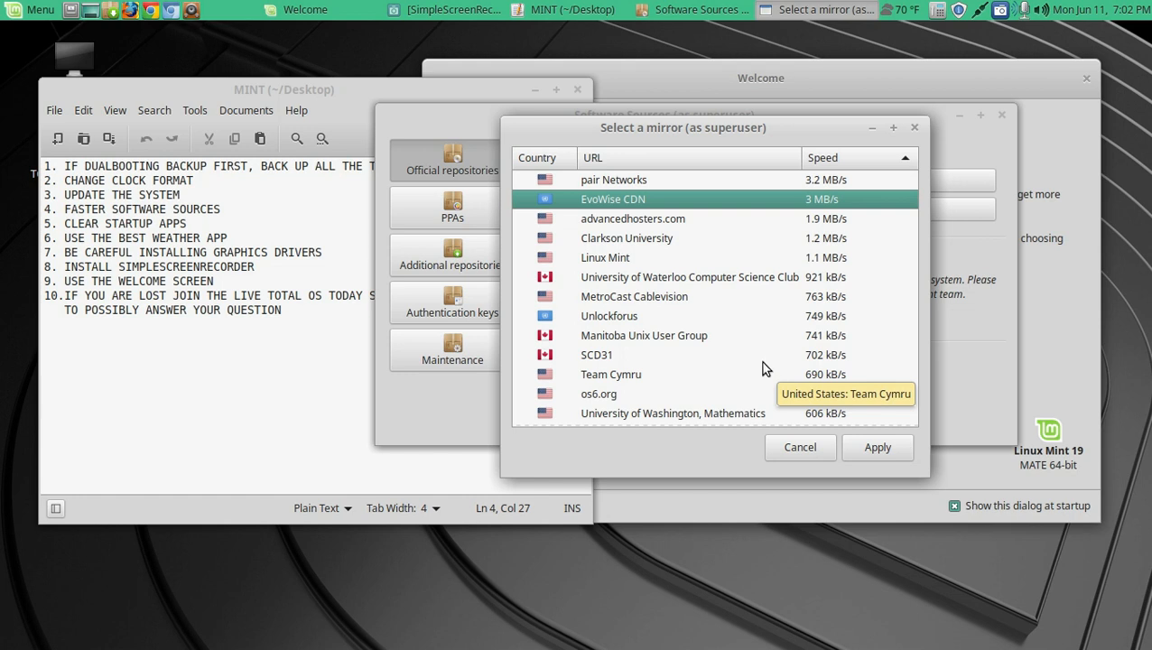
mouse_move(885, 222)
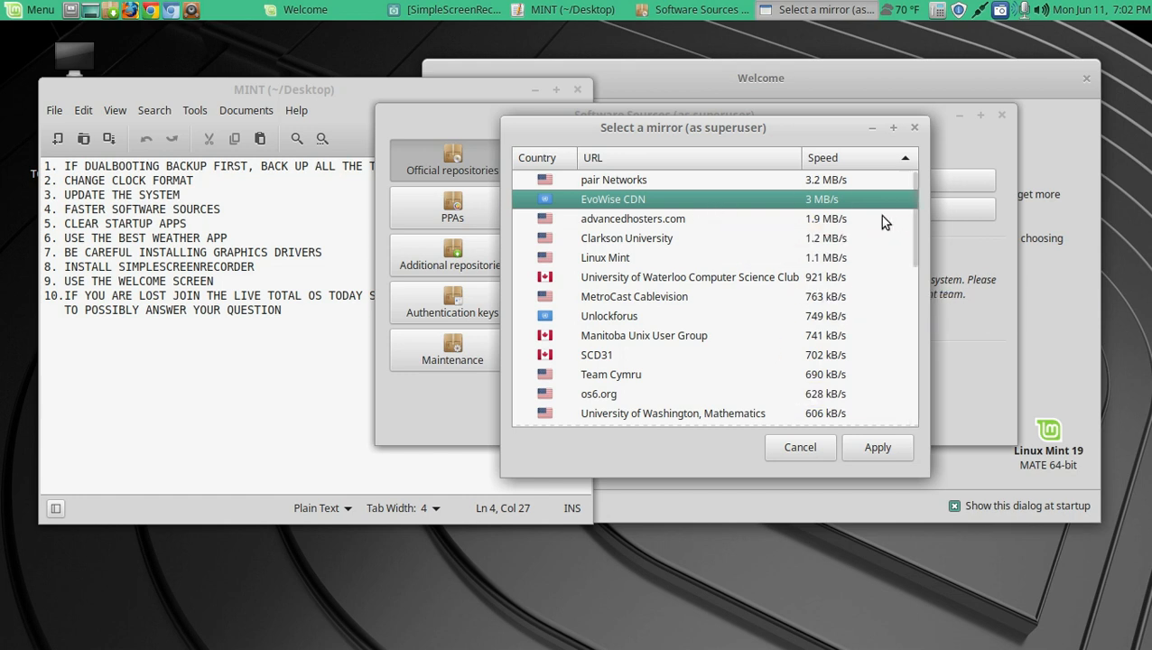
left_click(612, 179)
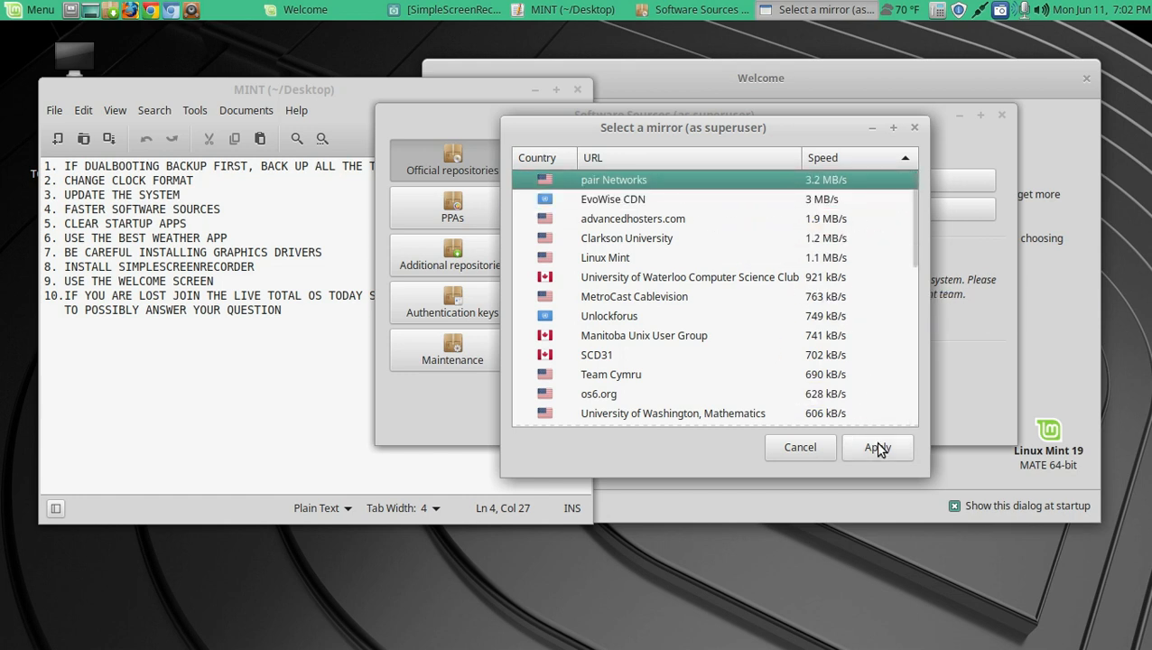
left_click(876, 446)
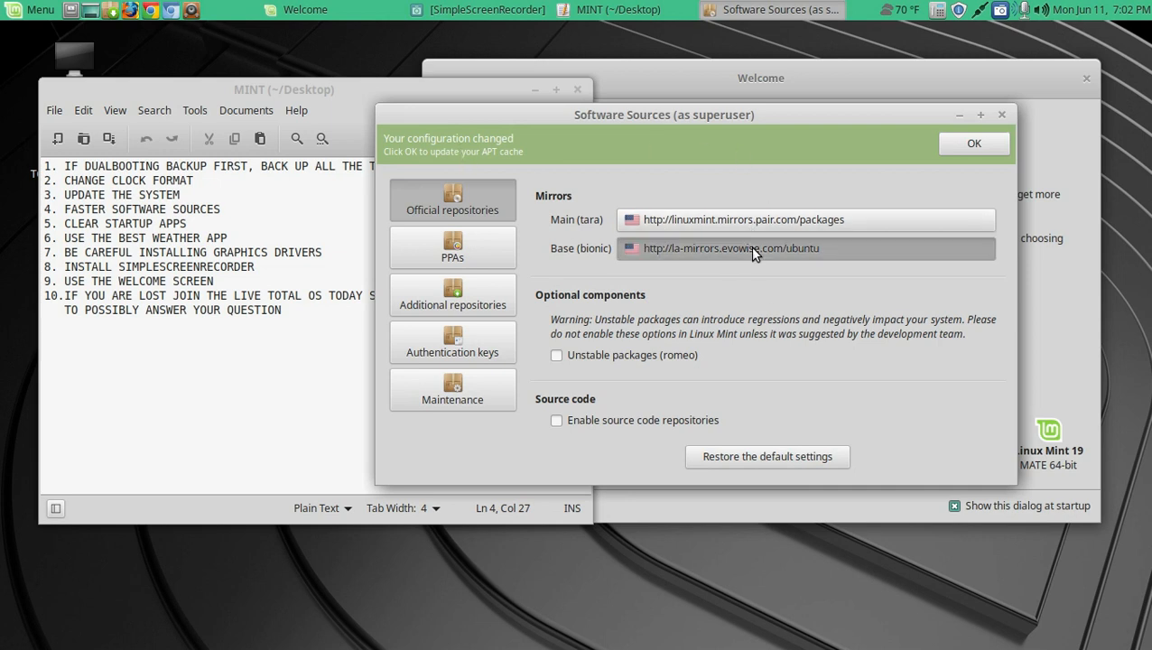
- Set the Base (bionic) mirror to mirror.cogentco.com and update the APT cache
left_click(806, 248)
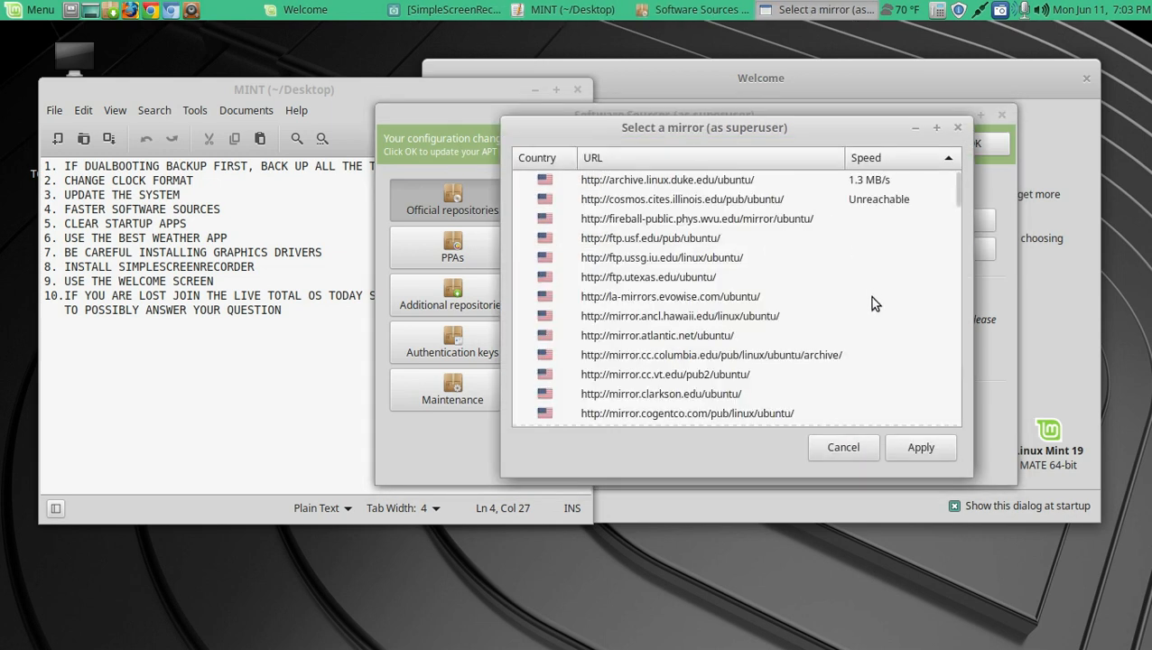
left_click(866, 157)
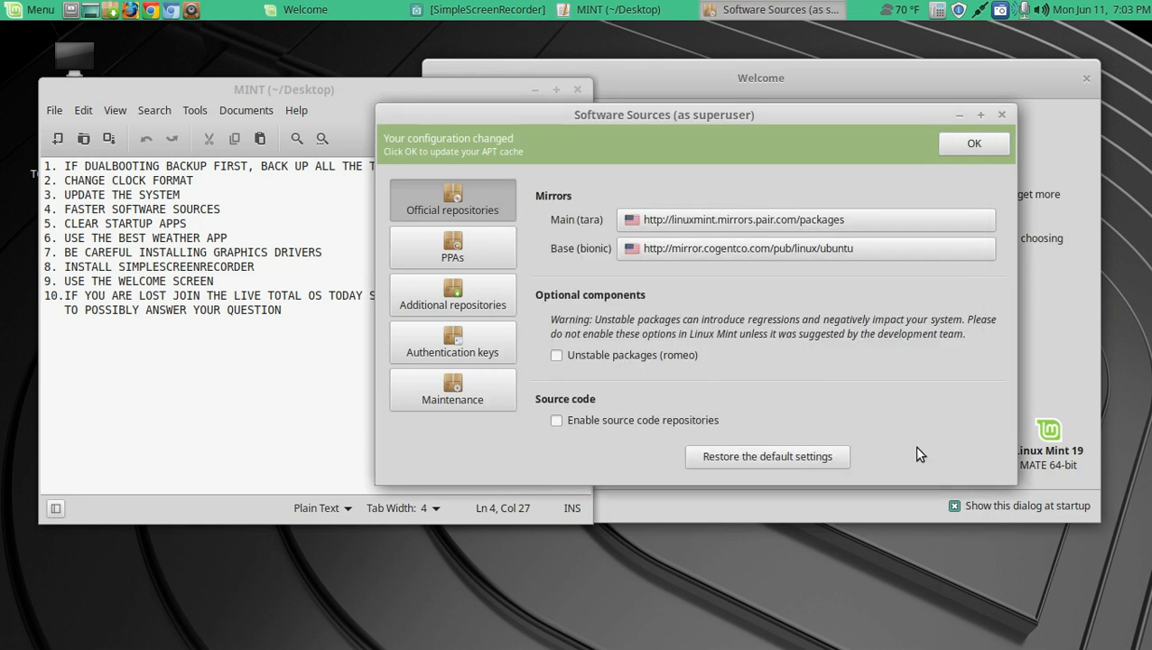
mouse_move(588, 152)
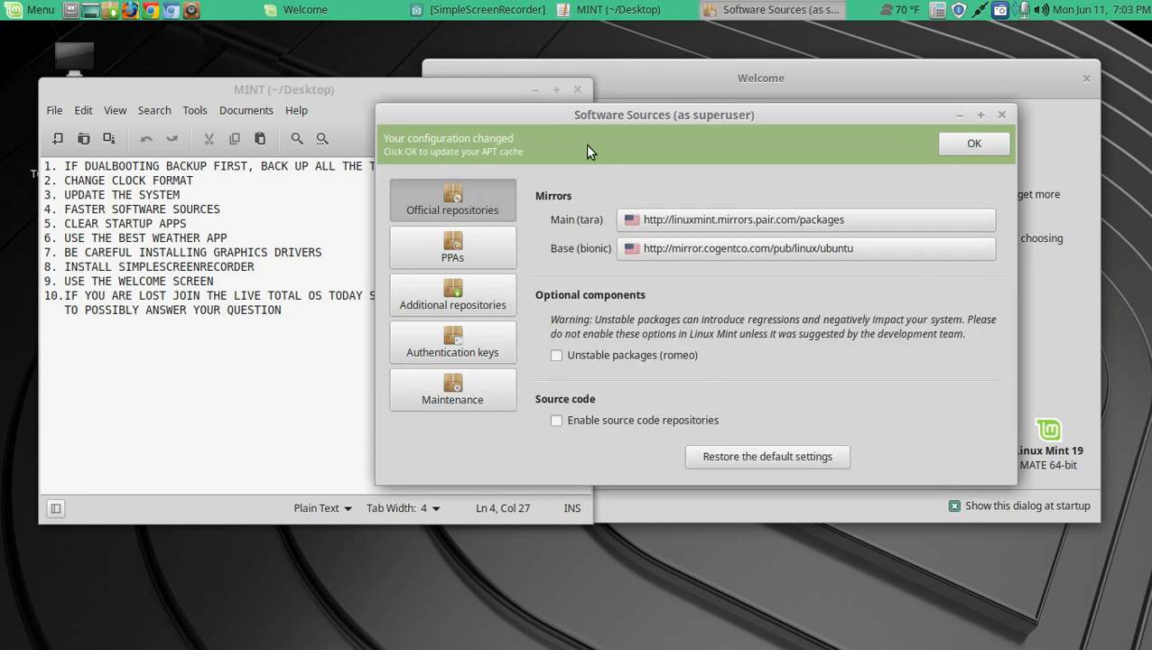
left_click(973, 143)
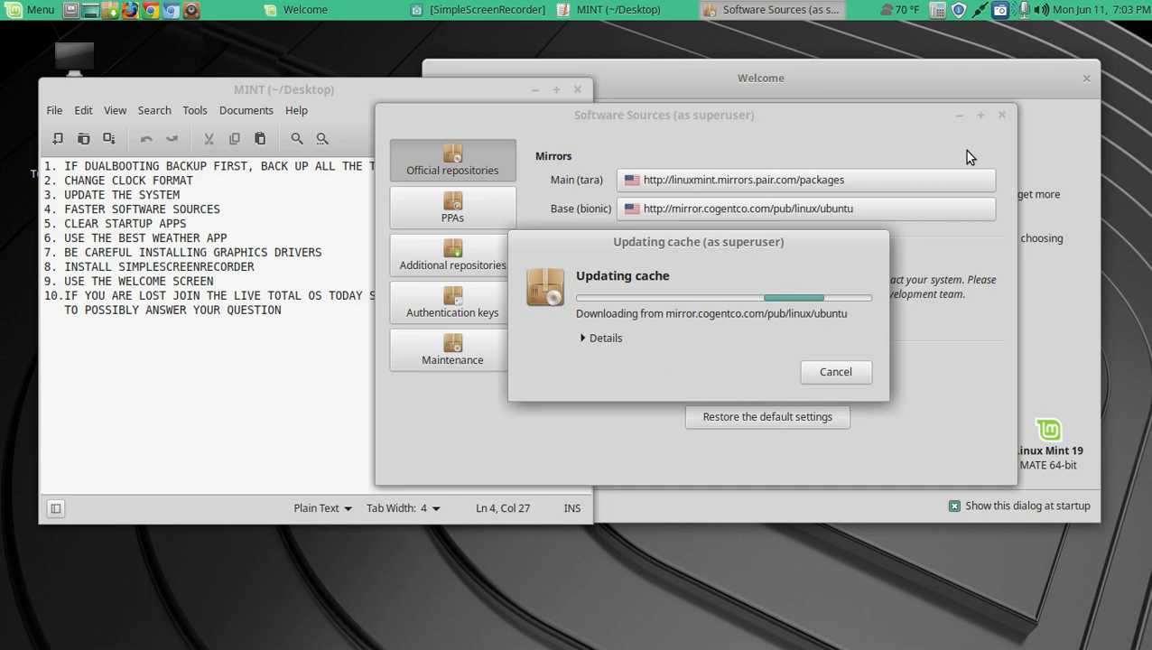
mouse_move(27, 235)
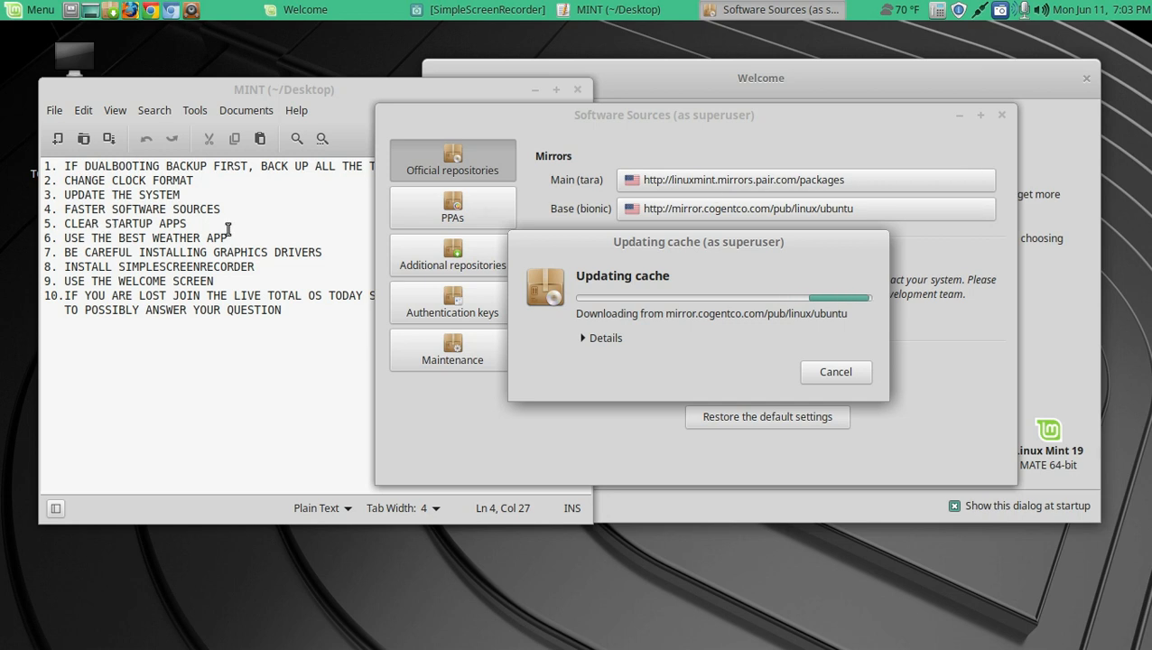
left_click(38, 11)
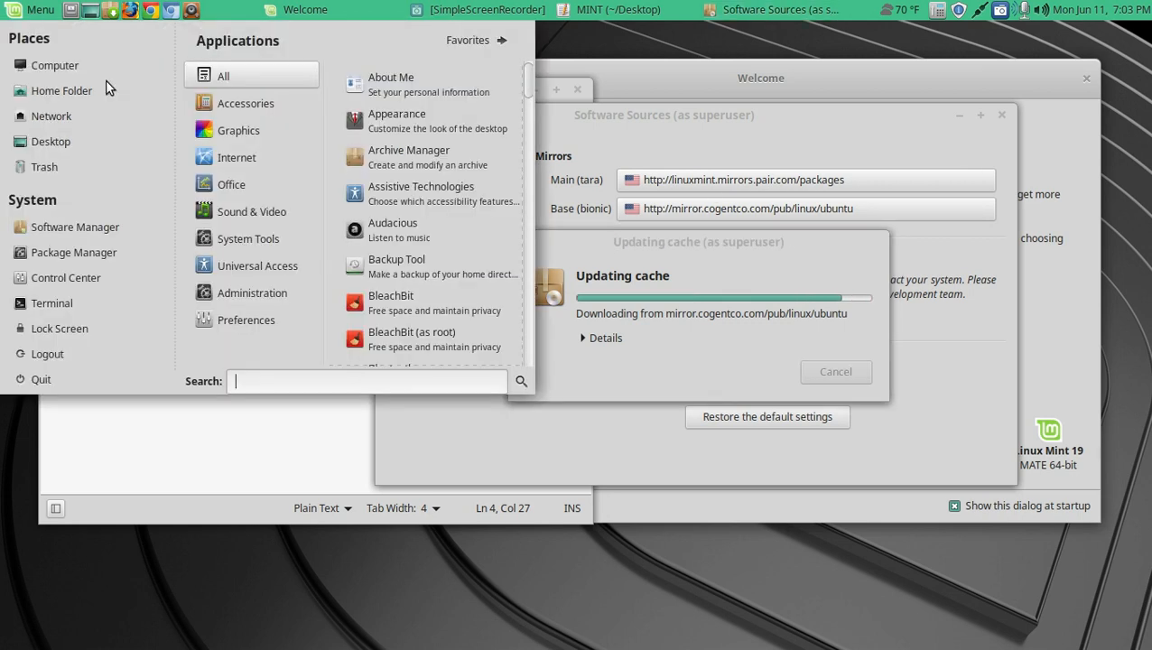
- Launch Startup Applications from a menu search for 'start'
type("s")
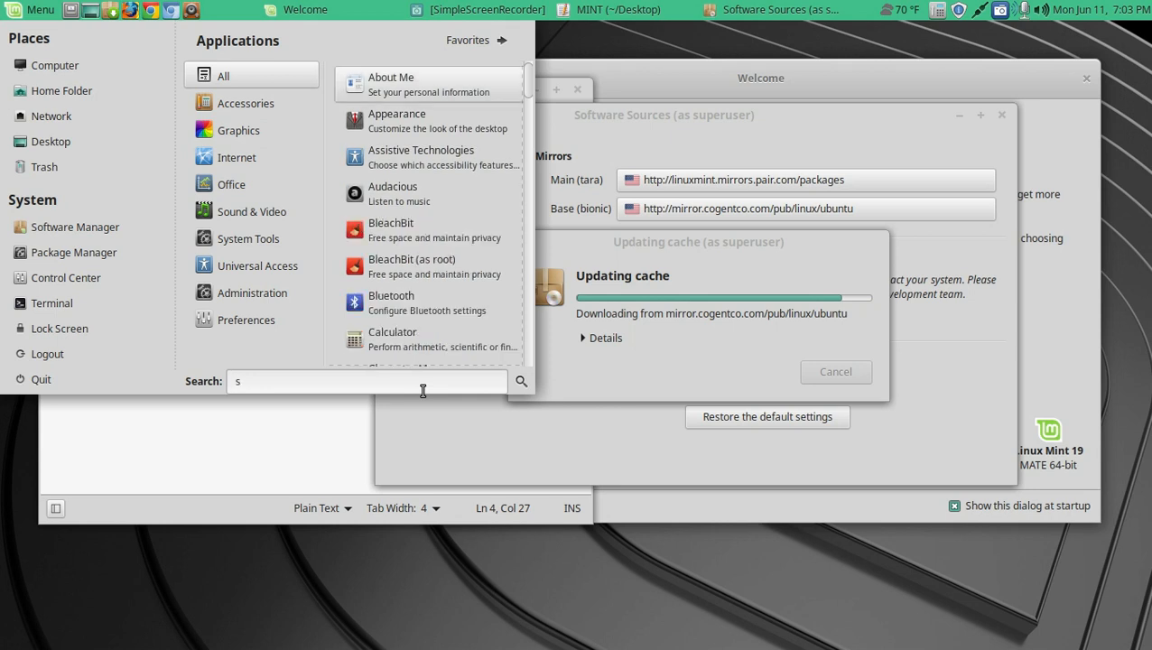
type("tart")
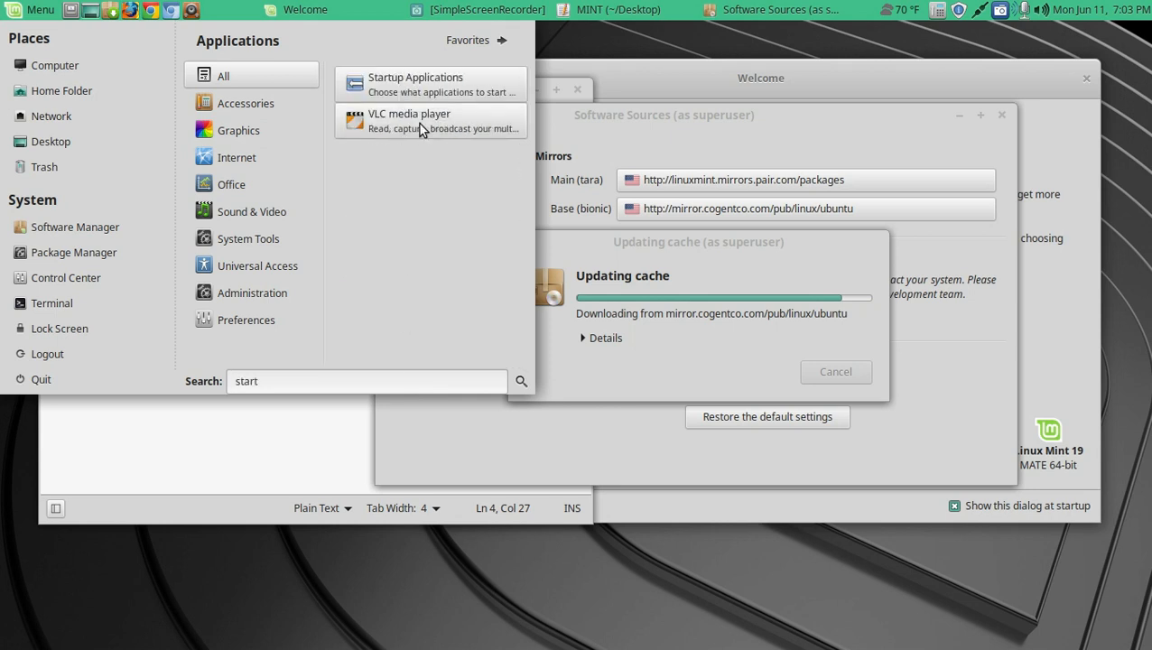
left_click(432, 83)
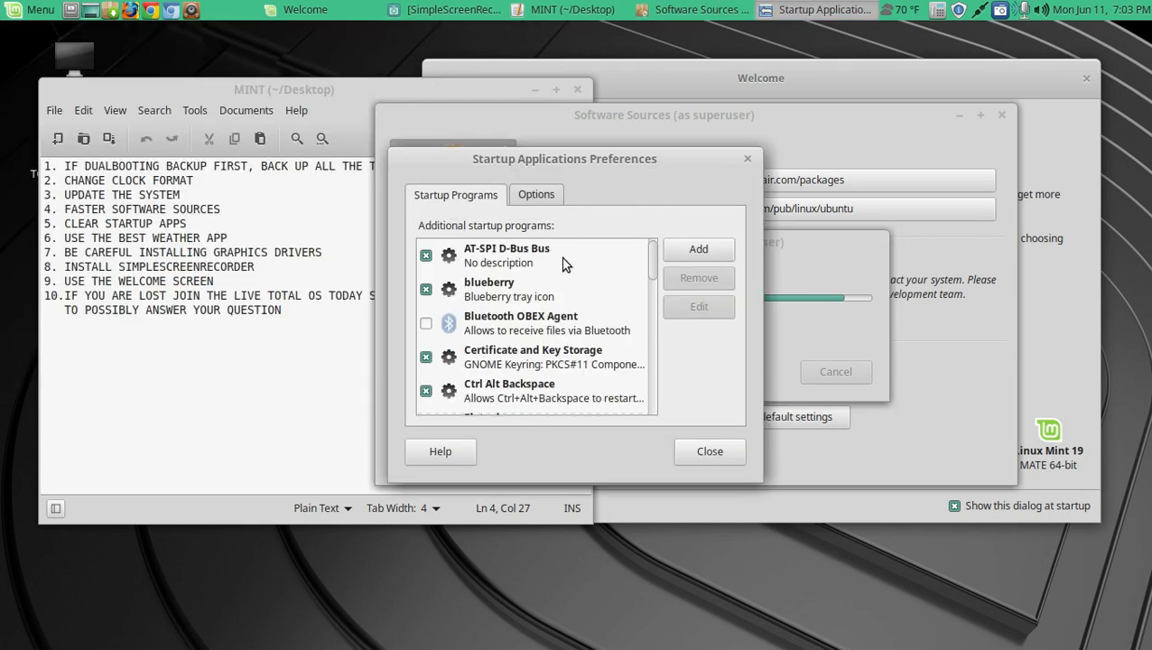
mouse_move(599, 266)
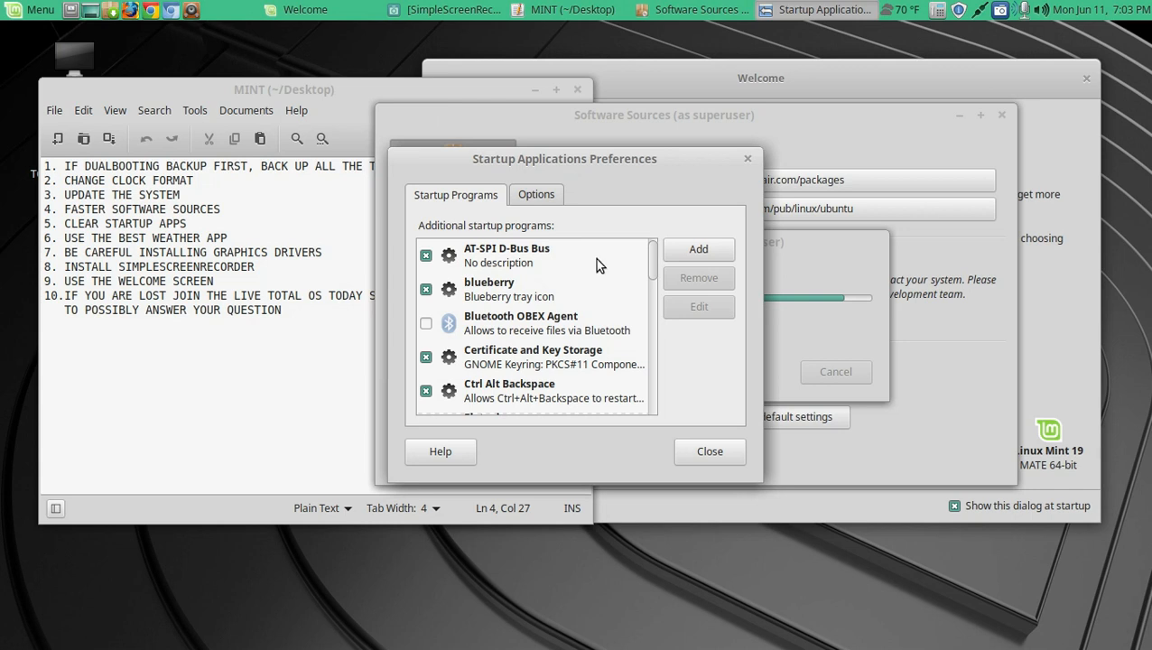
mouse_move(503, 322)
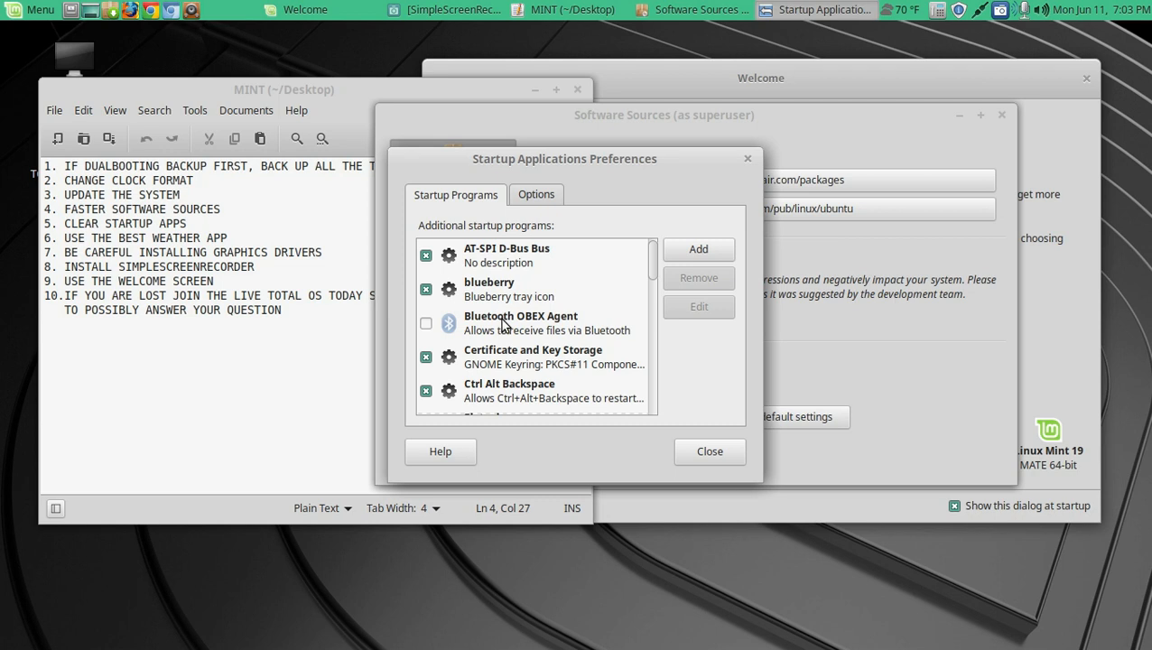
- Select the Bluetooth OBEX Agent and Certificate and Key Storage startup entries
left_click(520, 322)
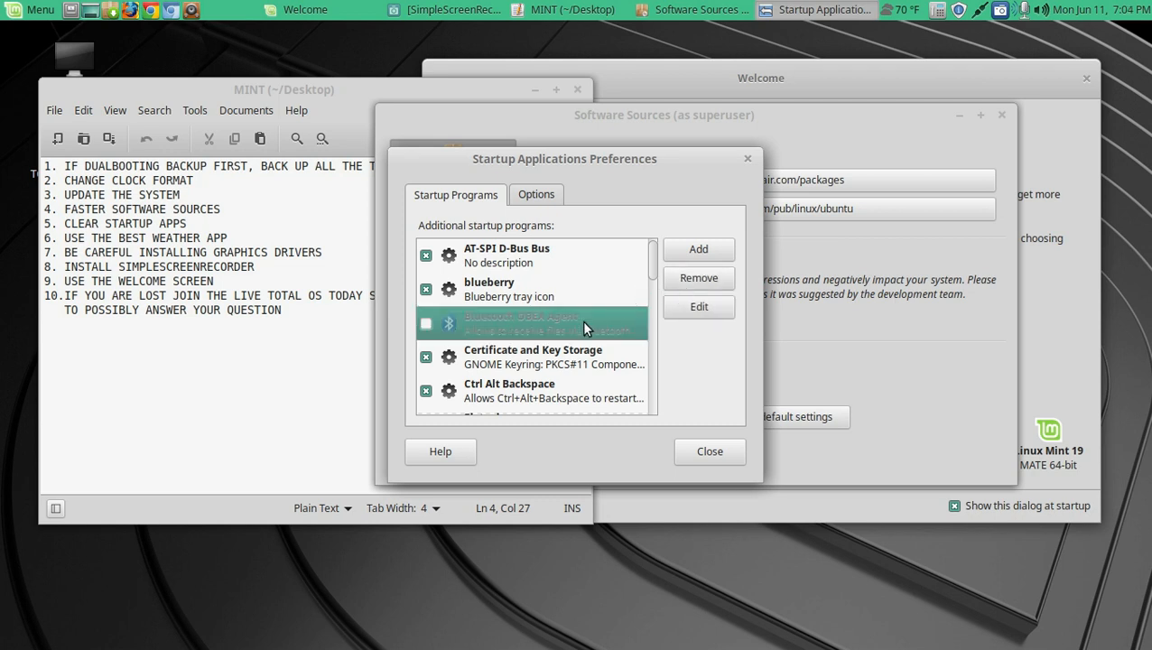
mouse_move(554, 315)
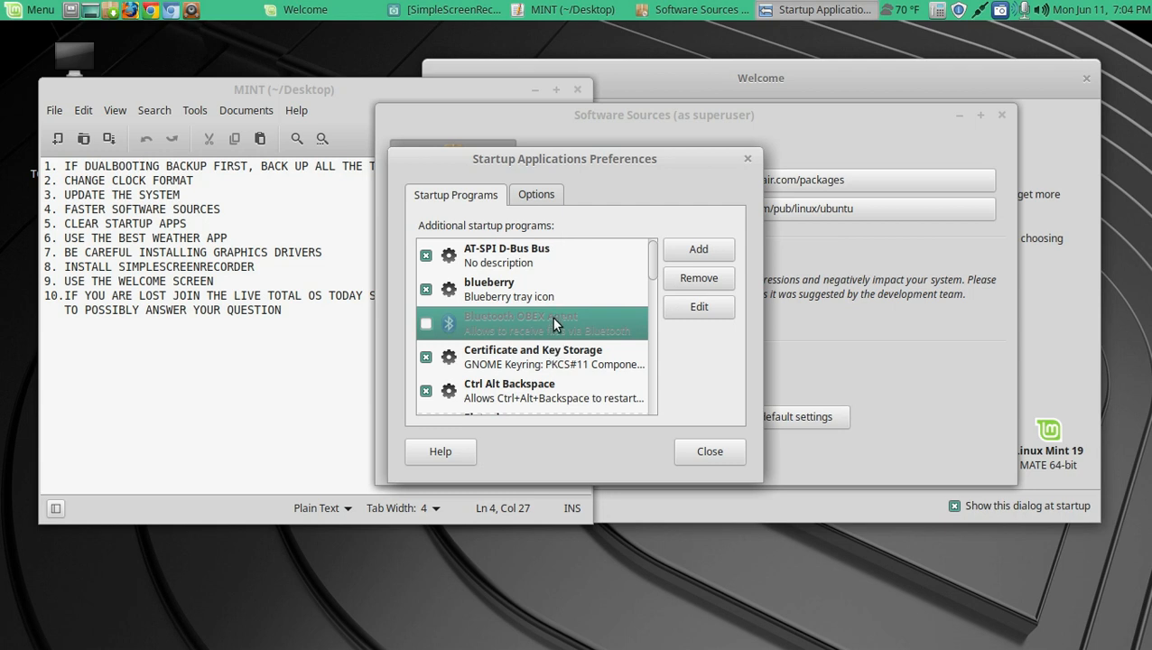
scroll("down", 3)
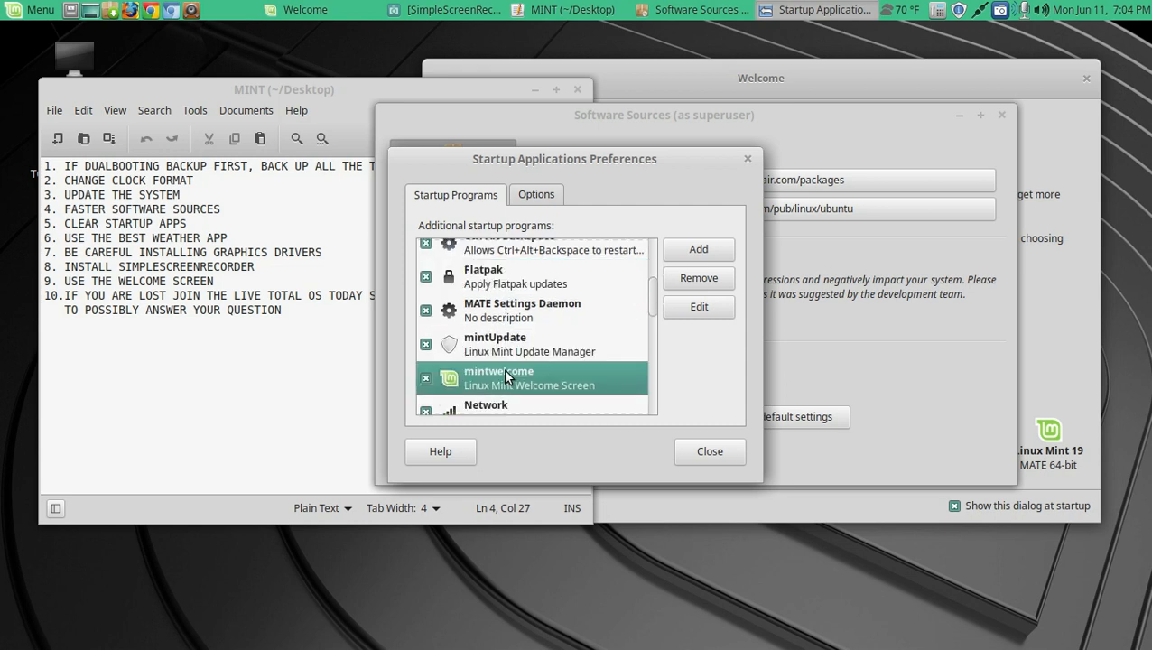
scroll("down", 3)
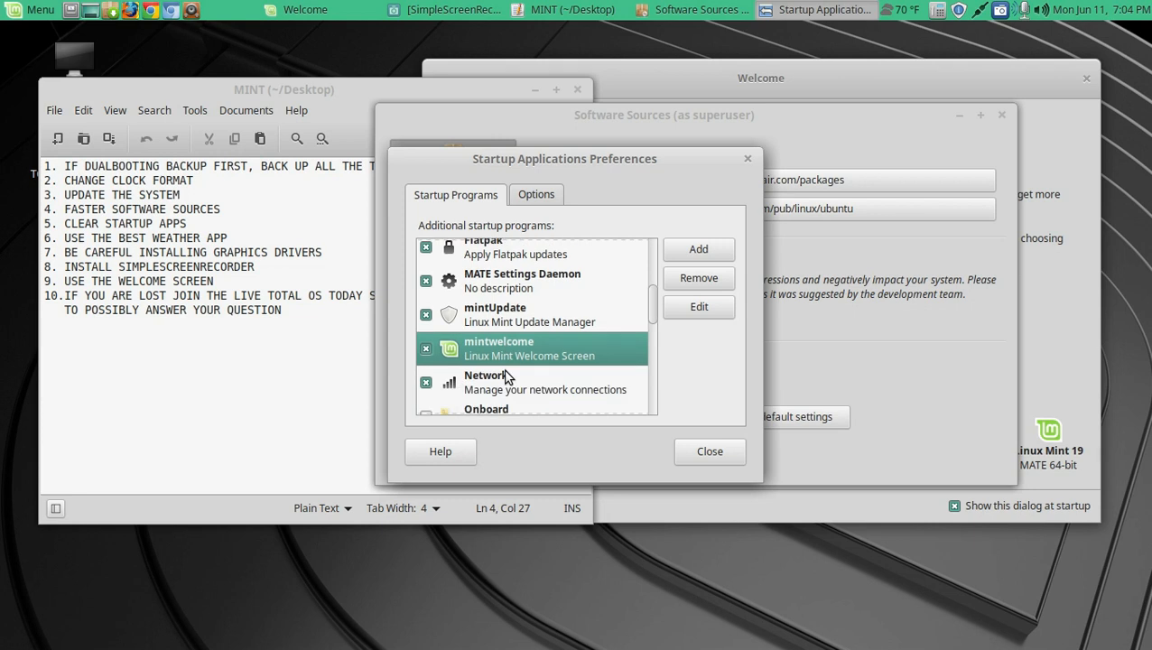
scroll("down", 3)
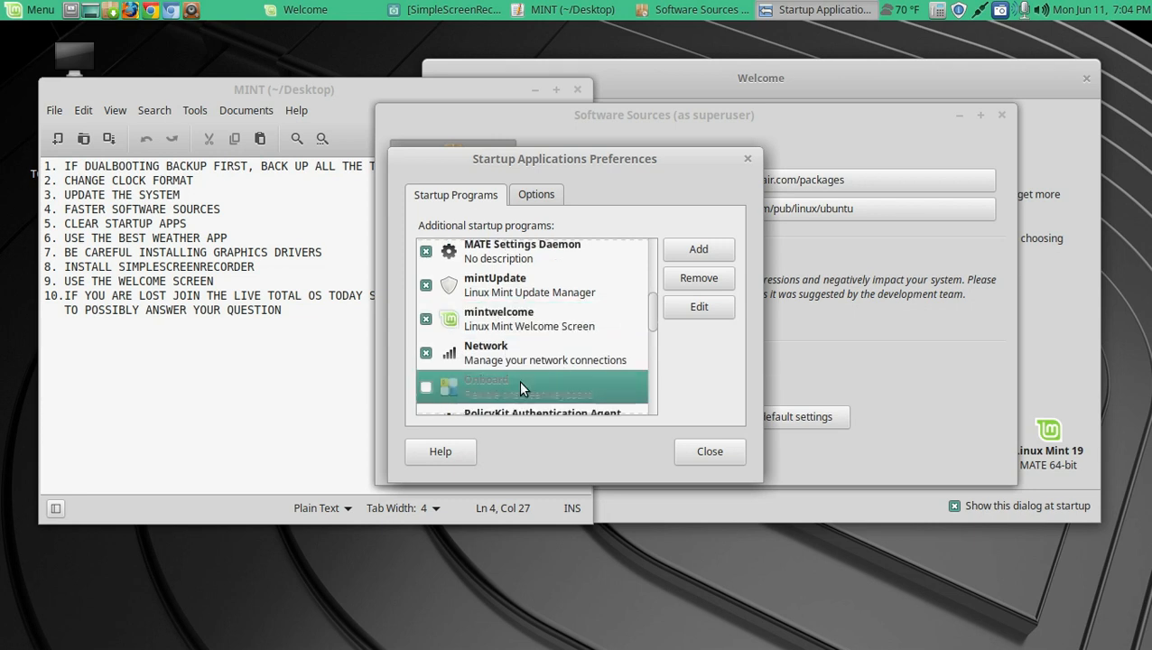
scroll("down", 3)
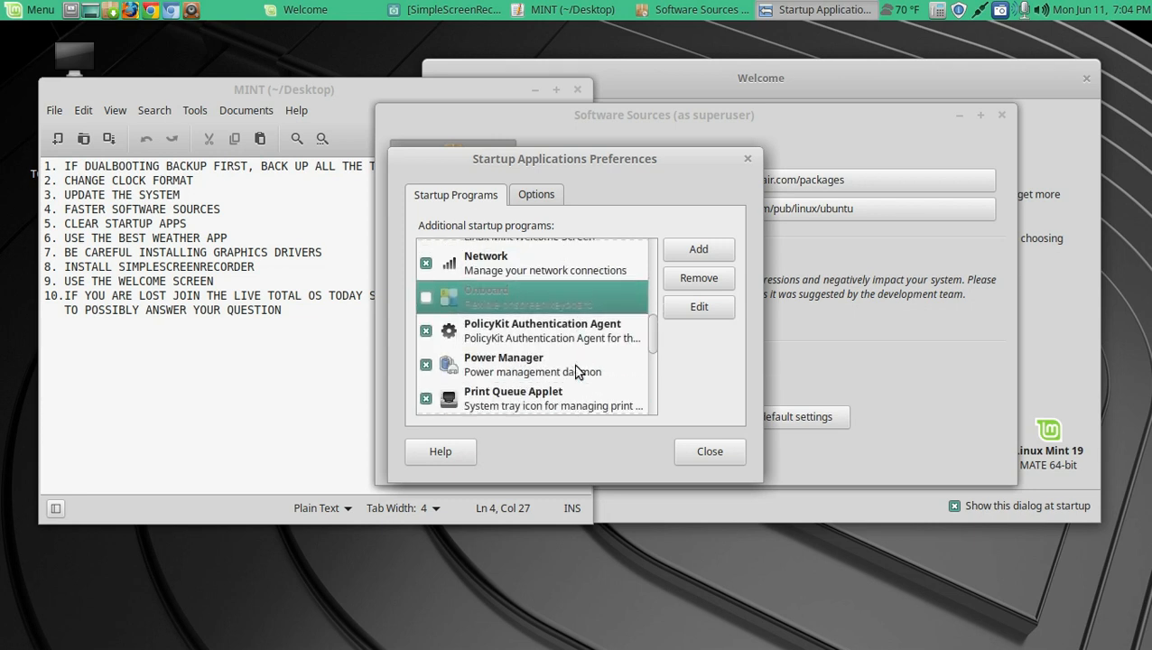
scroll("down", 3)
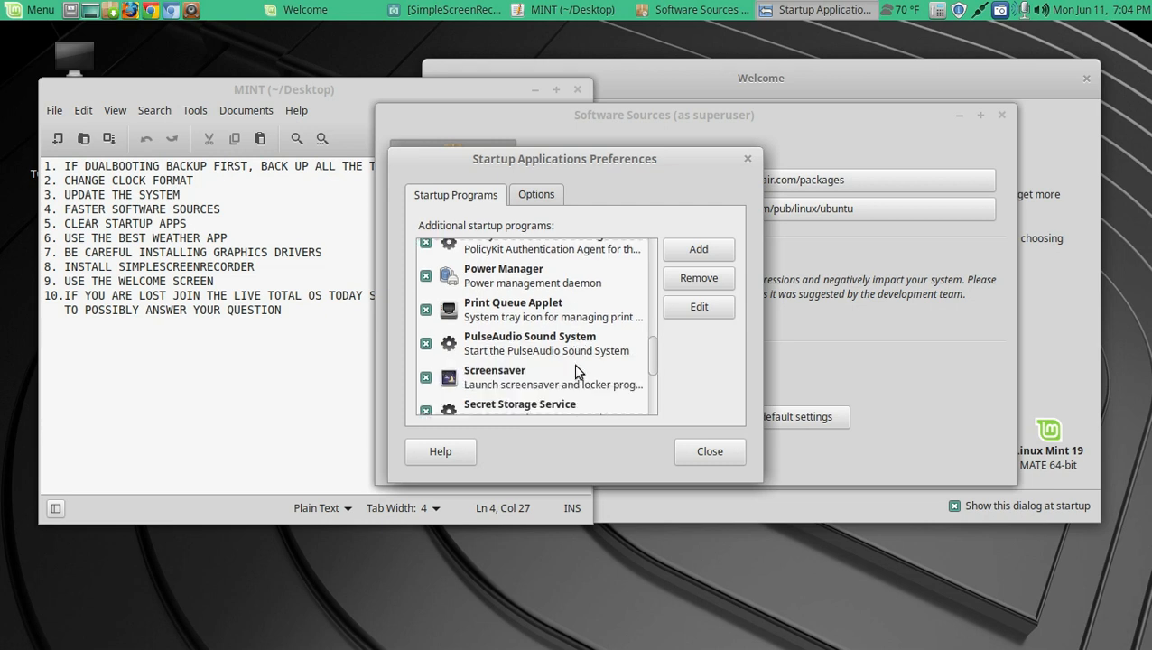
scroll("down", 3)
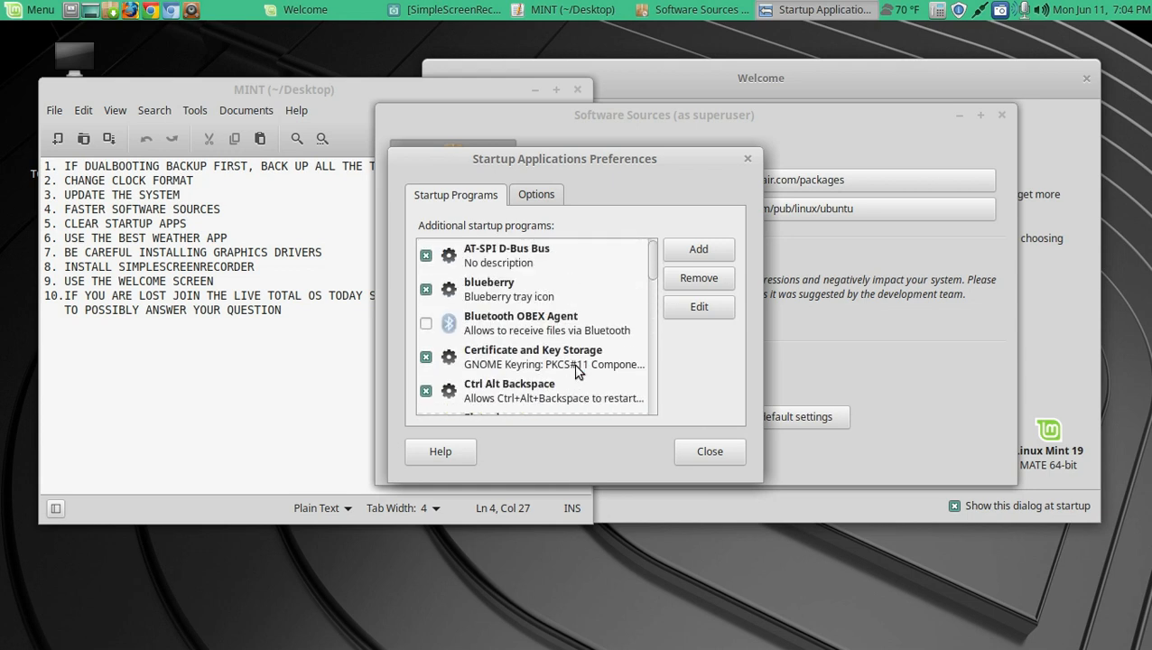
left_click(533, 323)
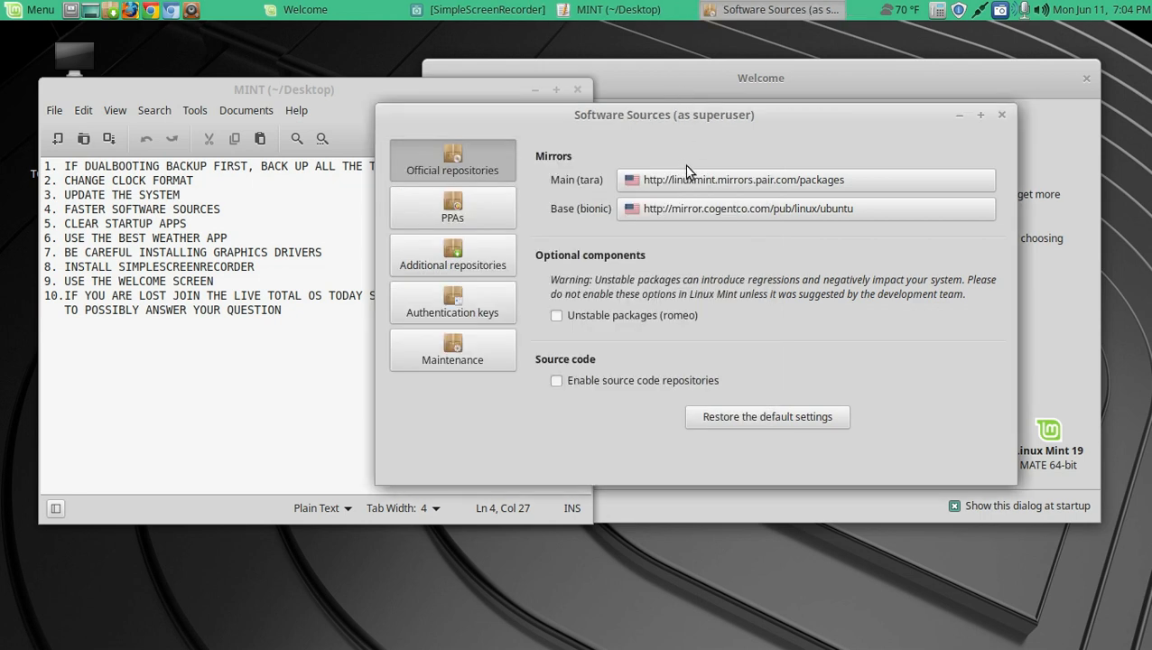
- Close Software Sources and search Add to Panel for the weather applet ('wea')
left_click(1001, 114)
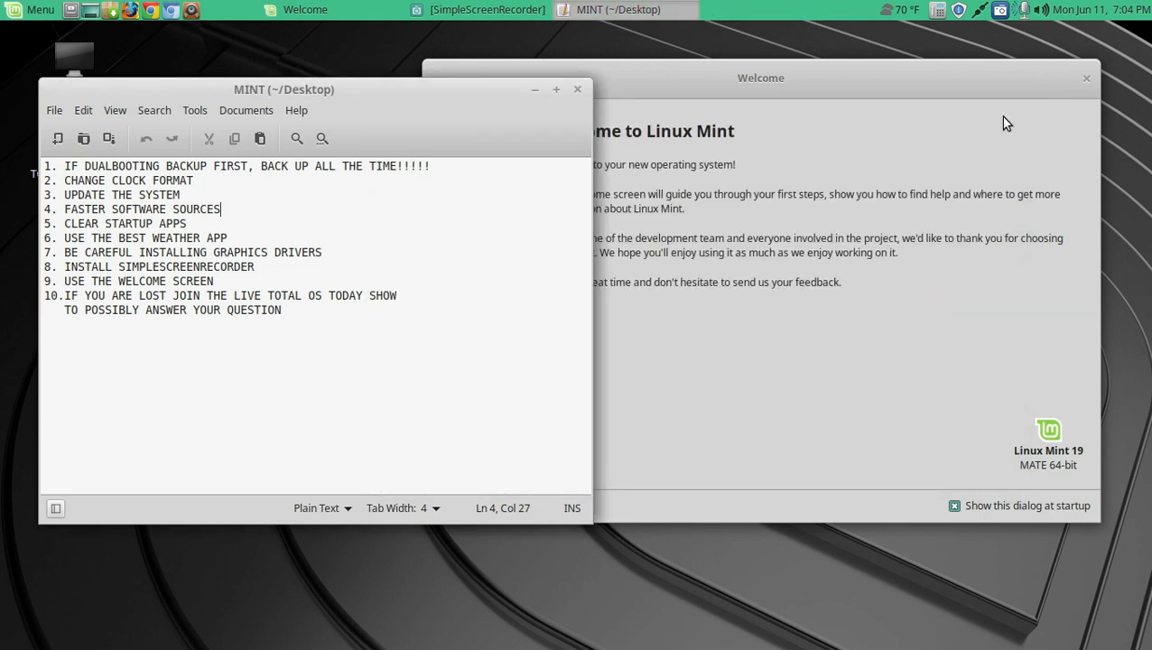
mouse_move(229, 244)
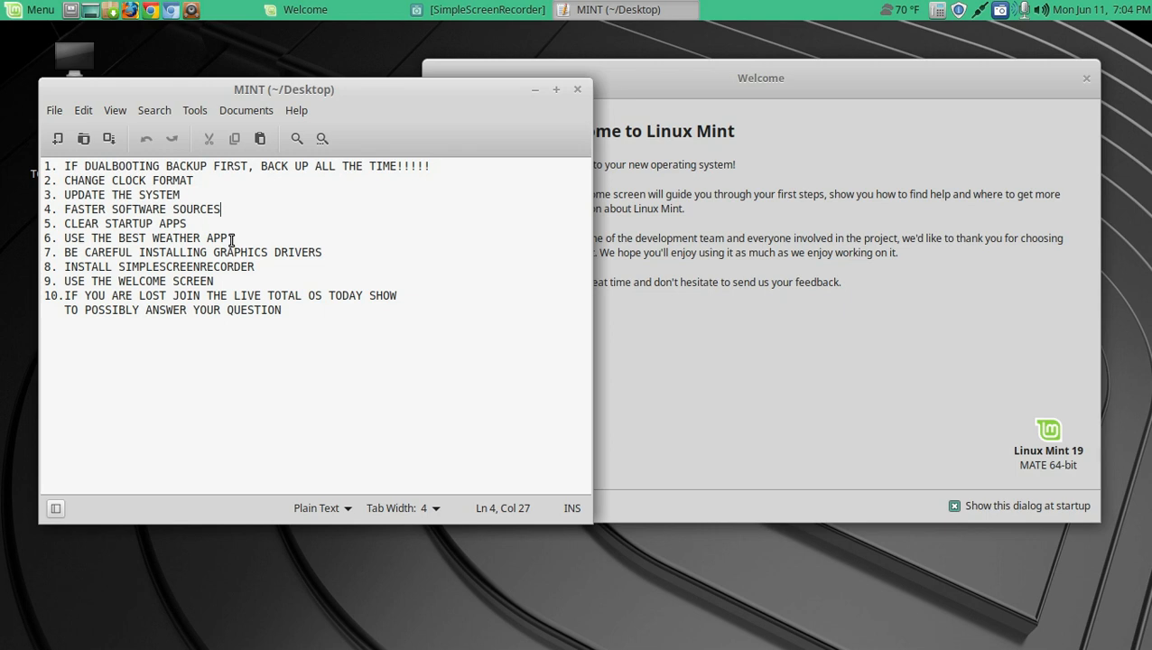
right_click(814, 10)
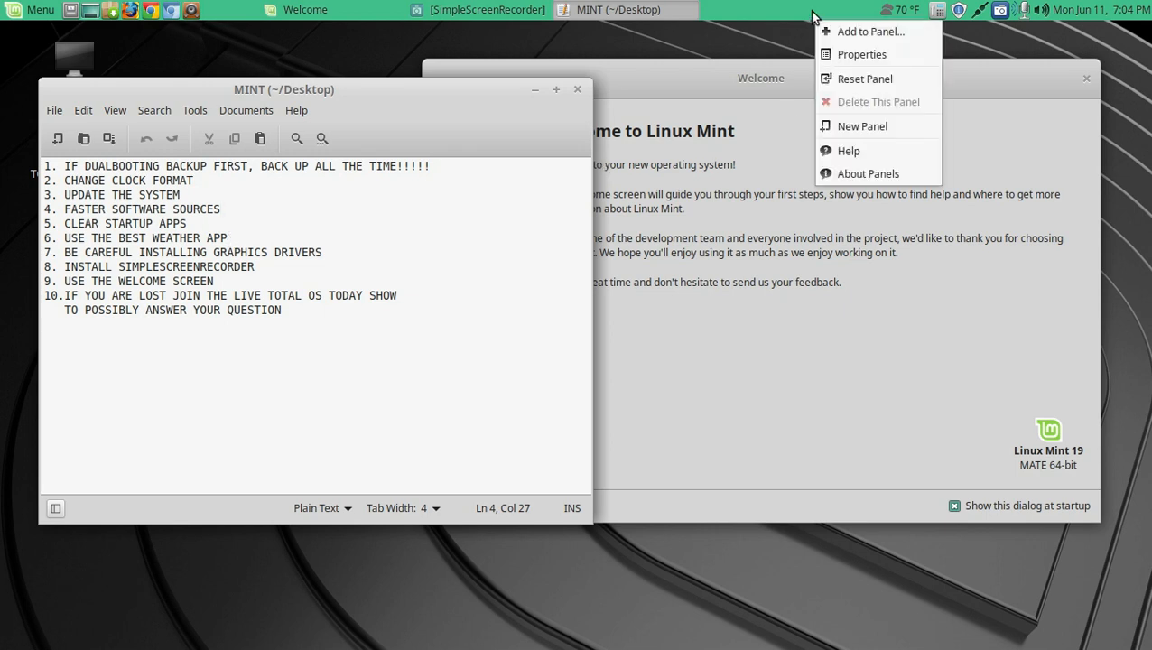
left_click(867, 32)
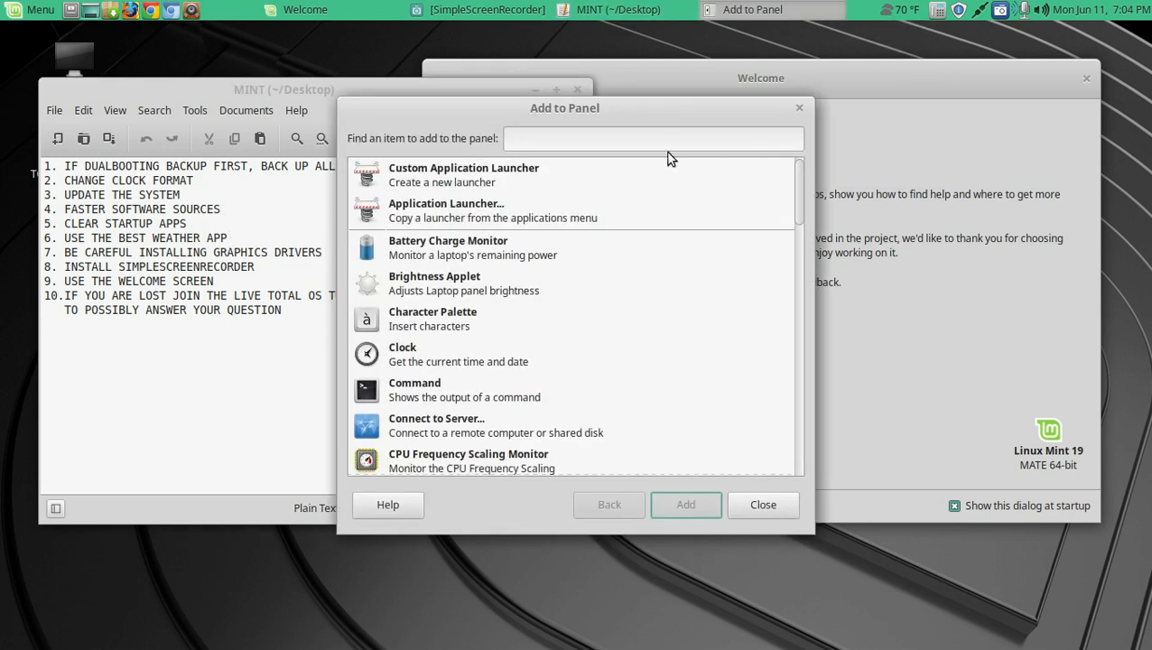
type("wea")
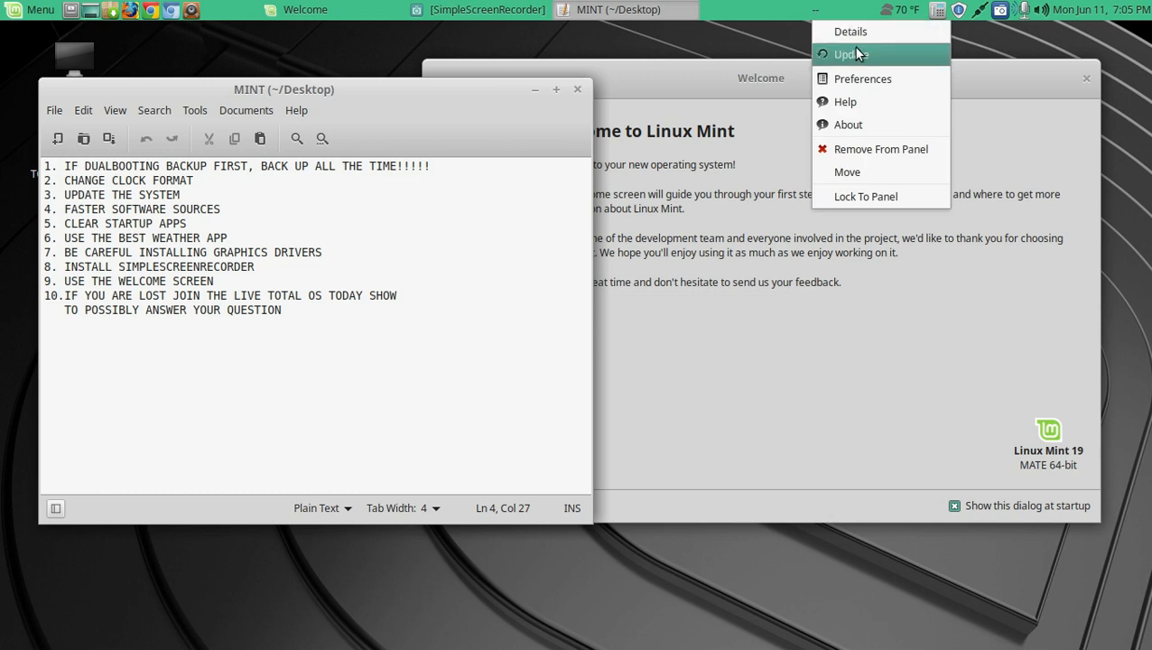
- Keep the new weather applet in Fahrenheit and locate Orlando International Airport via 'orlando'
left_click(860, 79)
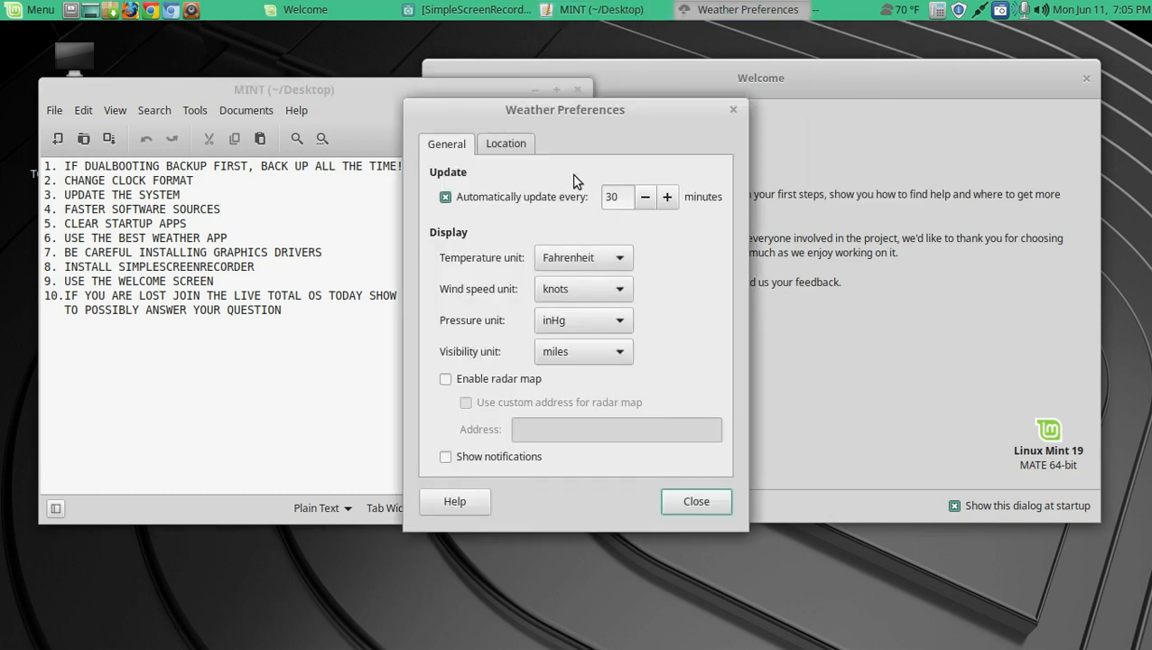
left_click(619, 258)
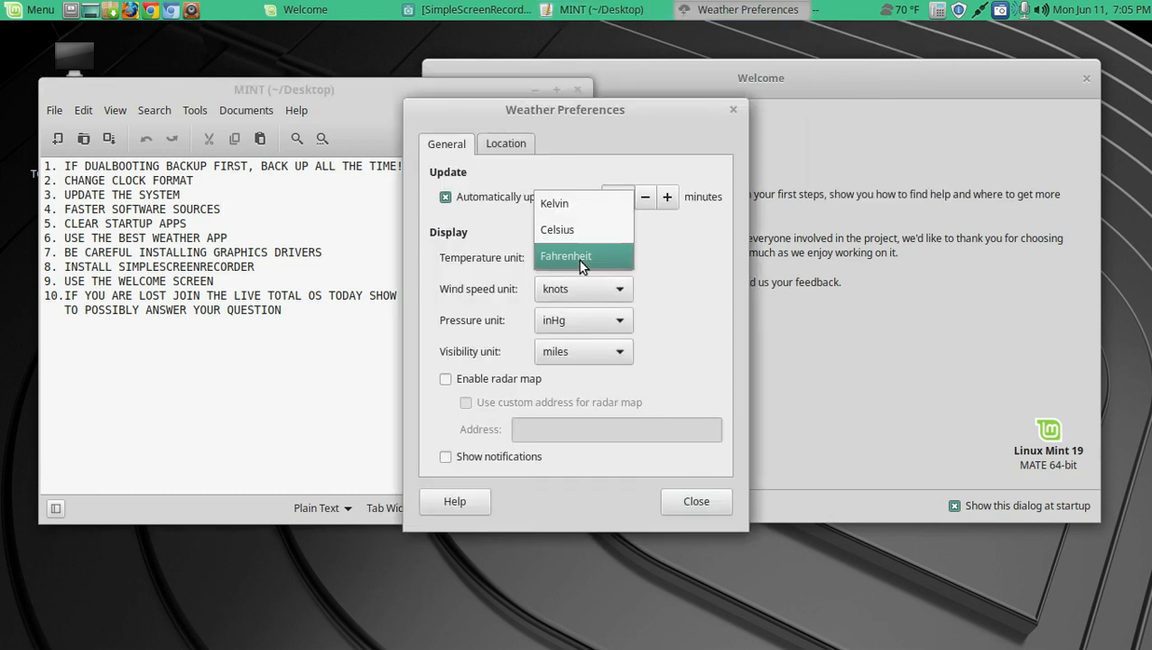
left_click(581, 256)
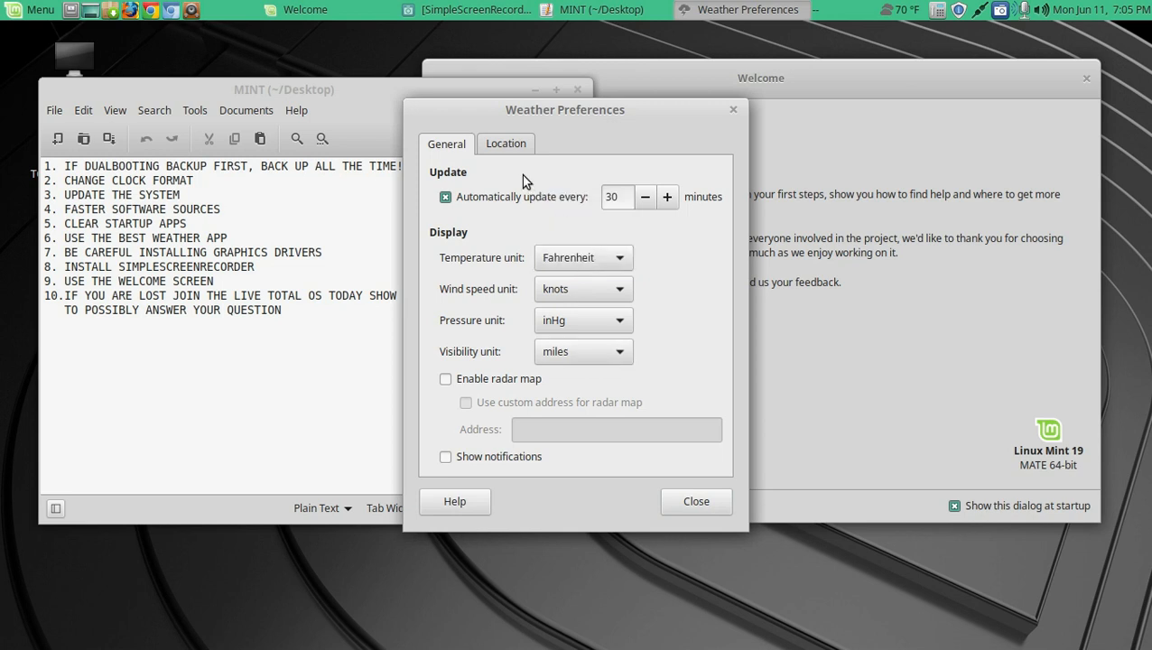
left_click(506, 143)
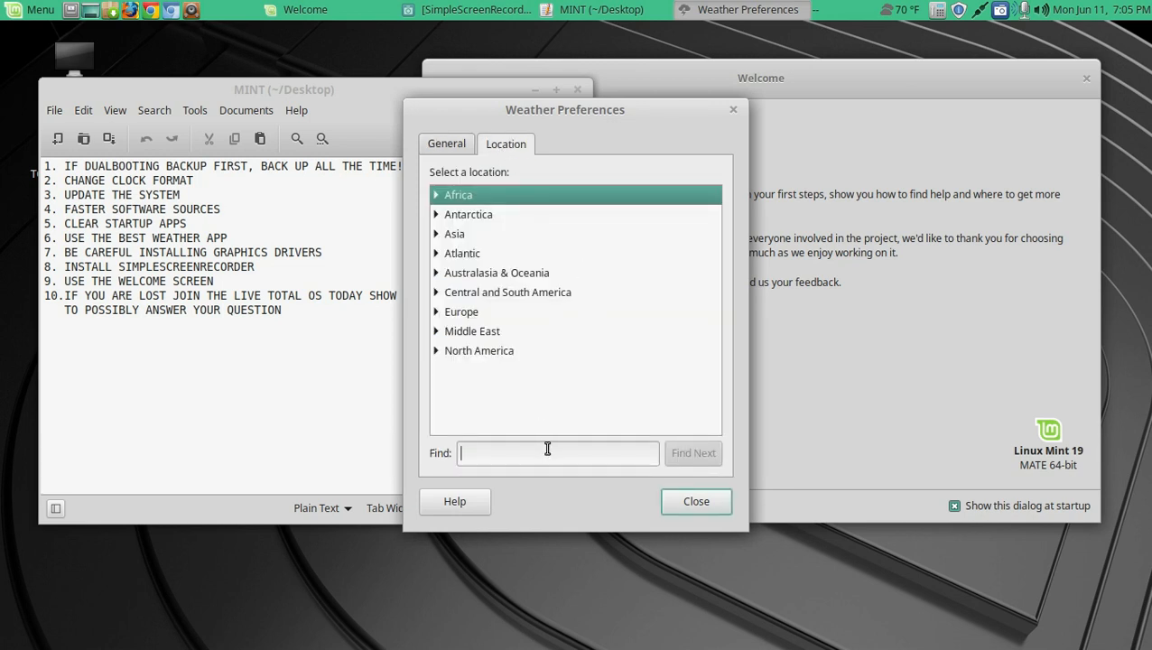
type("o")
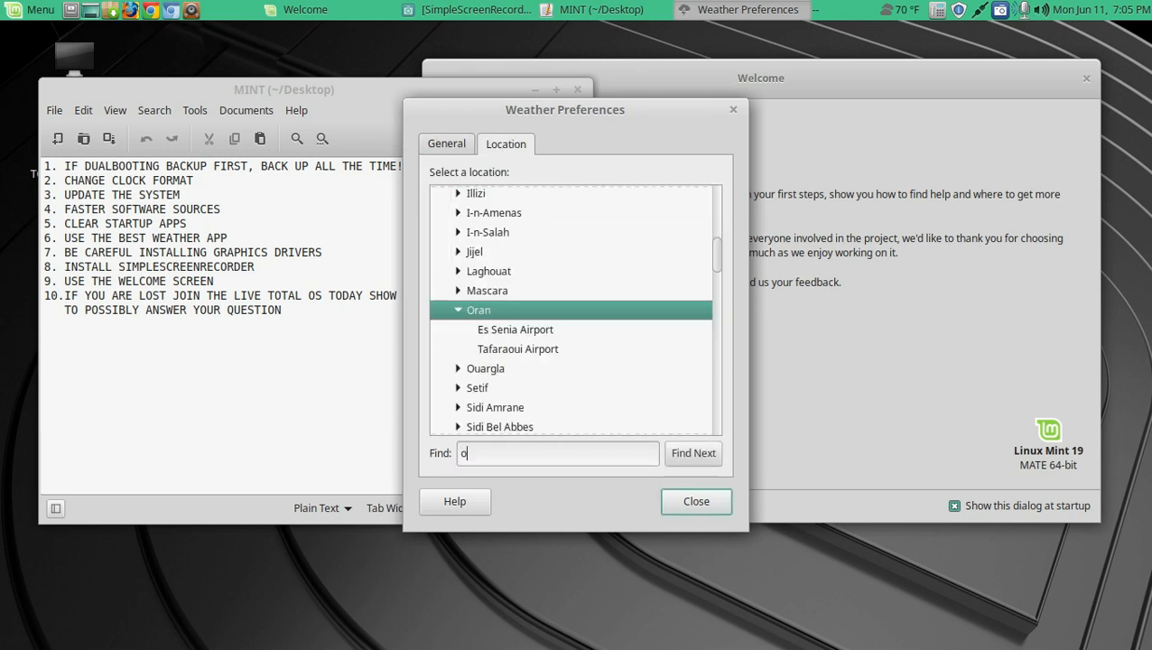
type("rlando")
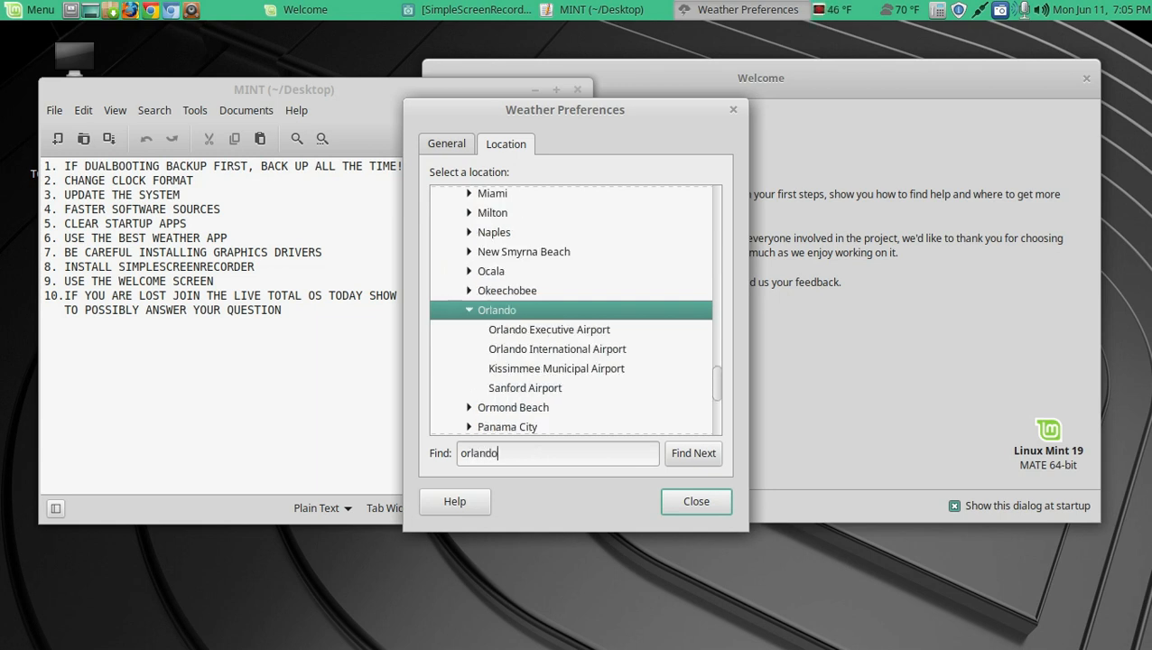
left_click(557, 348)
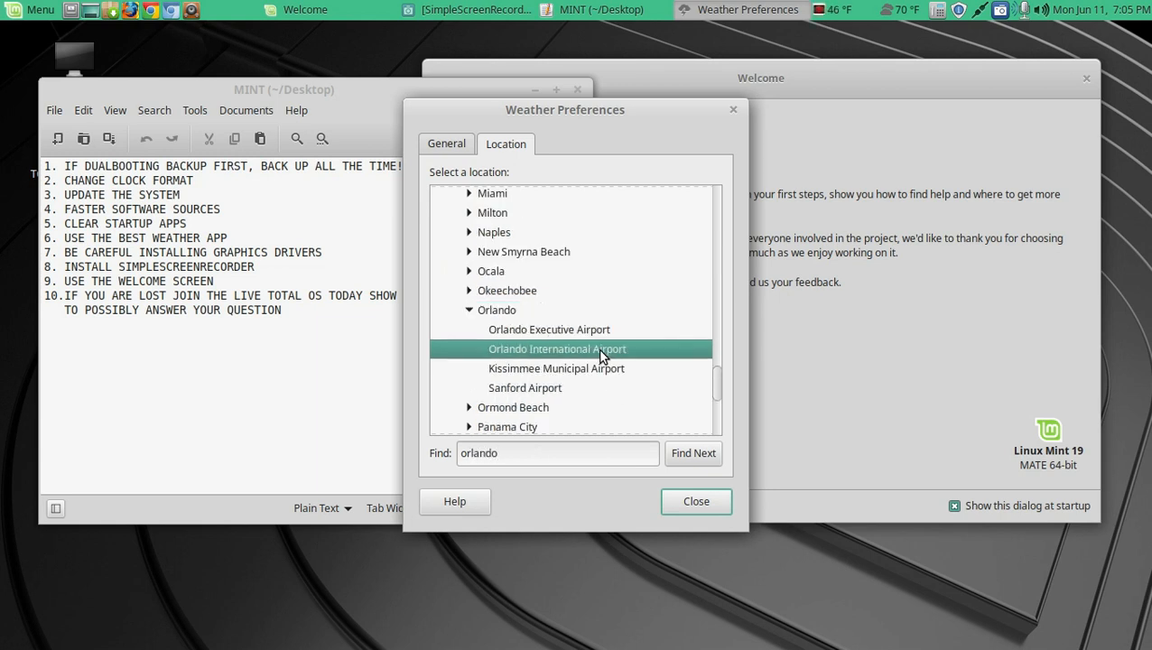
mouse_move(692, 501)
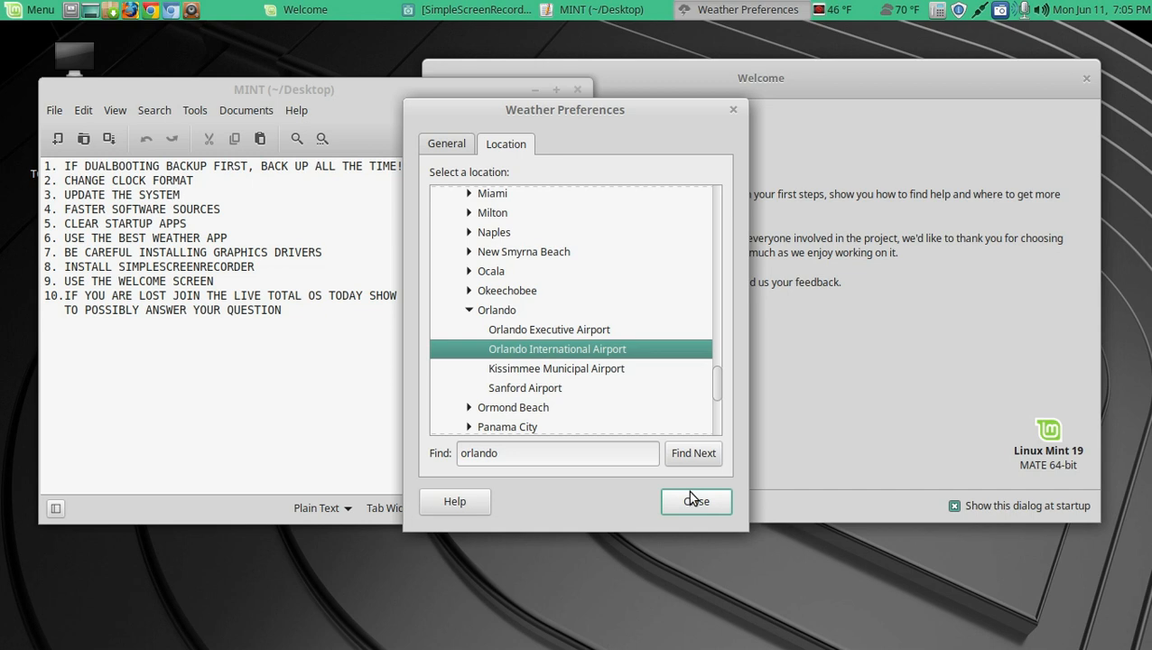
- Apply the Orlando location, refresh its readings and review the multi-day forecast
left_click(696, 501)
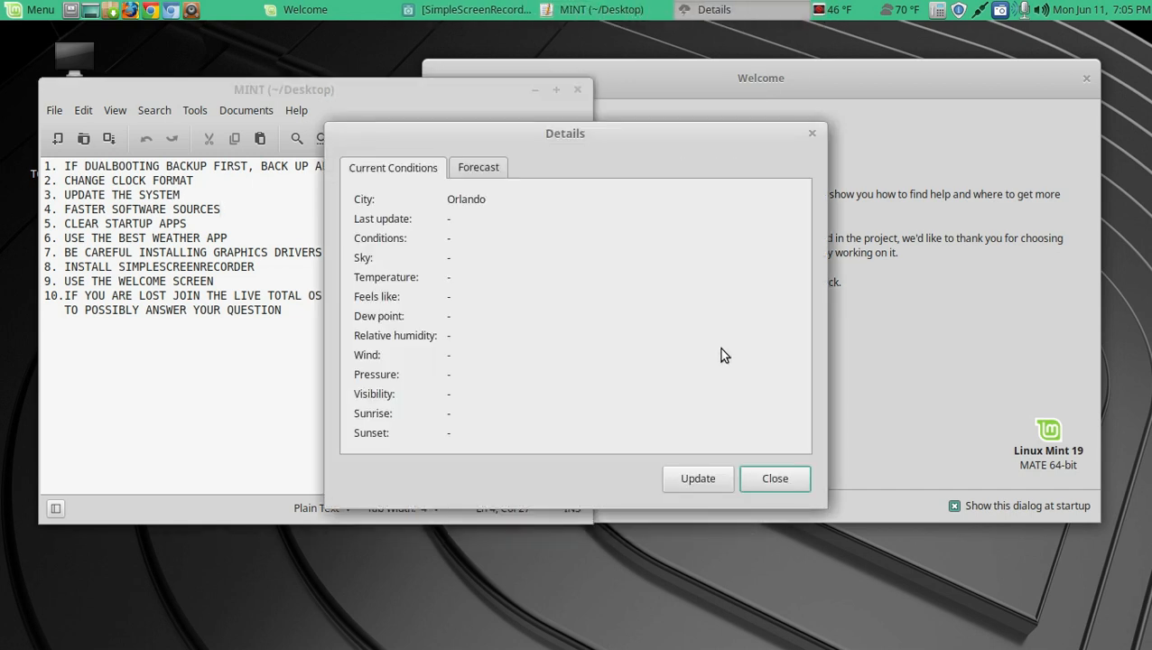
left_click(698, 479)
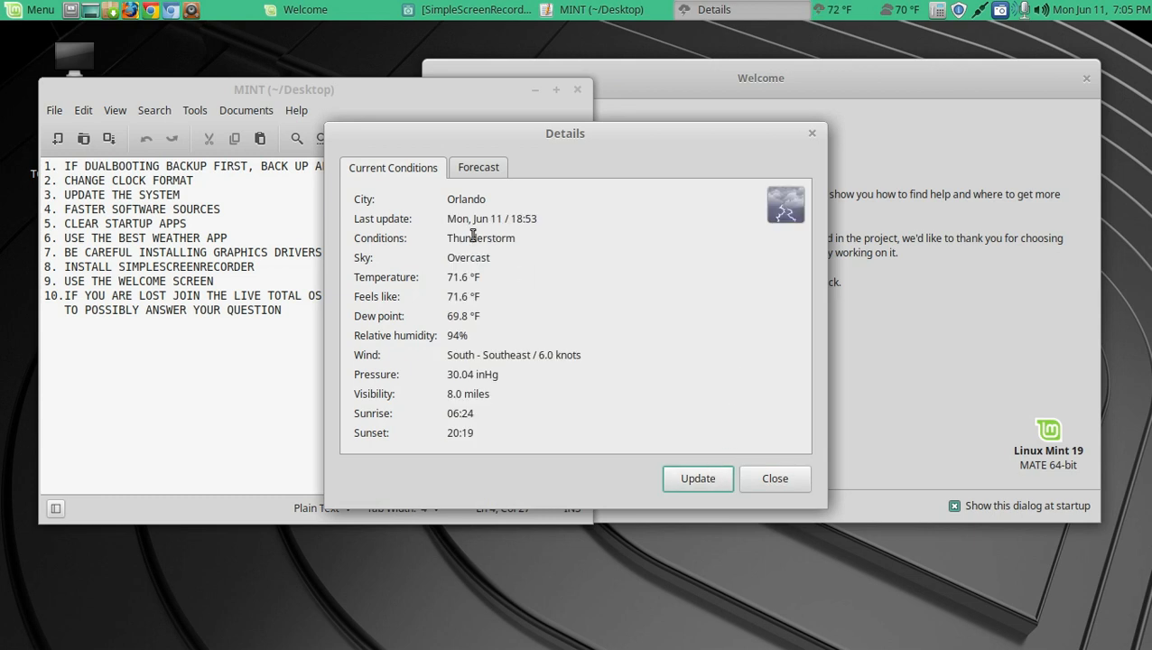
left_click(477, 167)
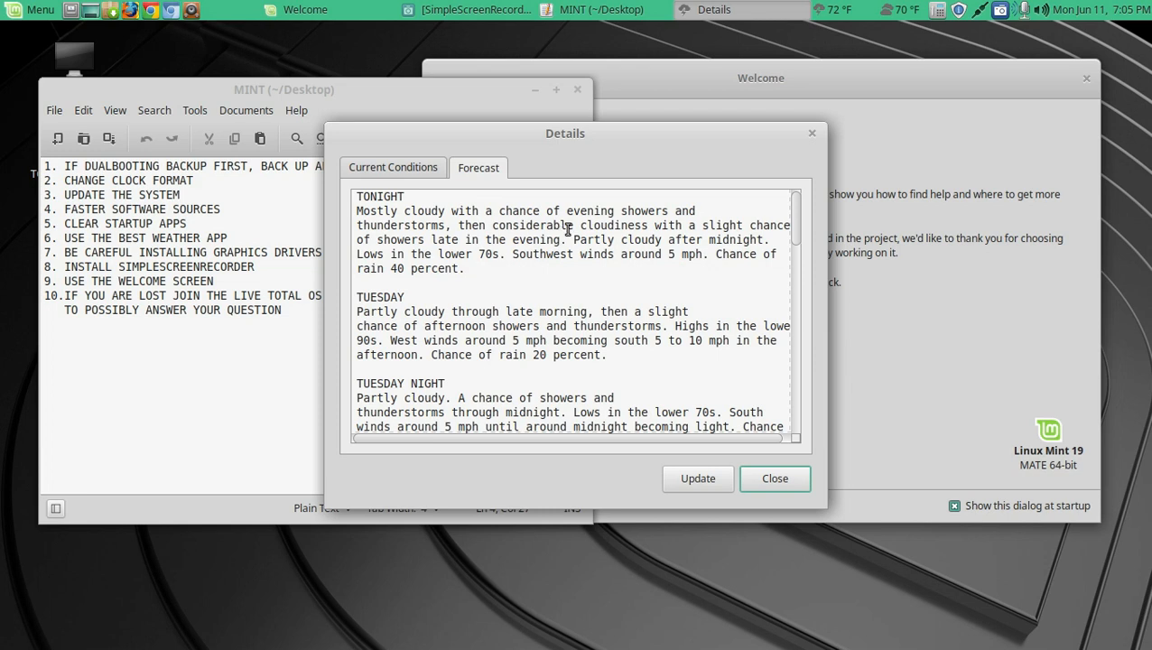
scroll("down", 3)
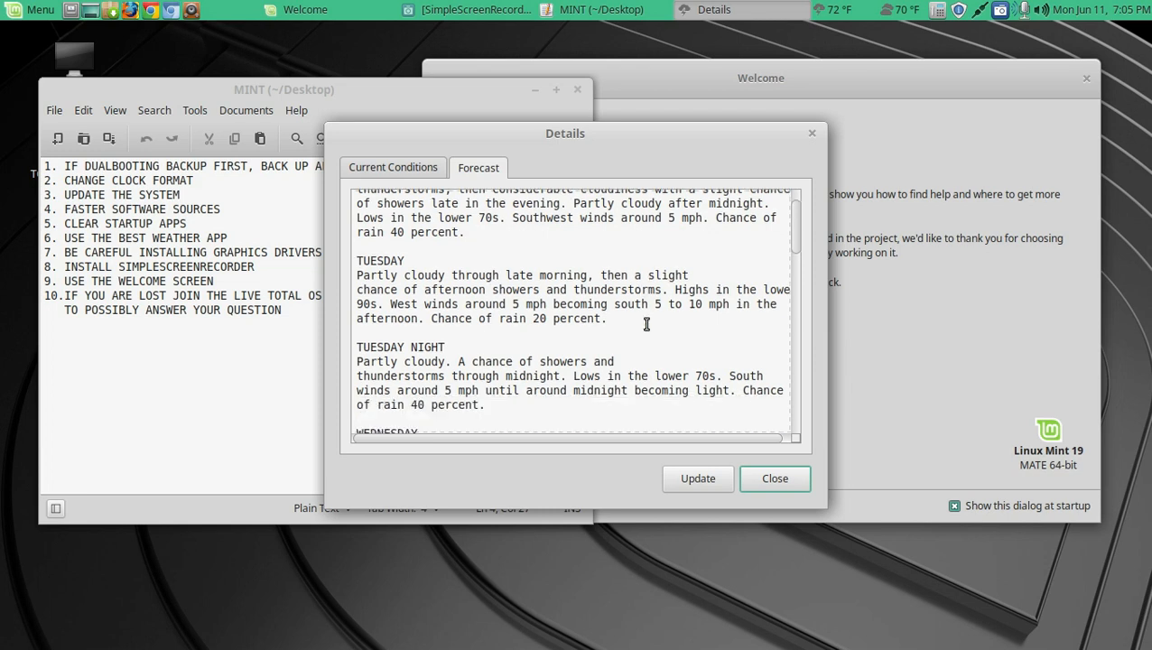
mouse_move(620, 354)
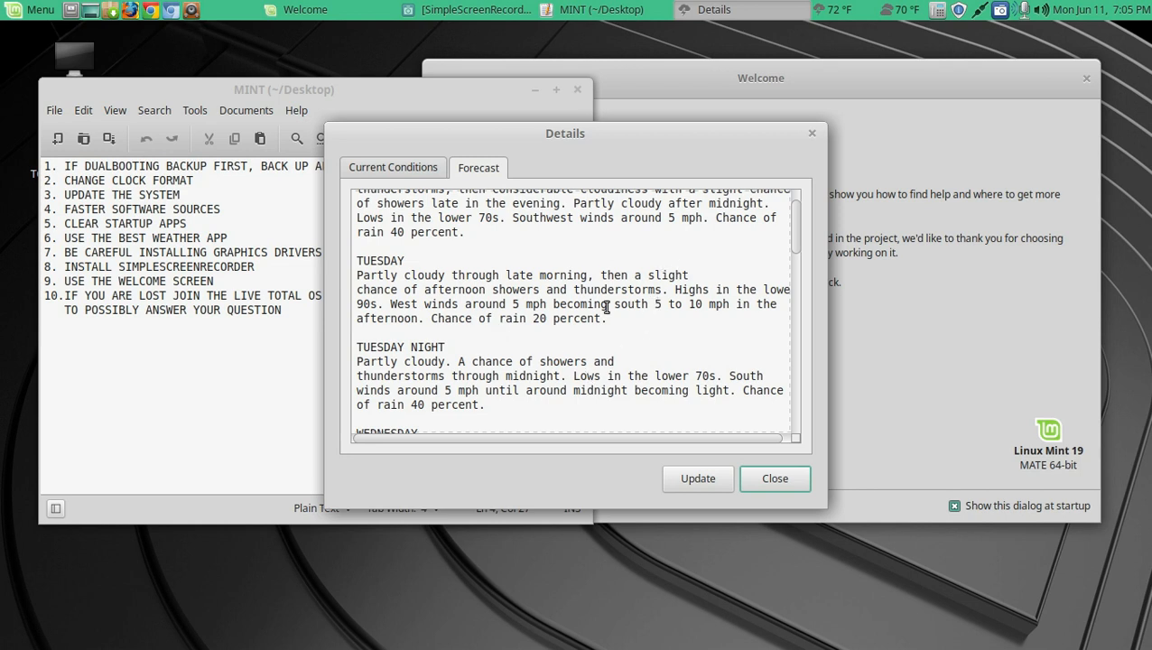
mouse_move(705, 442)
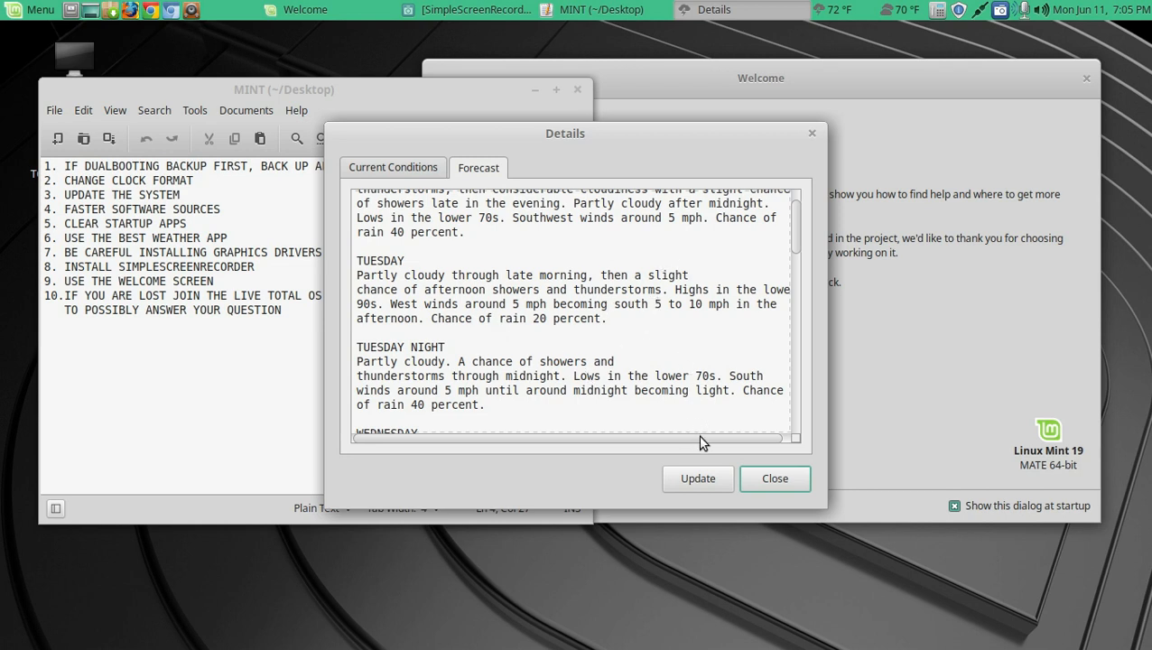
left_click(775, 478)
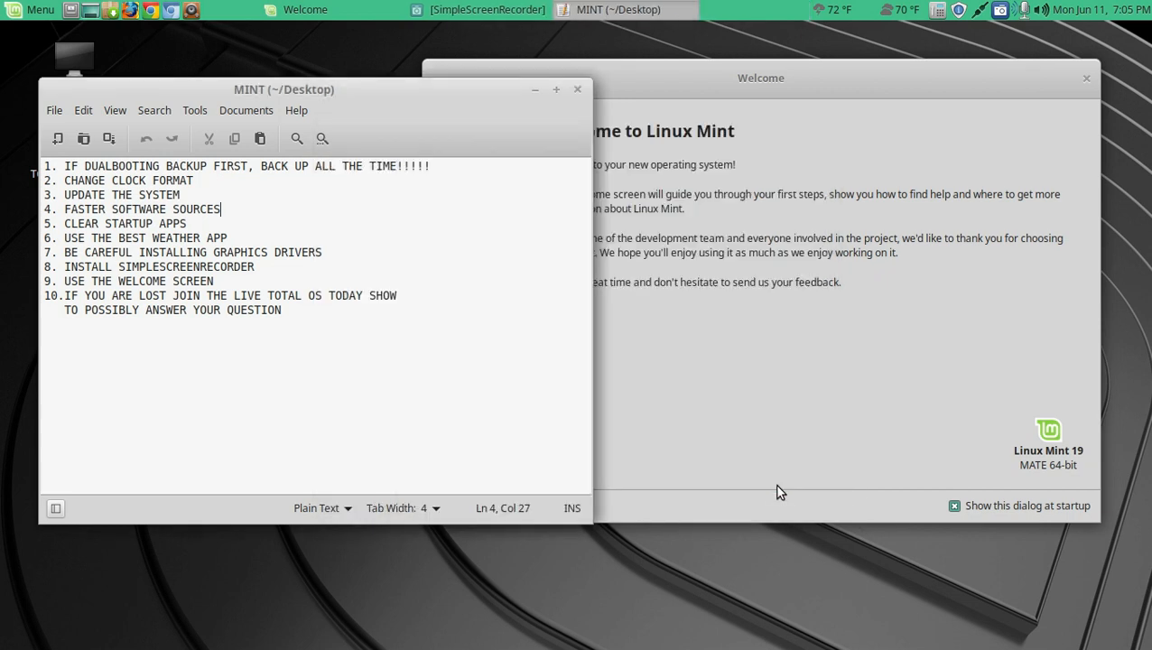
- Remove the Orlando weather applet from the panel, leaving only Pittsburgh's reading
right_click(836, 10)
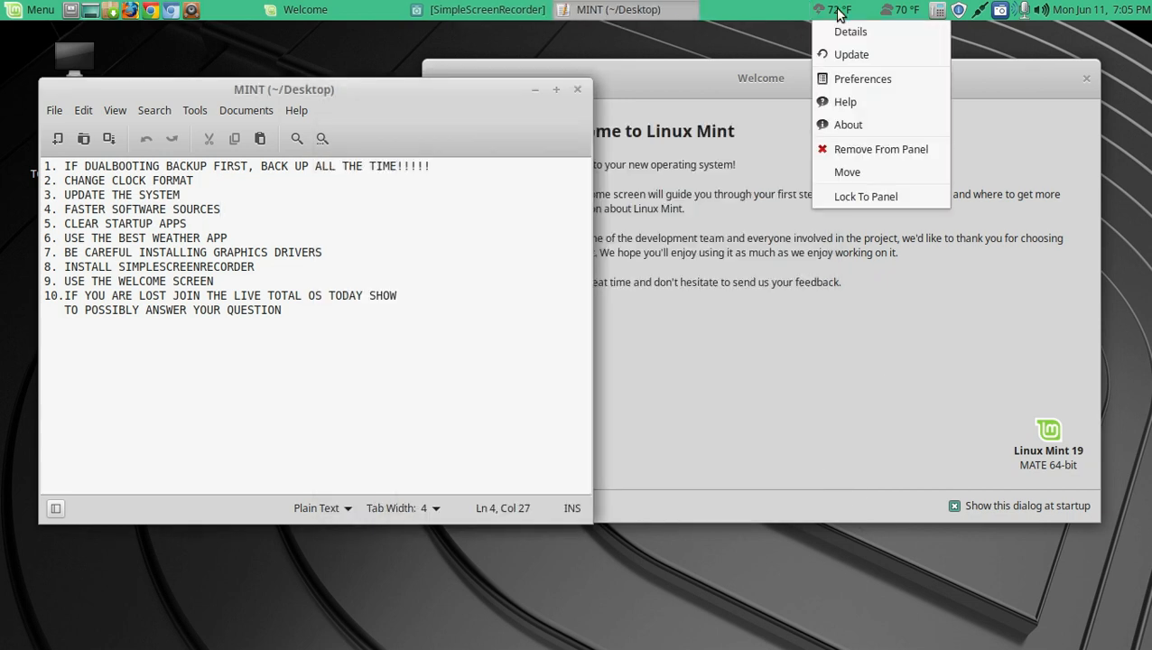
left_click(872, 116)
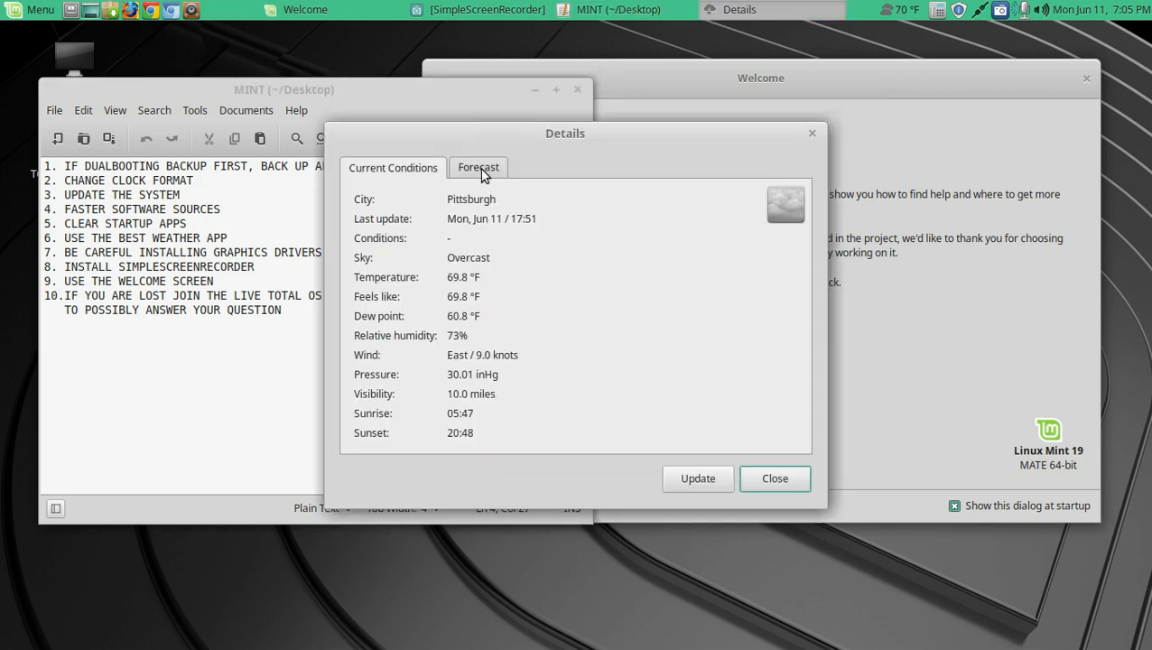
left_click(775, 478)
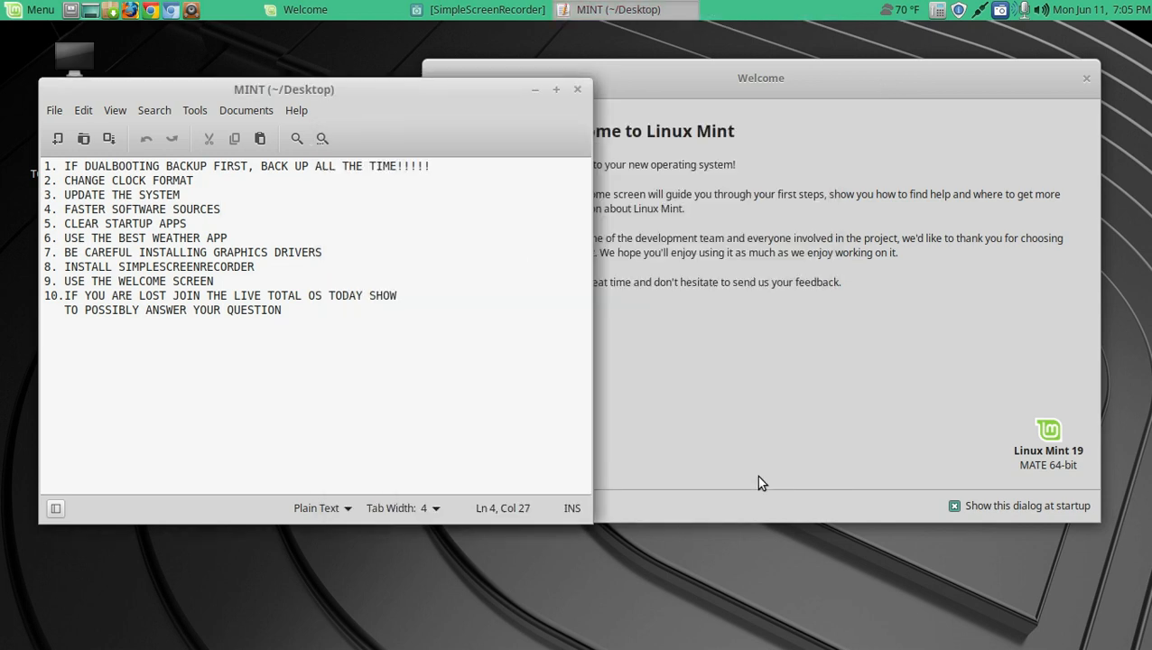
left_click(227, 237)
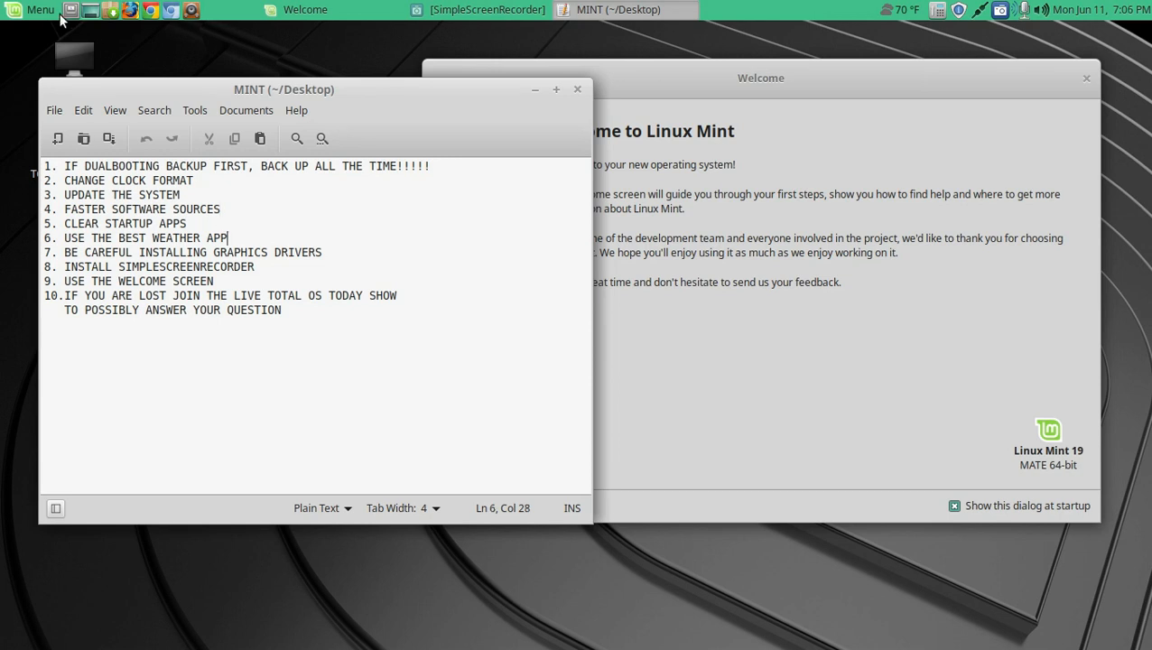
- Launch Driver Manager via a 'driv' menu search and authenticate with the password
left_click(40, 9)
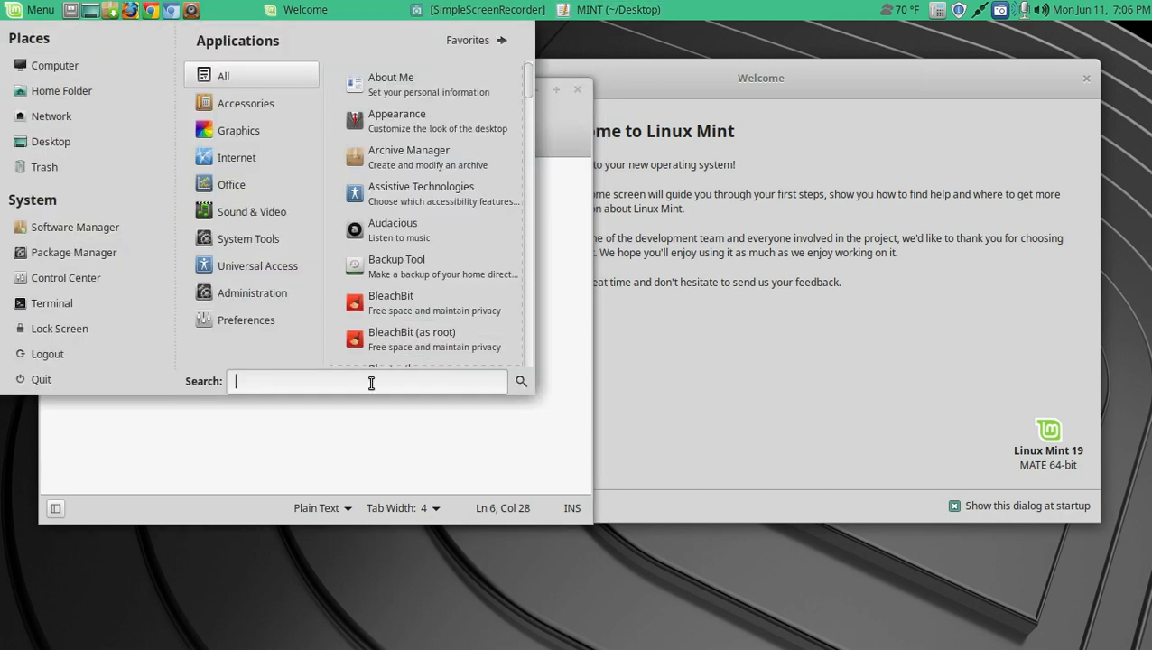
type("driv")
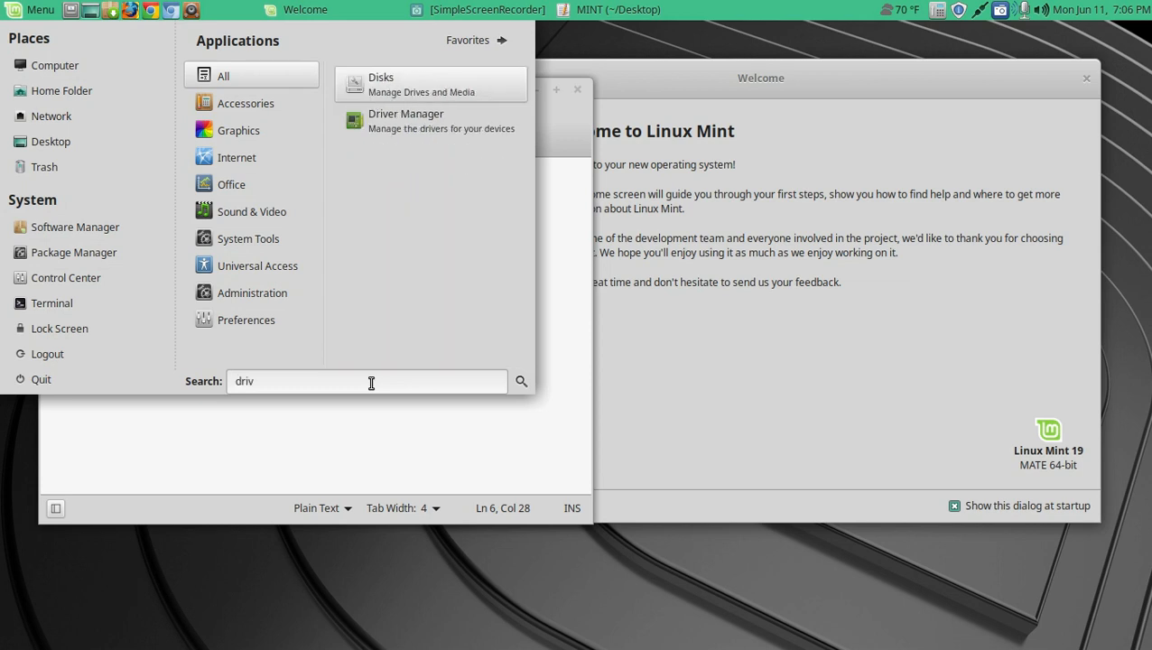
left_click(405, 120)
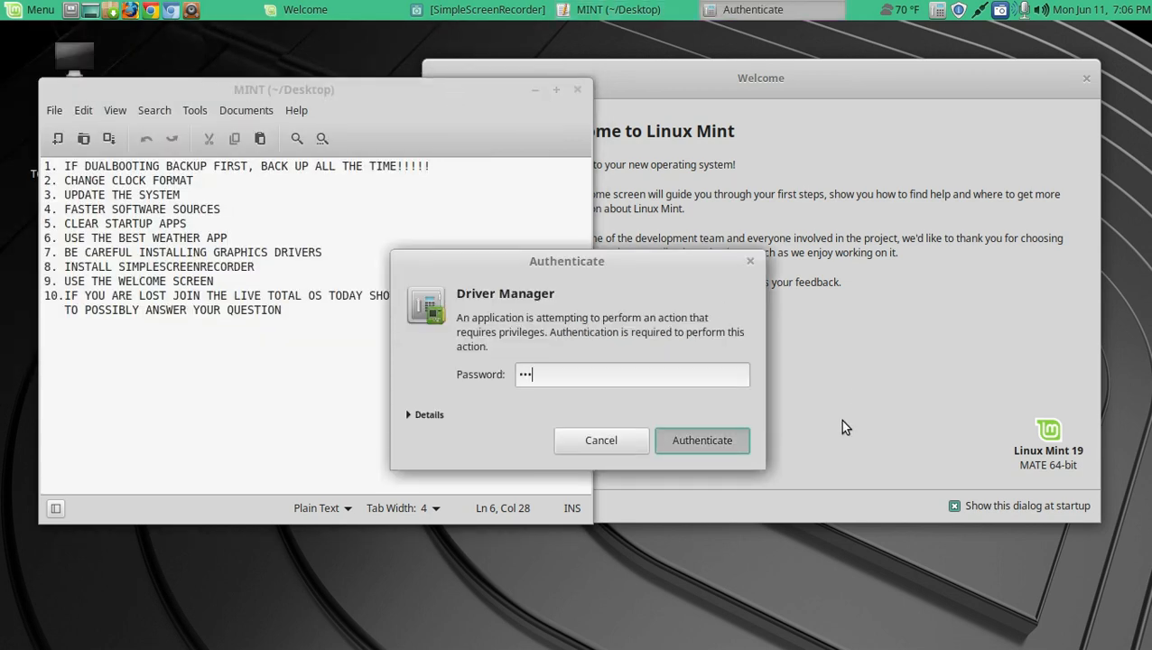
left_click(702, 440)
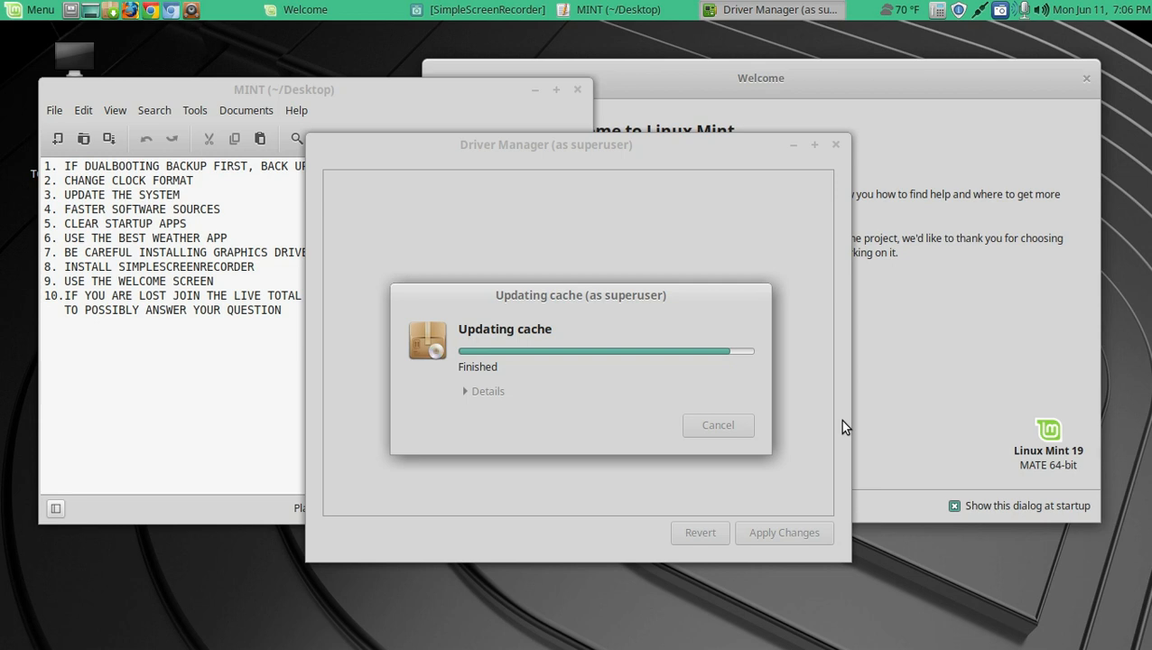
mouse_move(673, 156)
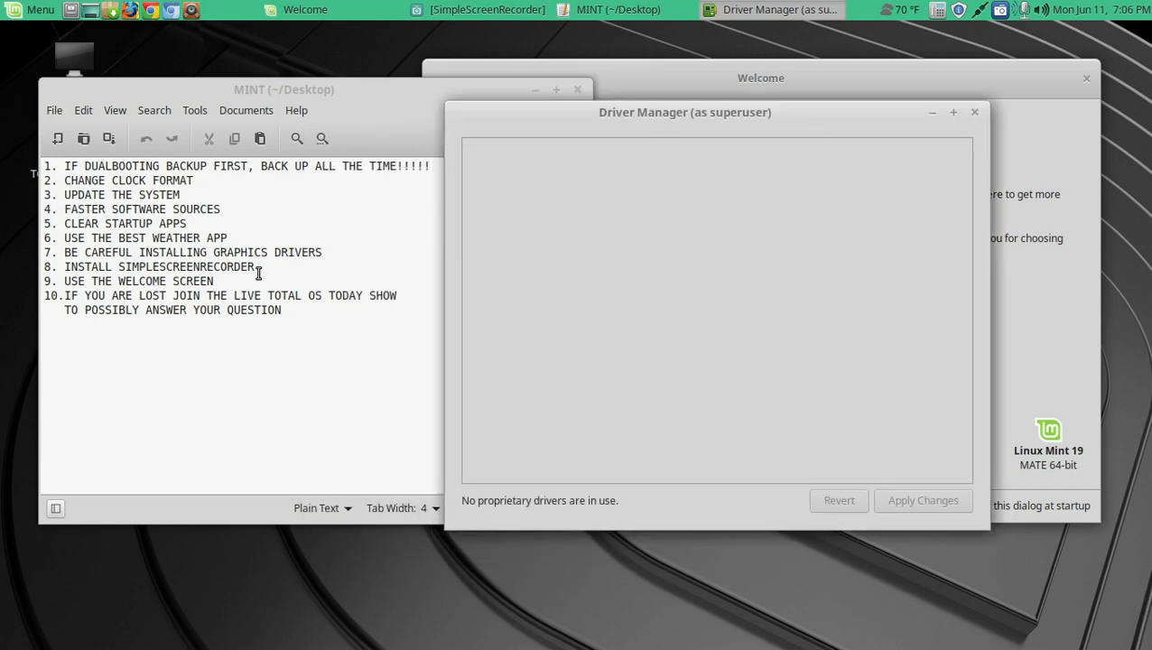
mouse_move(567, 523)
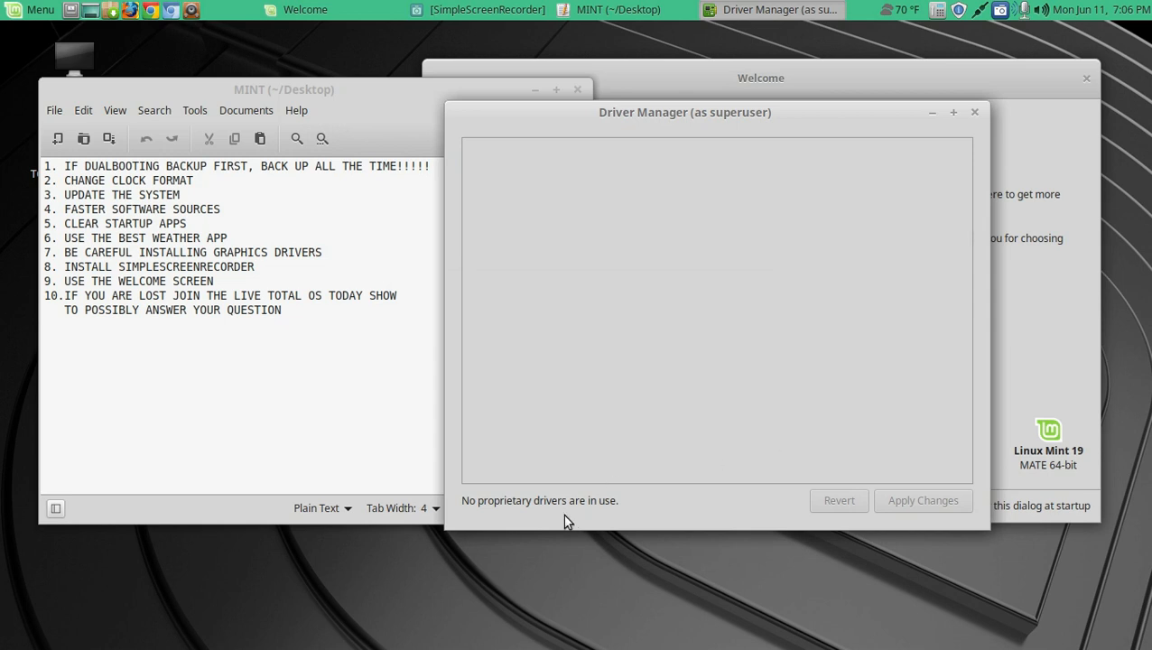
mouse_move(965, 334)
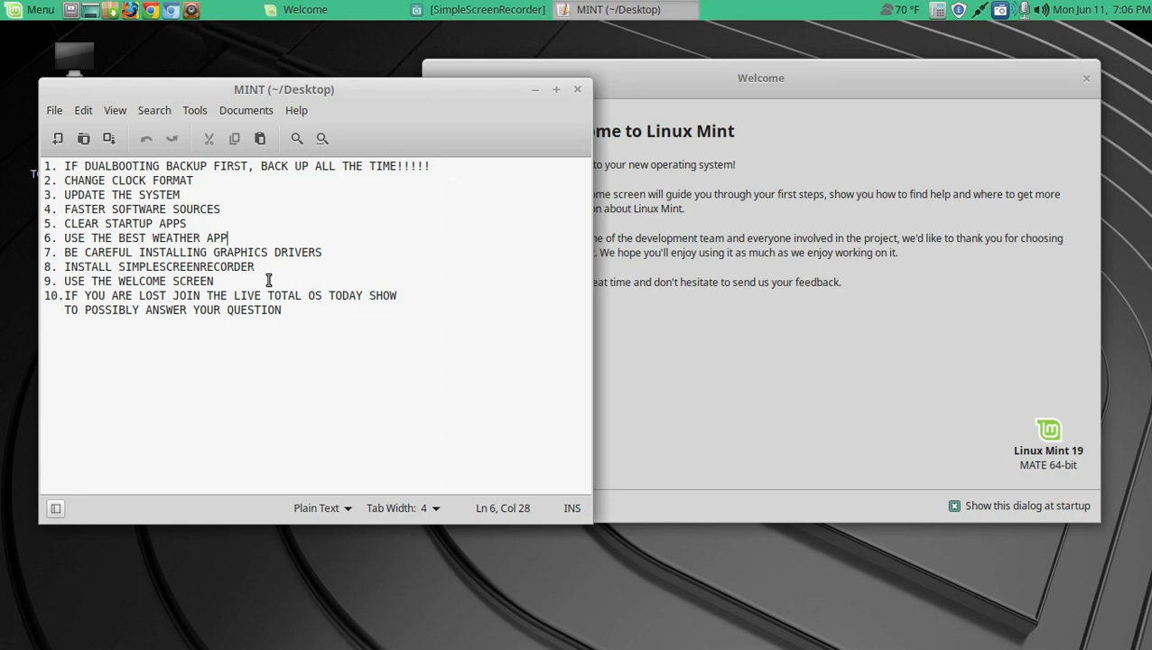
- Launch Synaptic Package Manager via a 'syn' menu search and authenticate
left_click(40, 10)
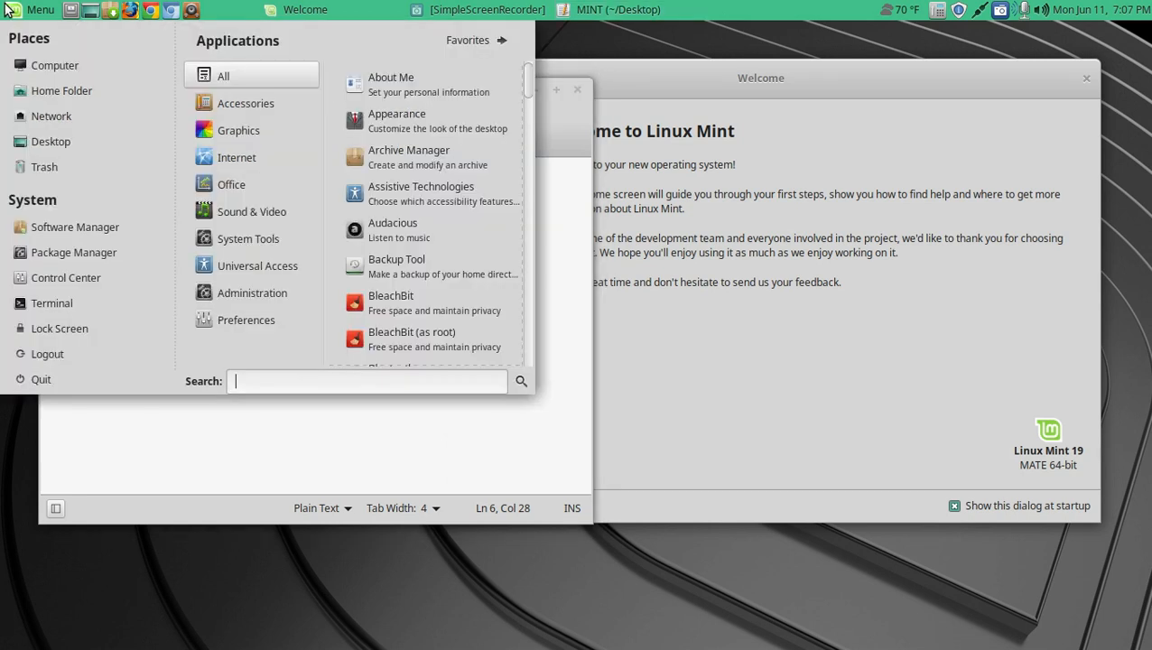
type("syn")
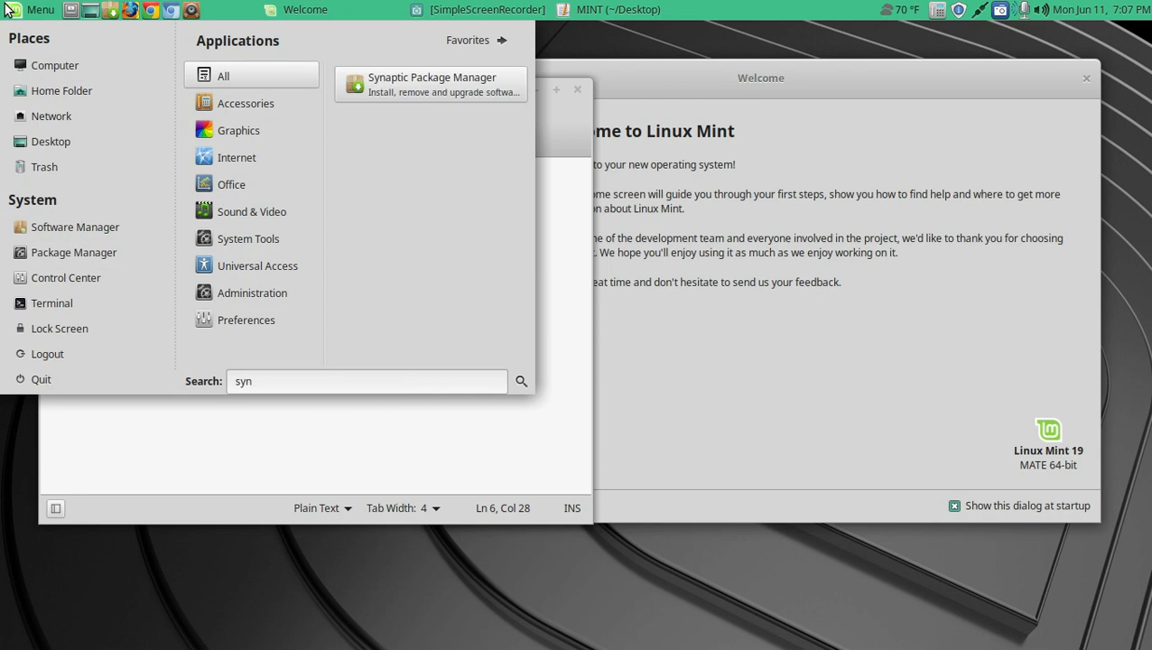
left_click(429, 83)
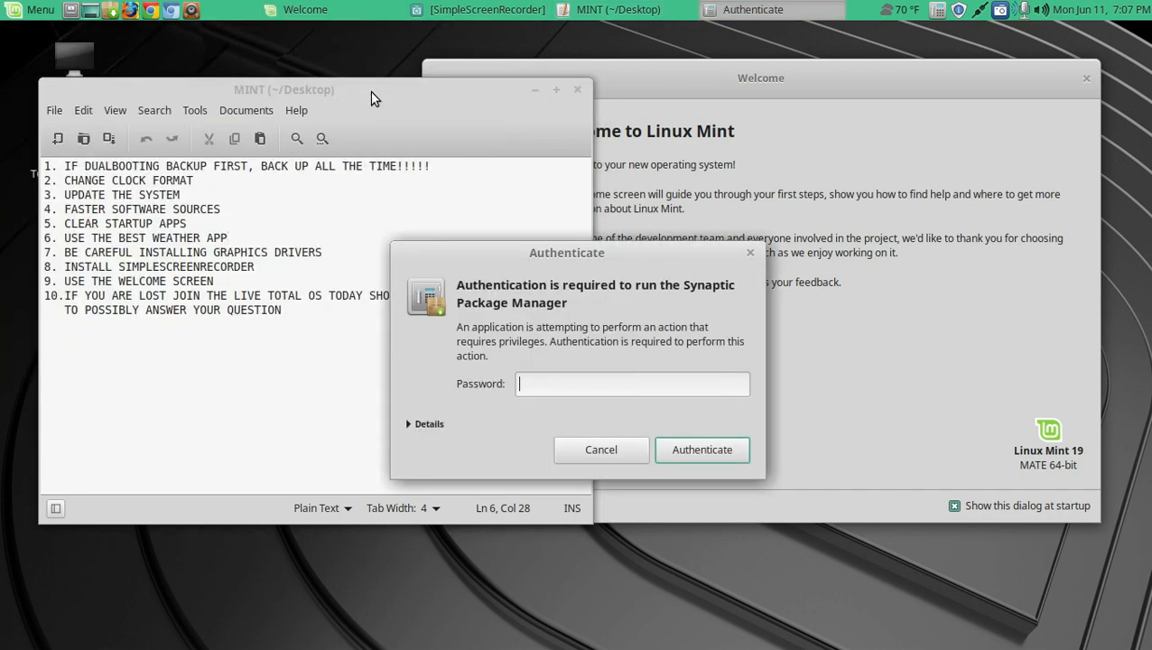
left_click(601, 449)
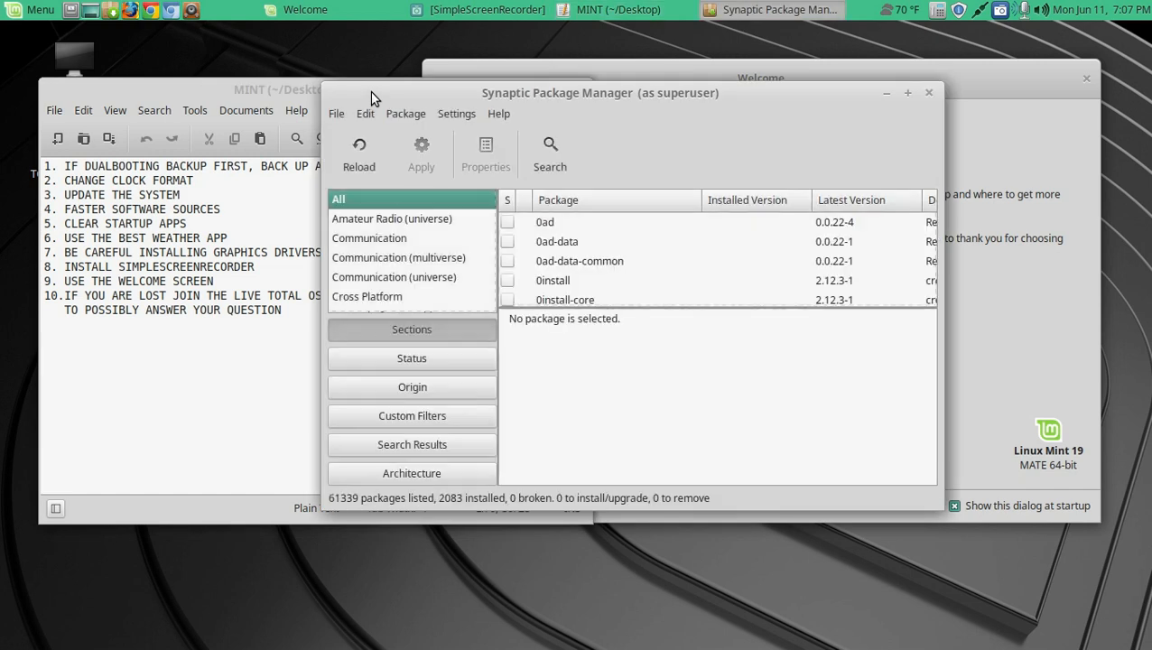
mouse_move(691, 158)
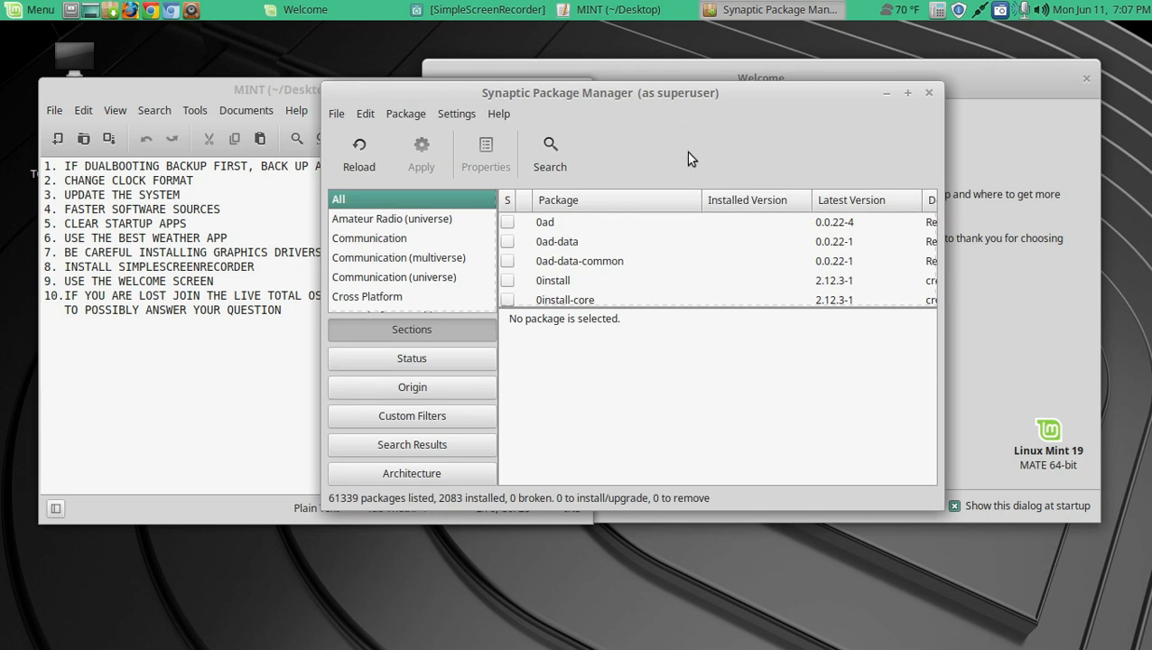
- Search for simplescreenrecorder, confirm version 0.3.8-3 is installed, and close Synaptic
left_click(549, 149)
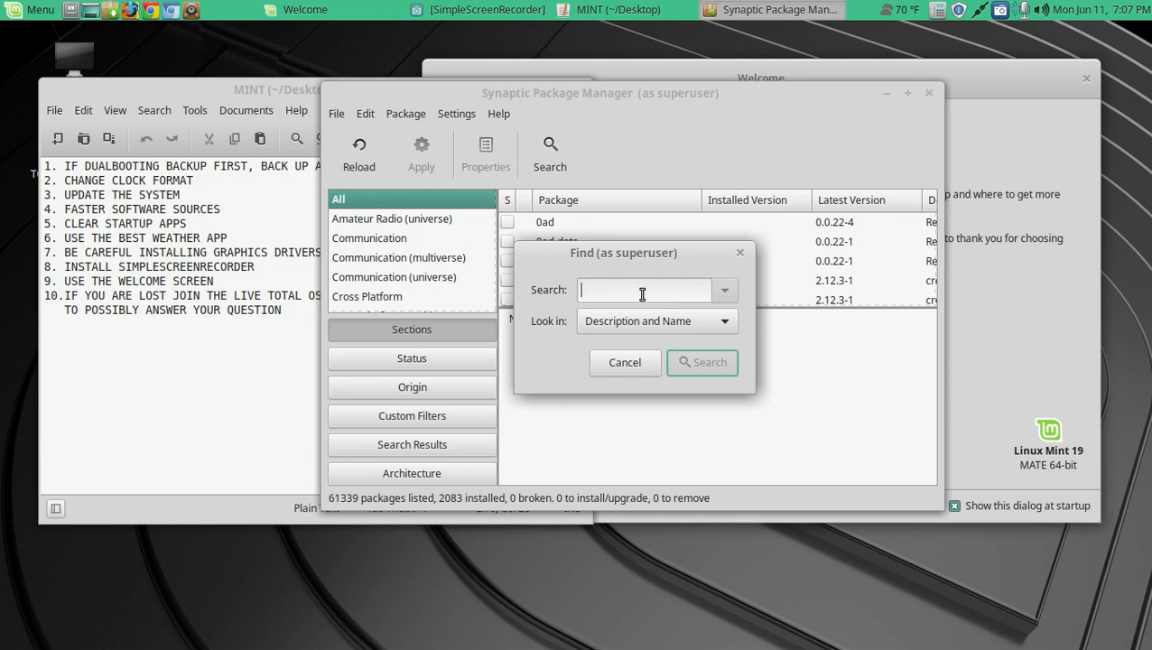
type("simplescreen")
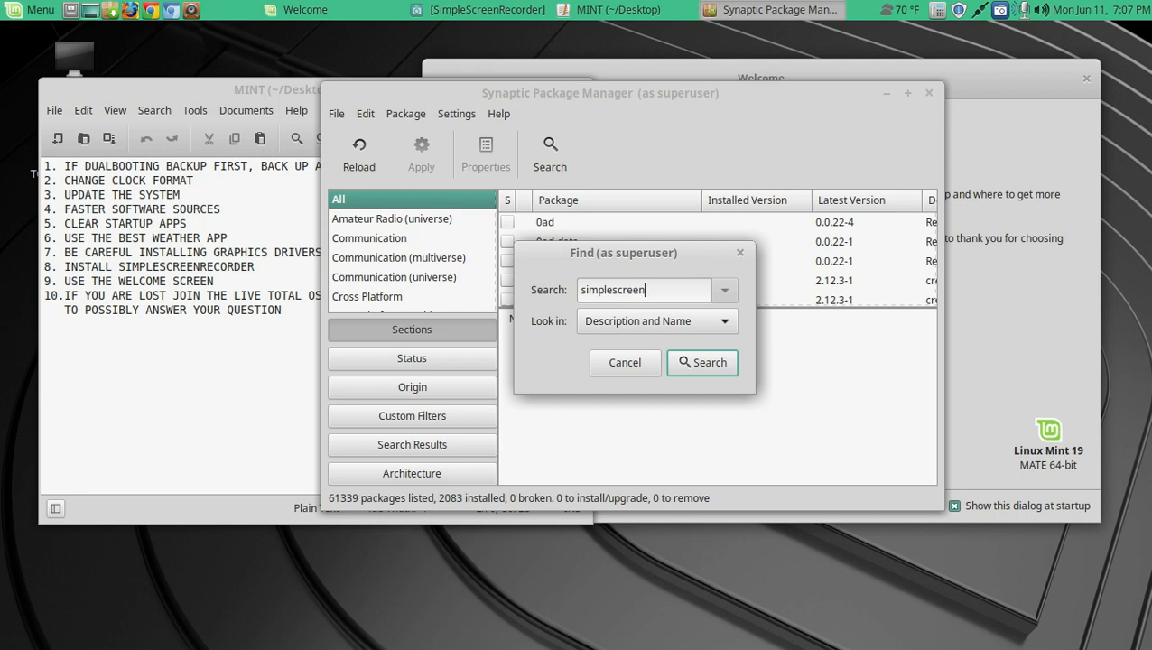
left_click(702, 363)
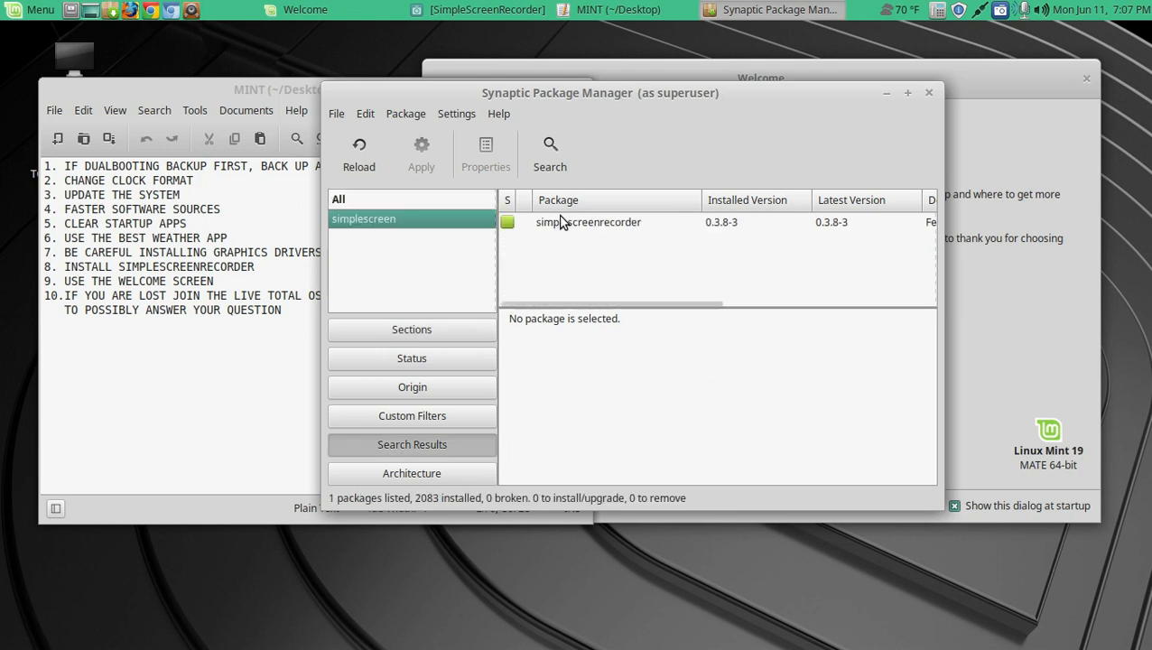
right_click(562, 222)
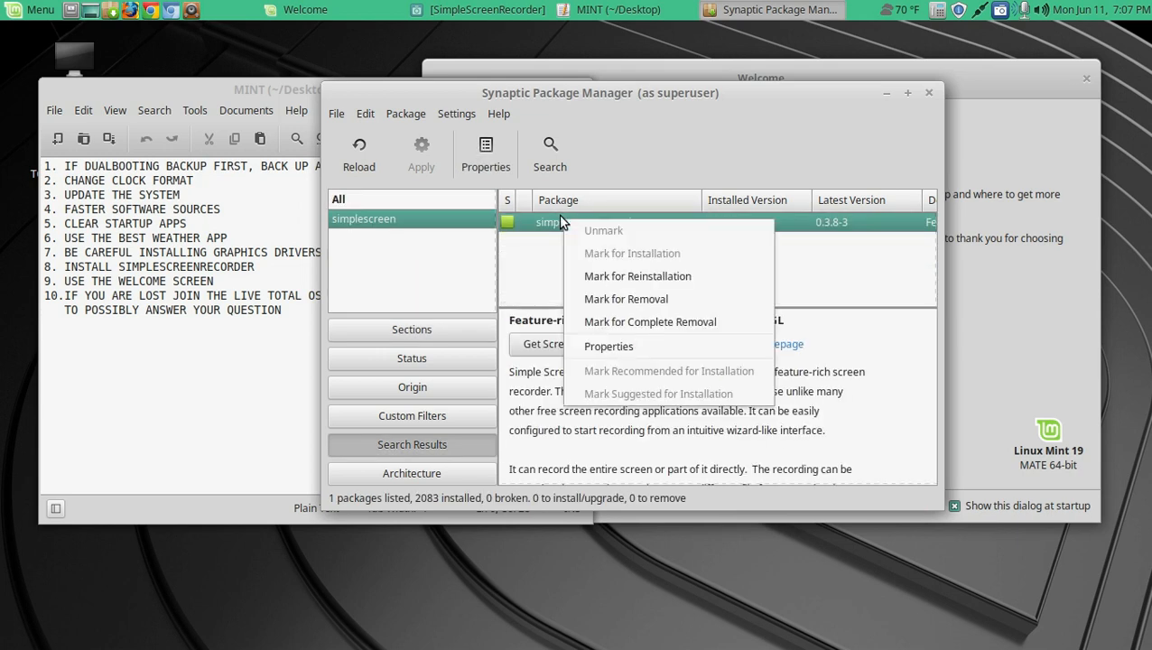
mouse_move(616, 255)
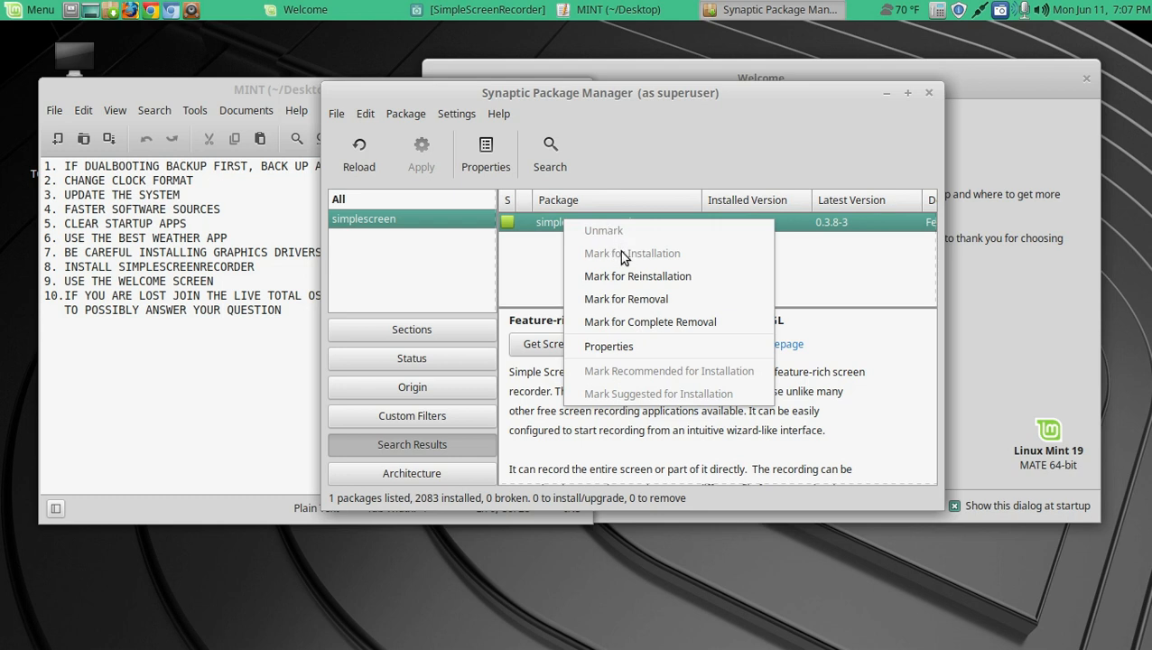
mouse_move(635, 305)
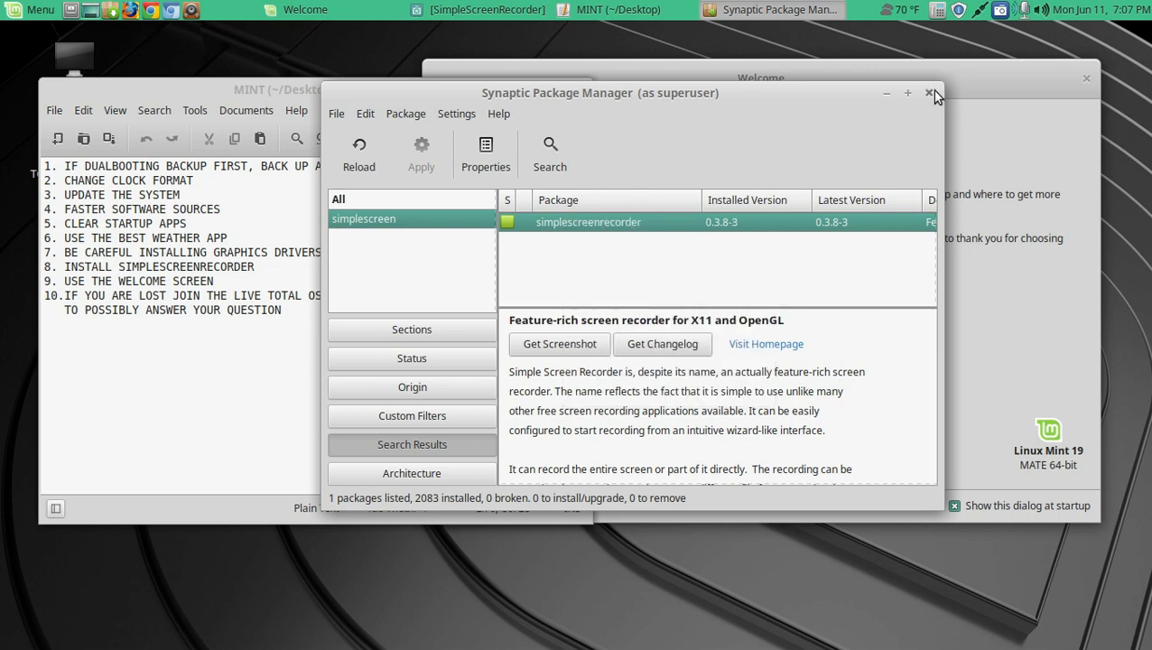
left_click(927, 93)
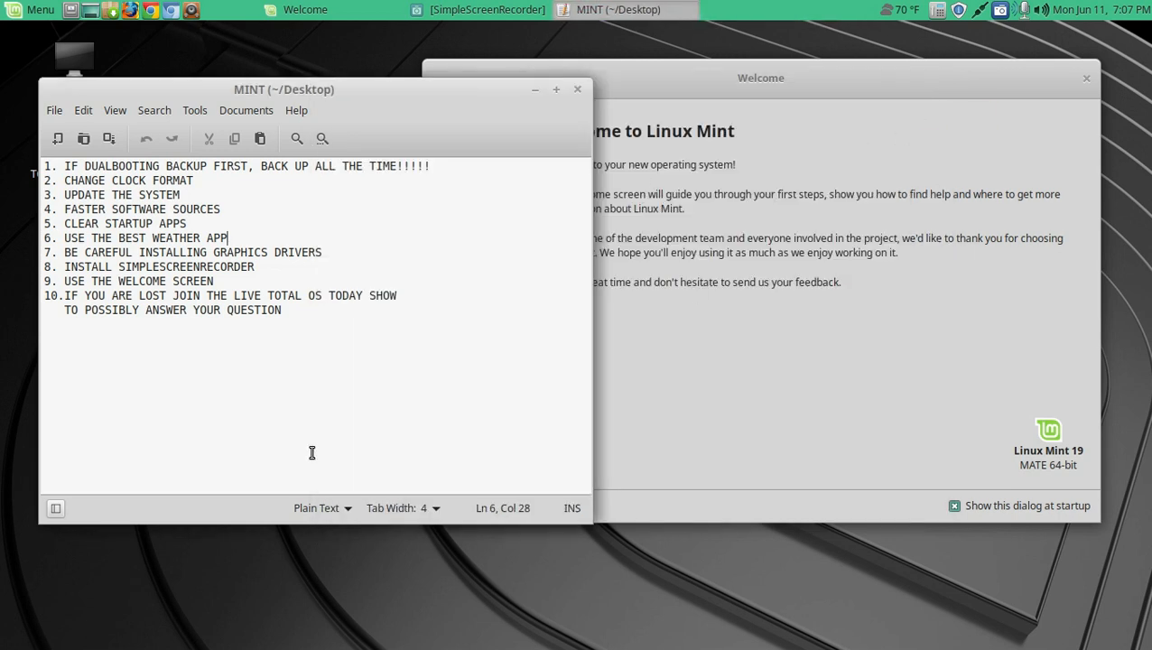
- View Welcome's First Steps, Documentation, Help and Contribute pages, return to Welcome, then close
left_click(233, 280)
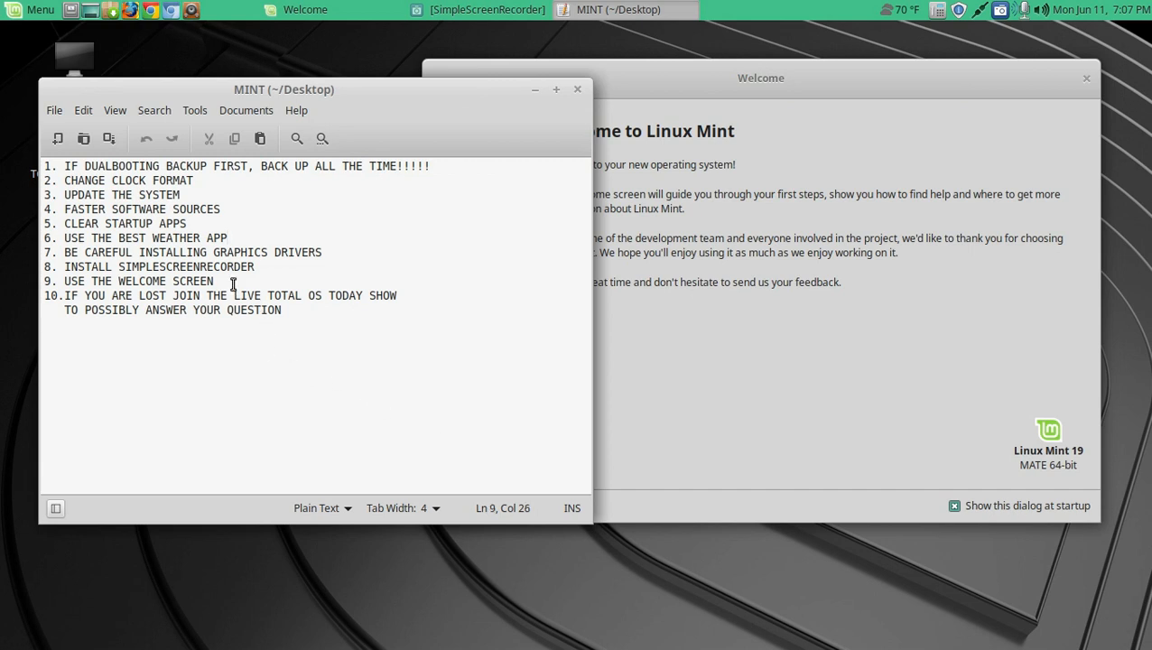
left_click(311, 9)
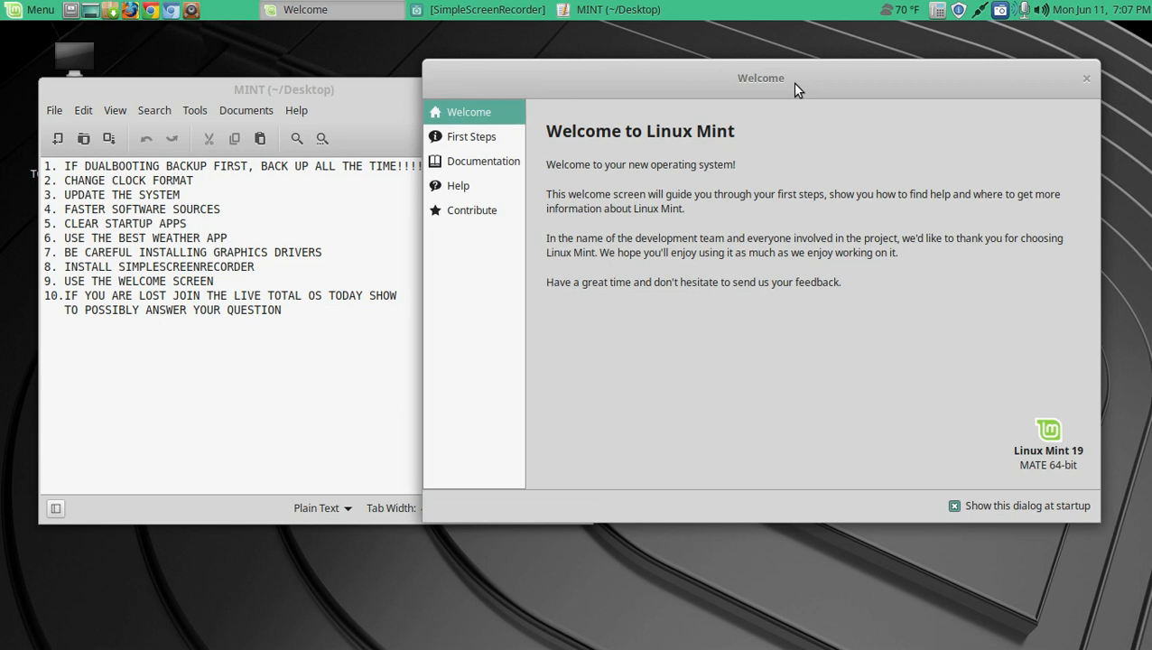
left_click(470, 136)
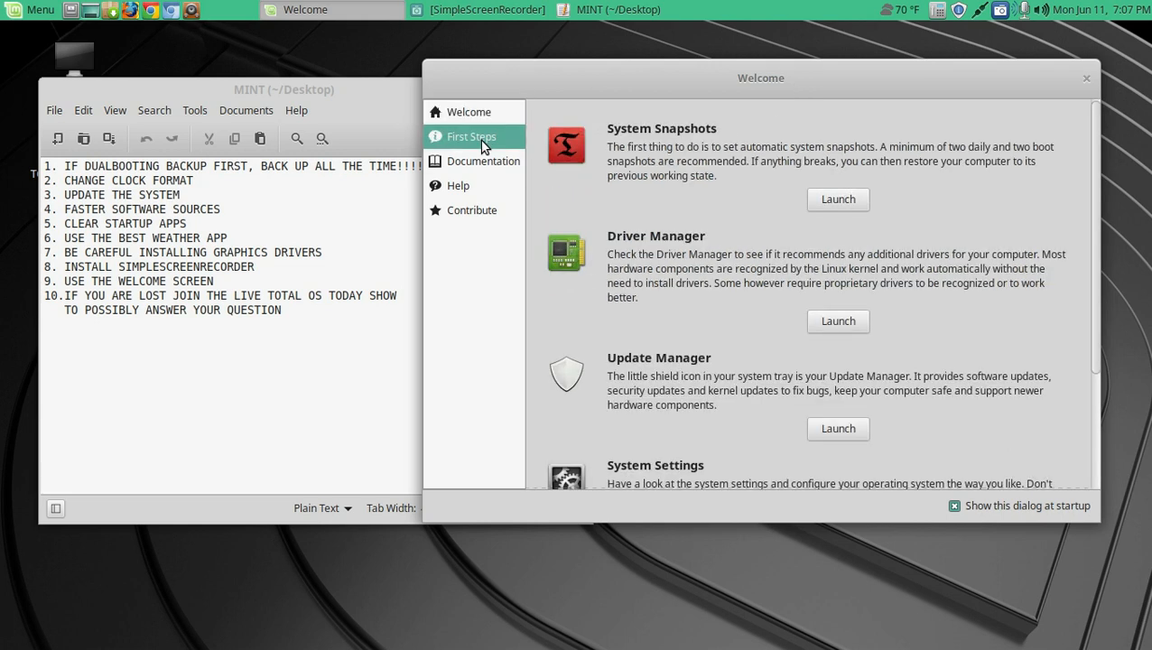
mouse_move(739, 275)
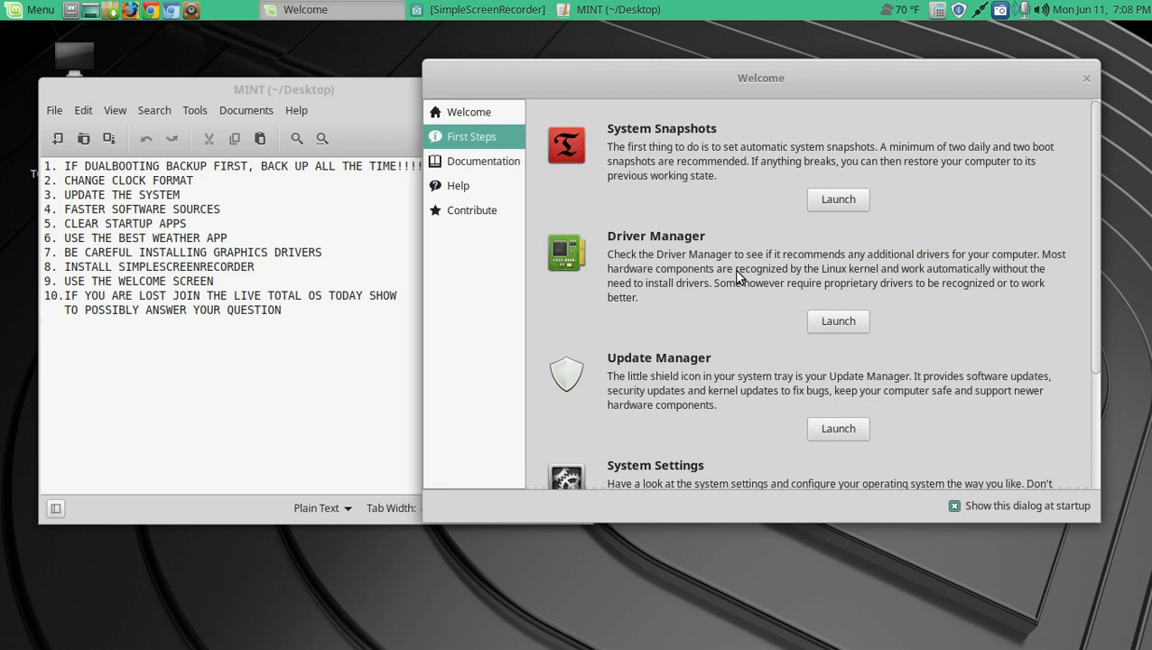
left_click(482, 161)
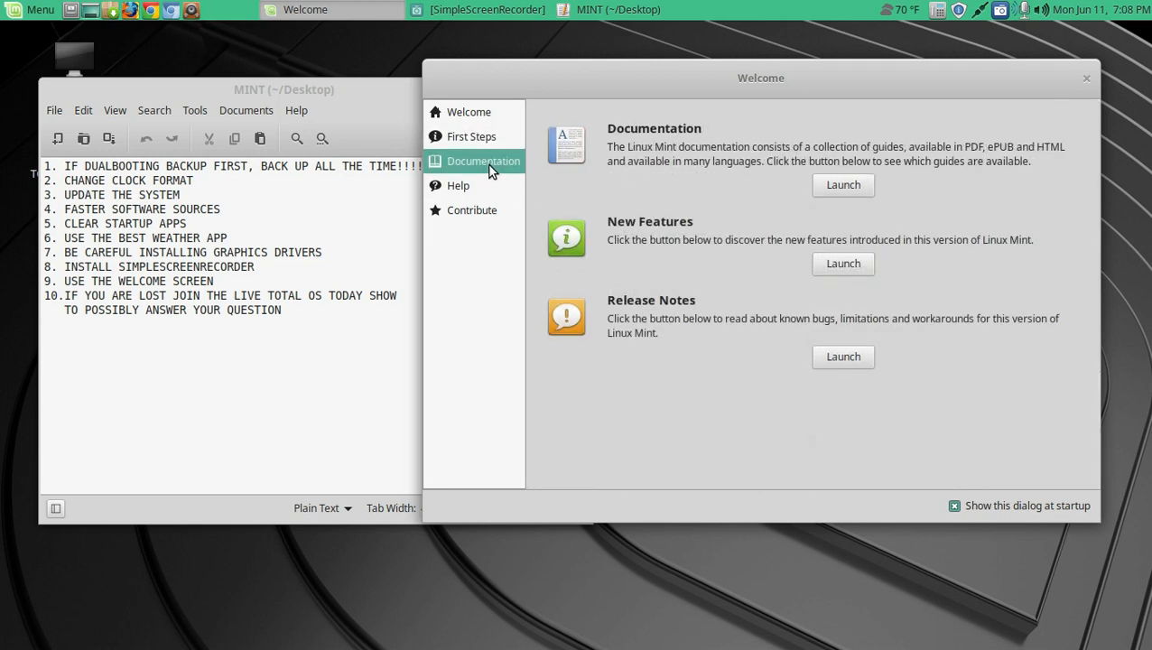
left_click(459, 186)
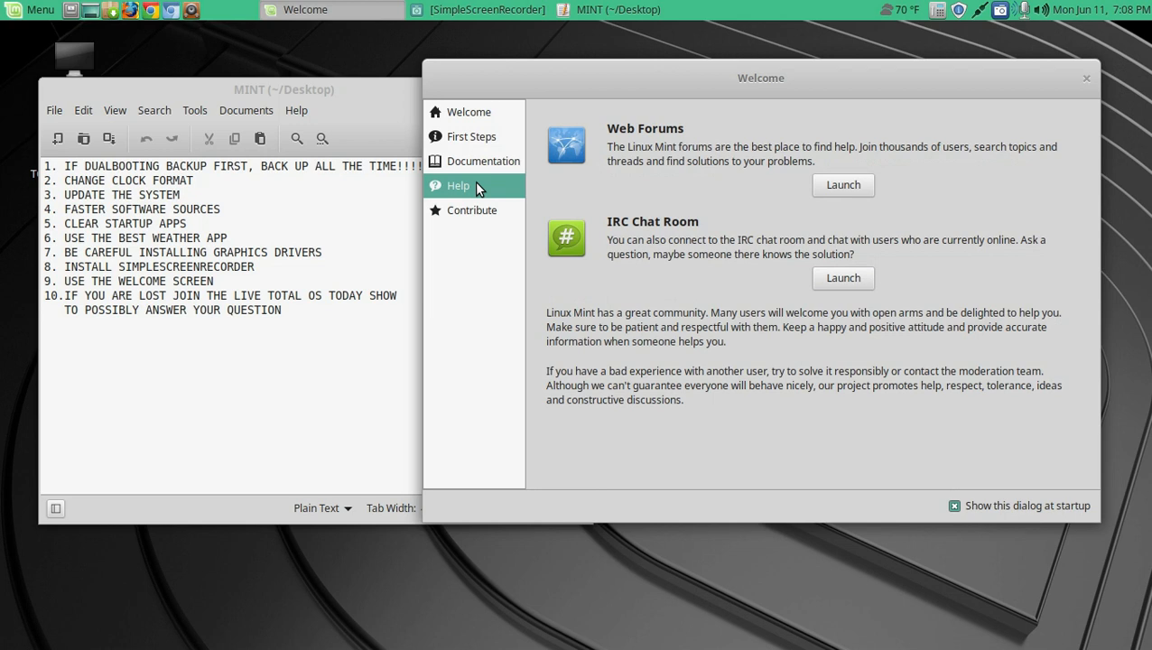
left_click(471, 210)
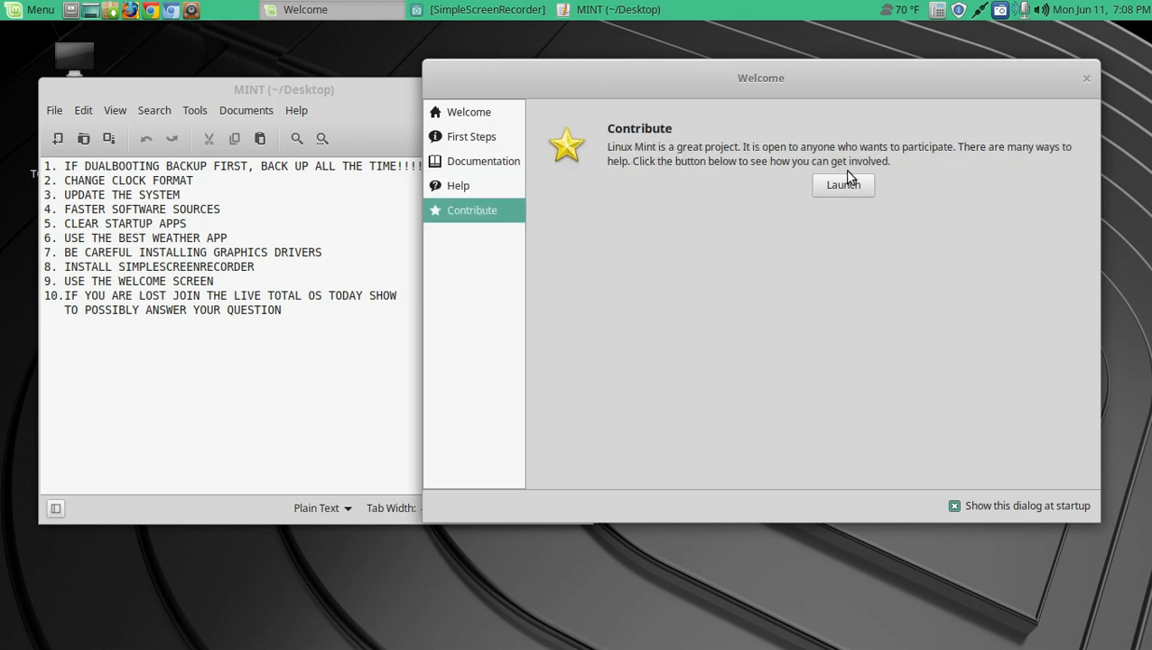
left_click(469, 111)
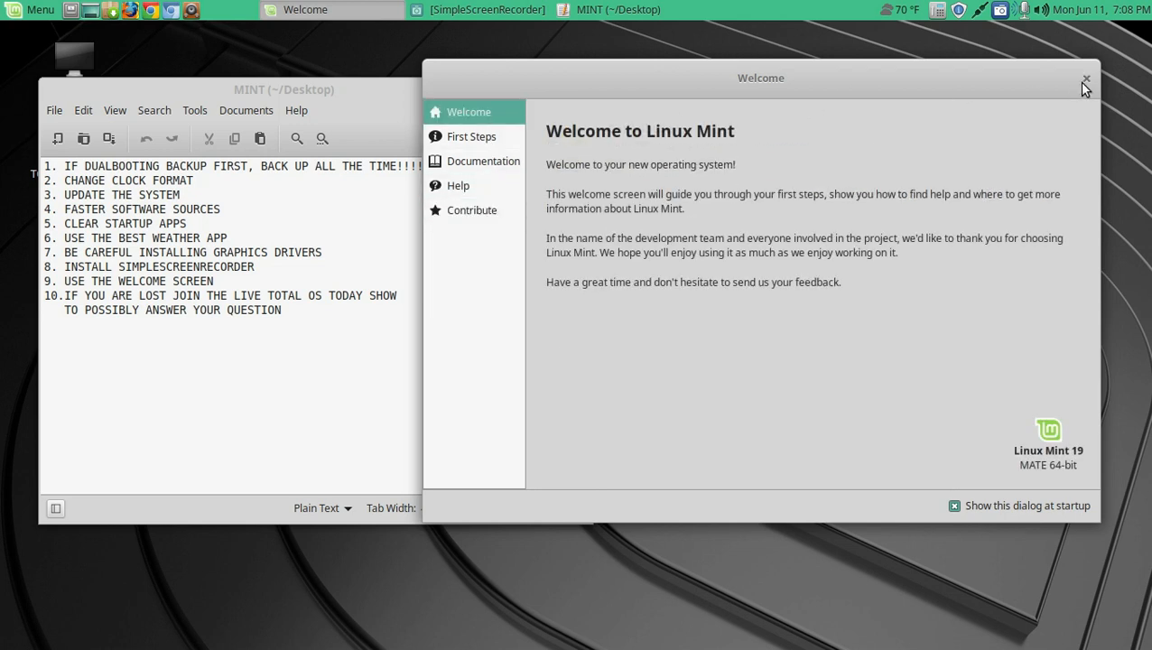
left_click(1084, 78)
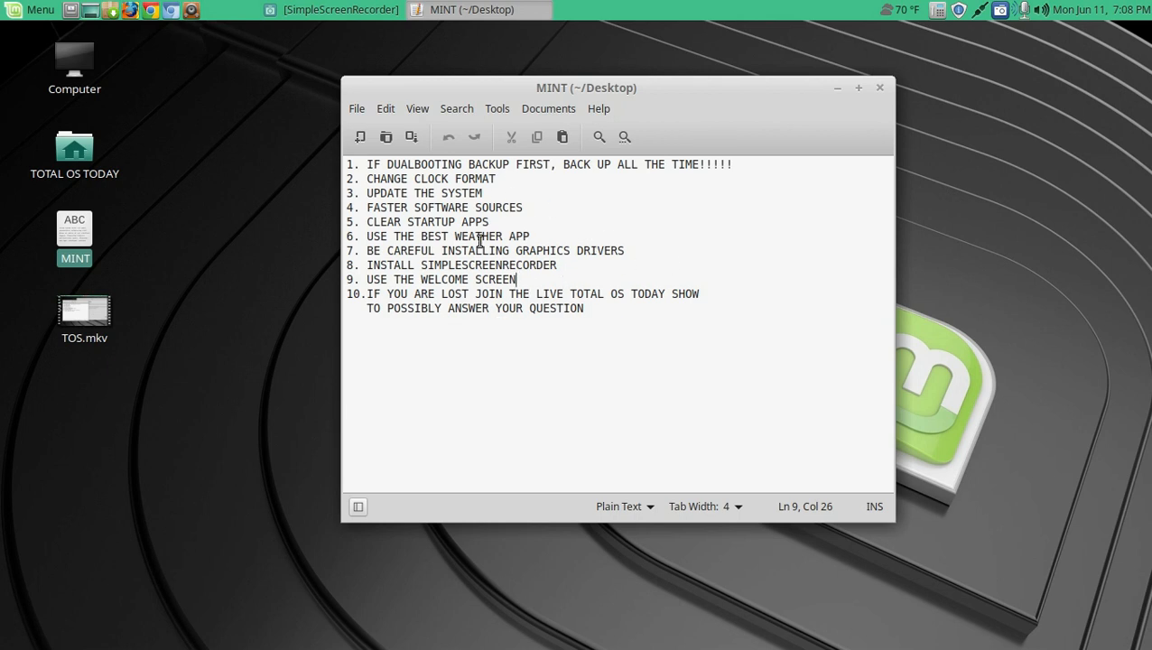
mouse_move(267, 441)
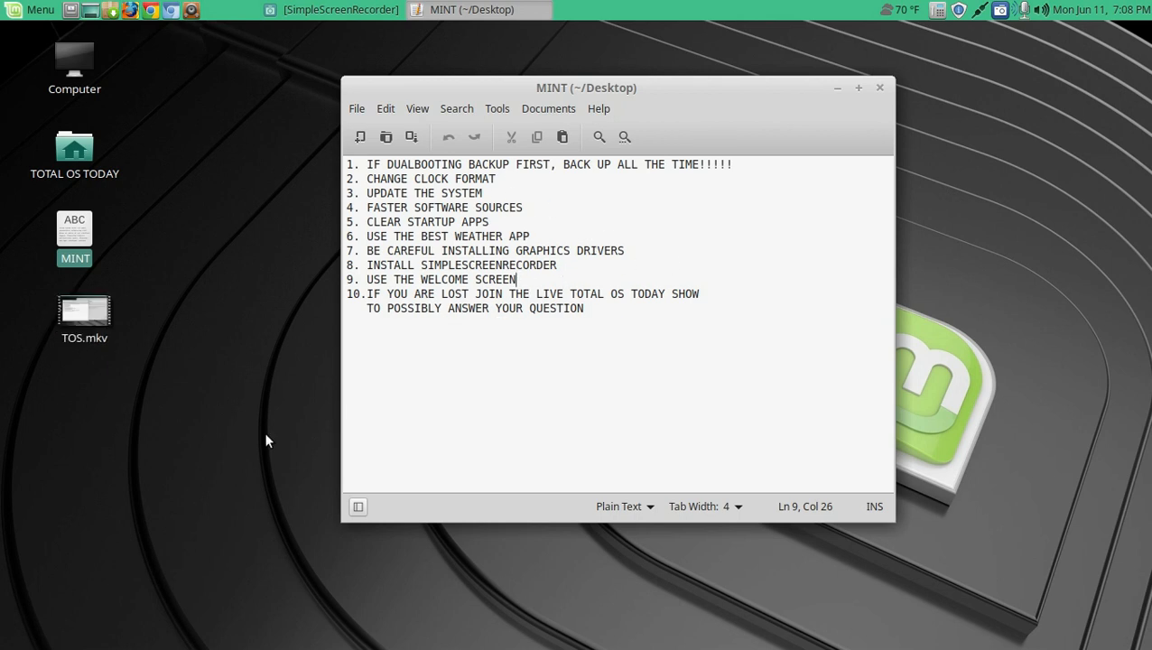